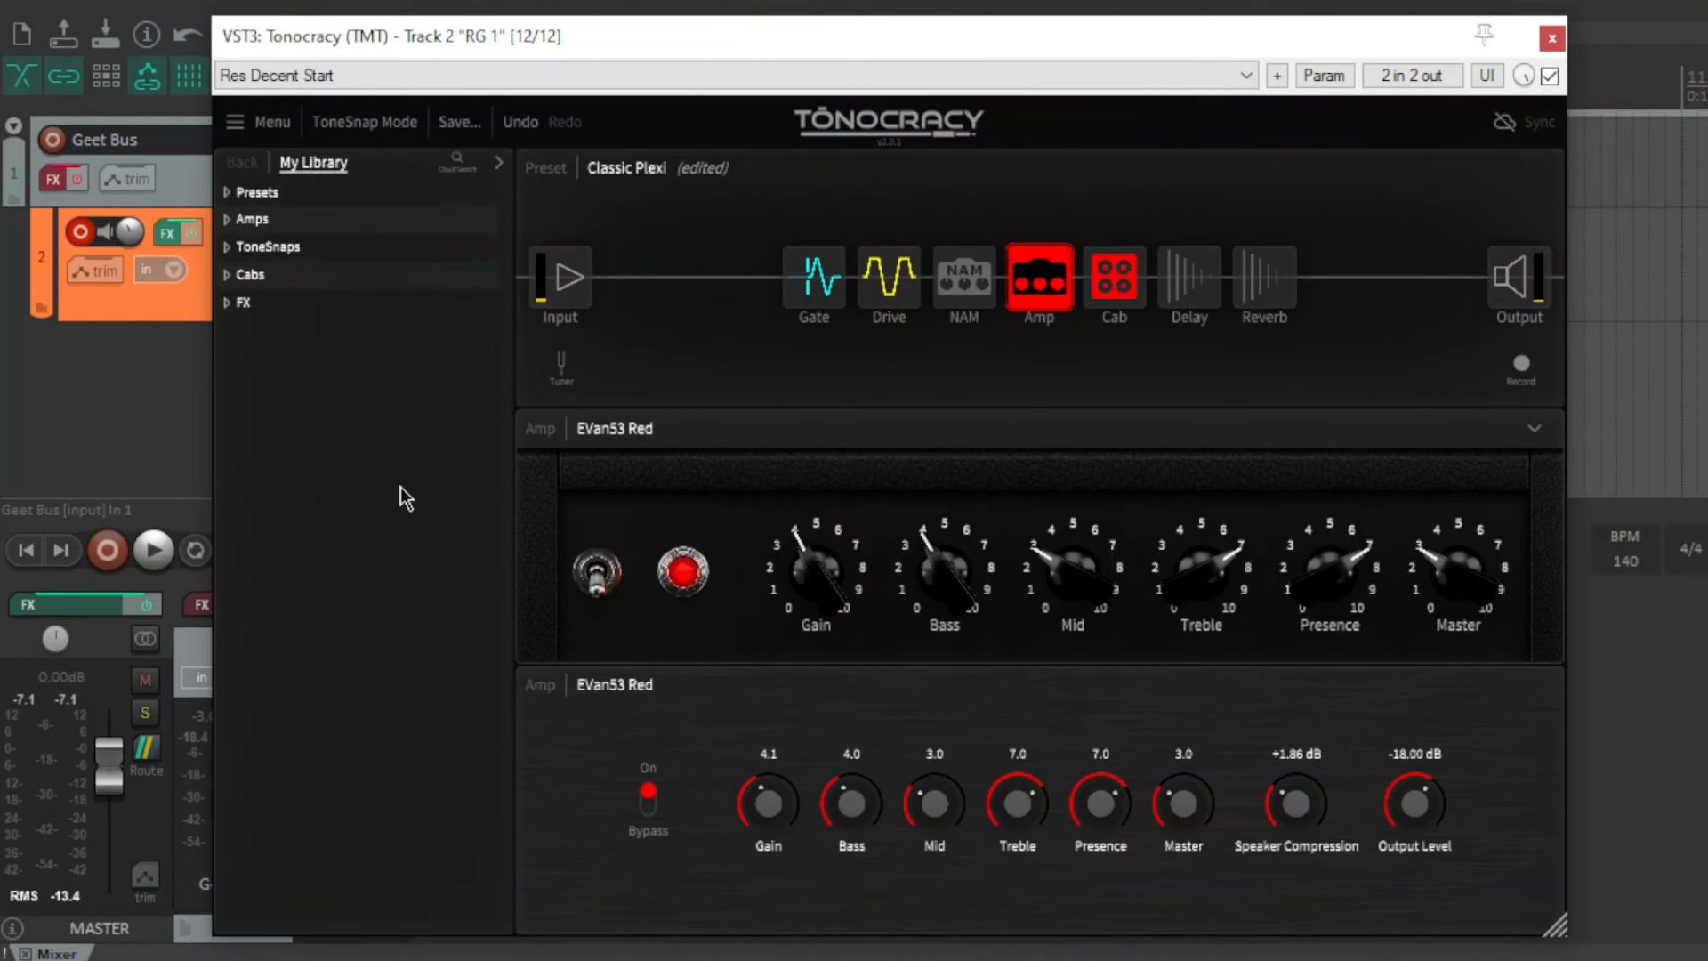
Browse the library's presets, amps, ToneSnaps and cabinets lists.
{"action": "left_click", "coordinate": [227, 193]}
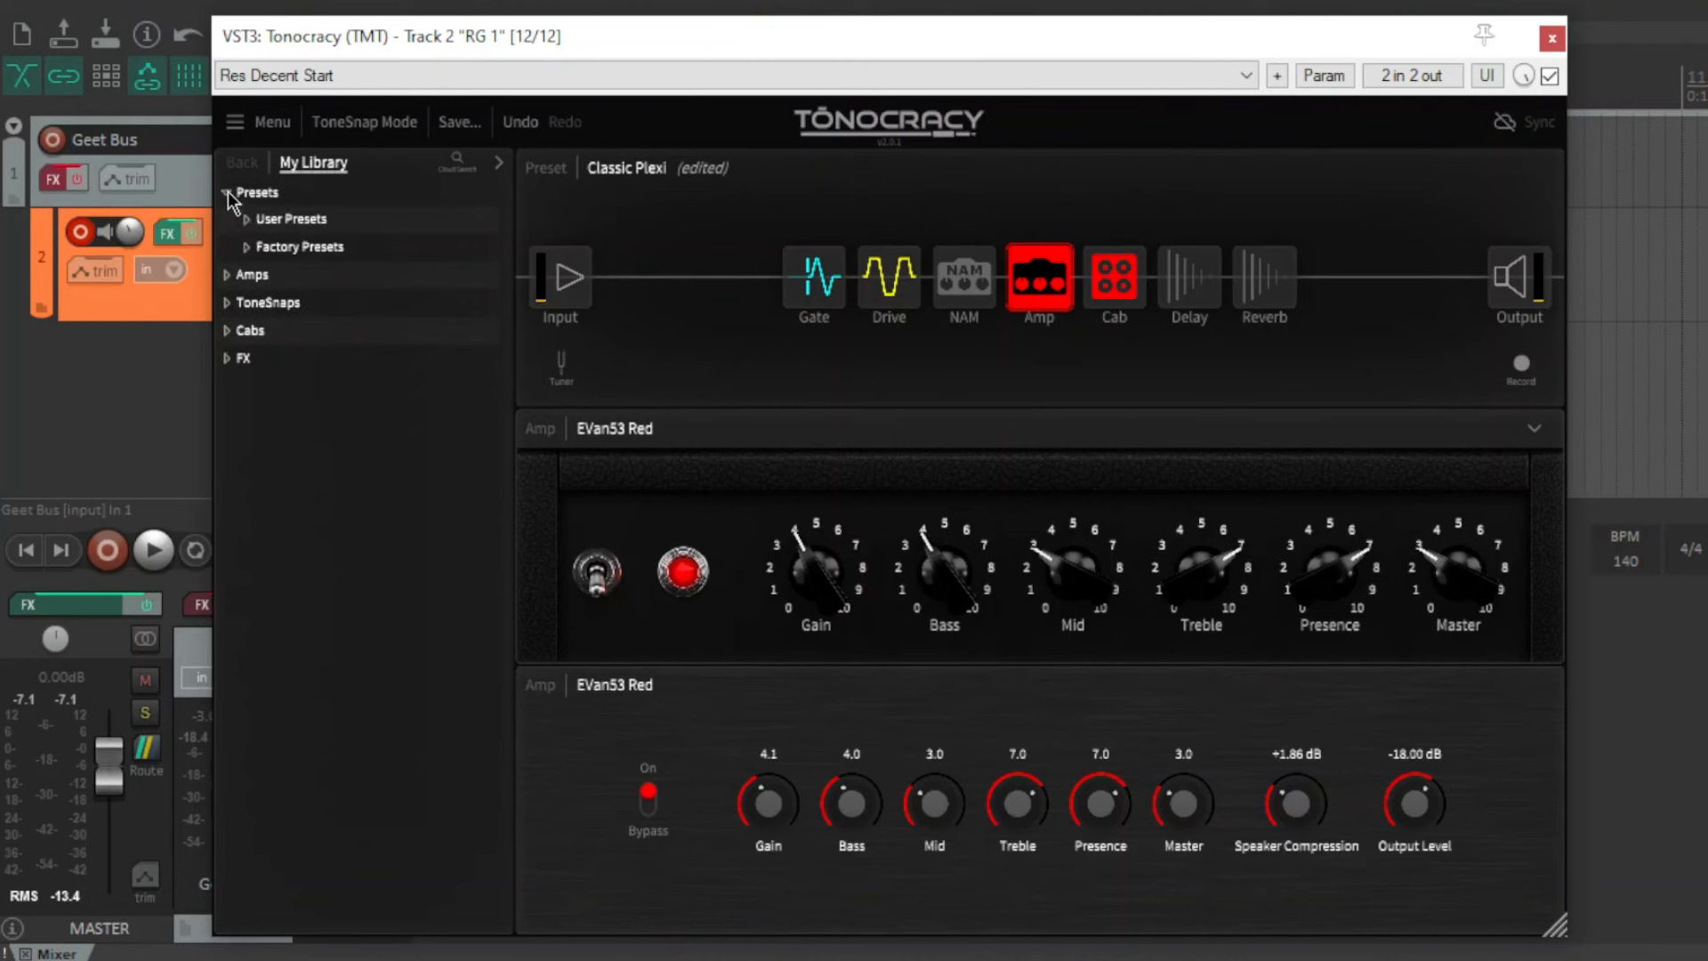
{"action": "left_click", "coordinate": [228, 219]}
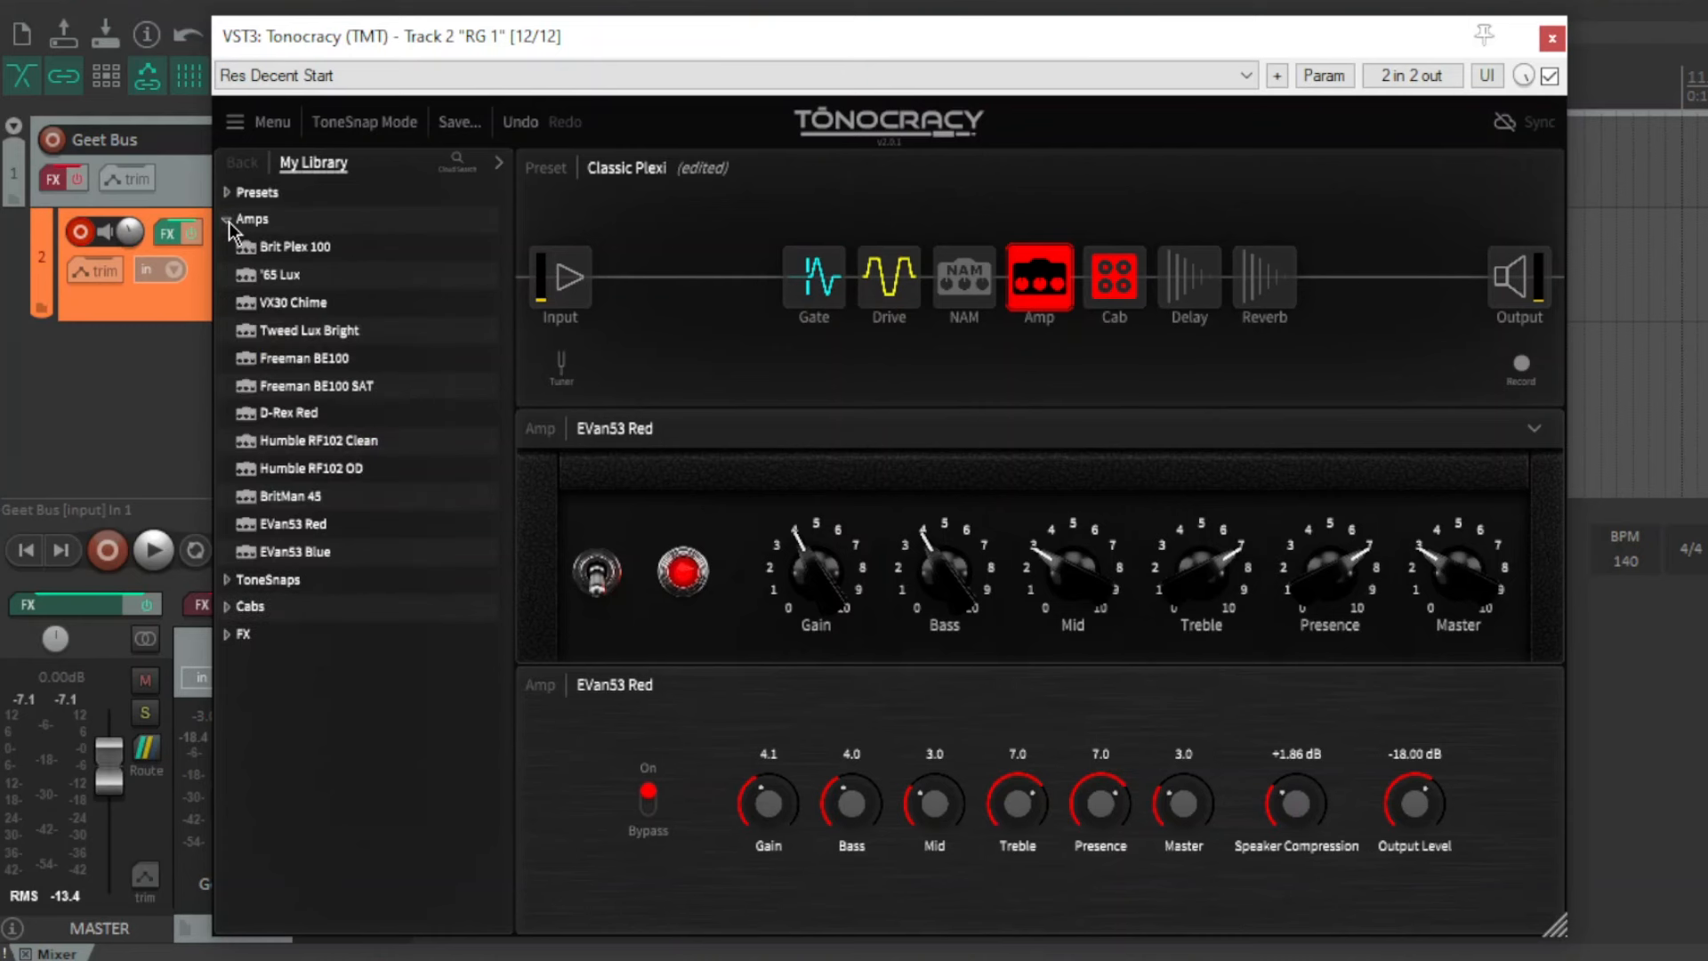
{"action": "mouse_move", "coordinate": [235, 230]}
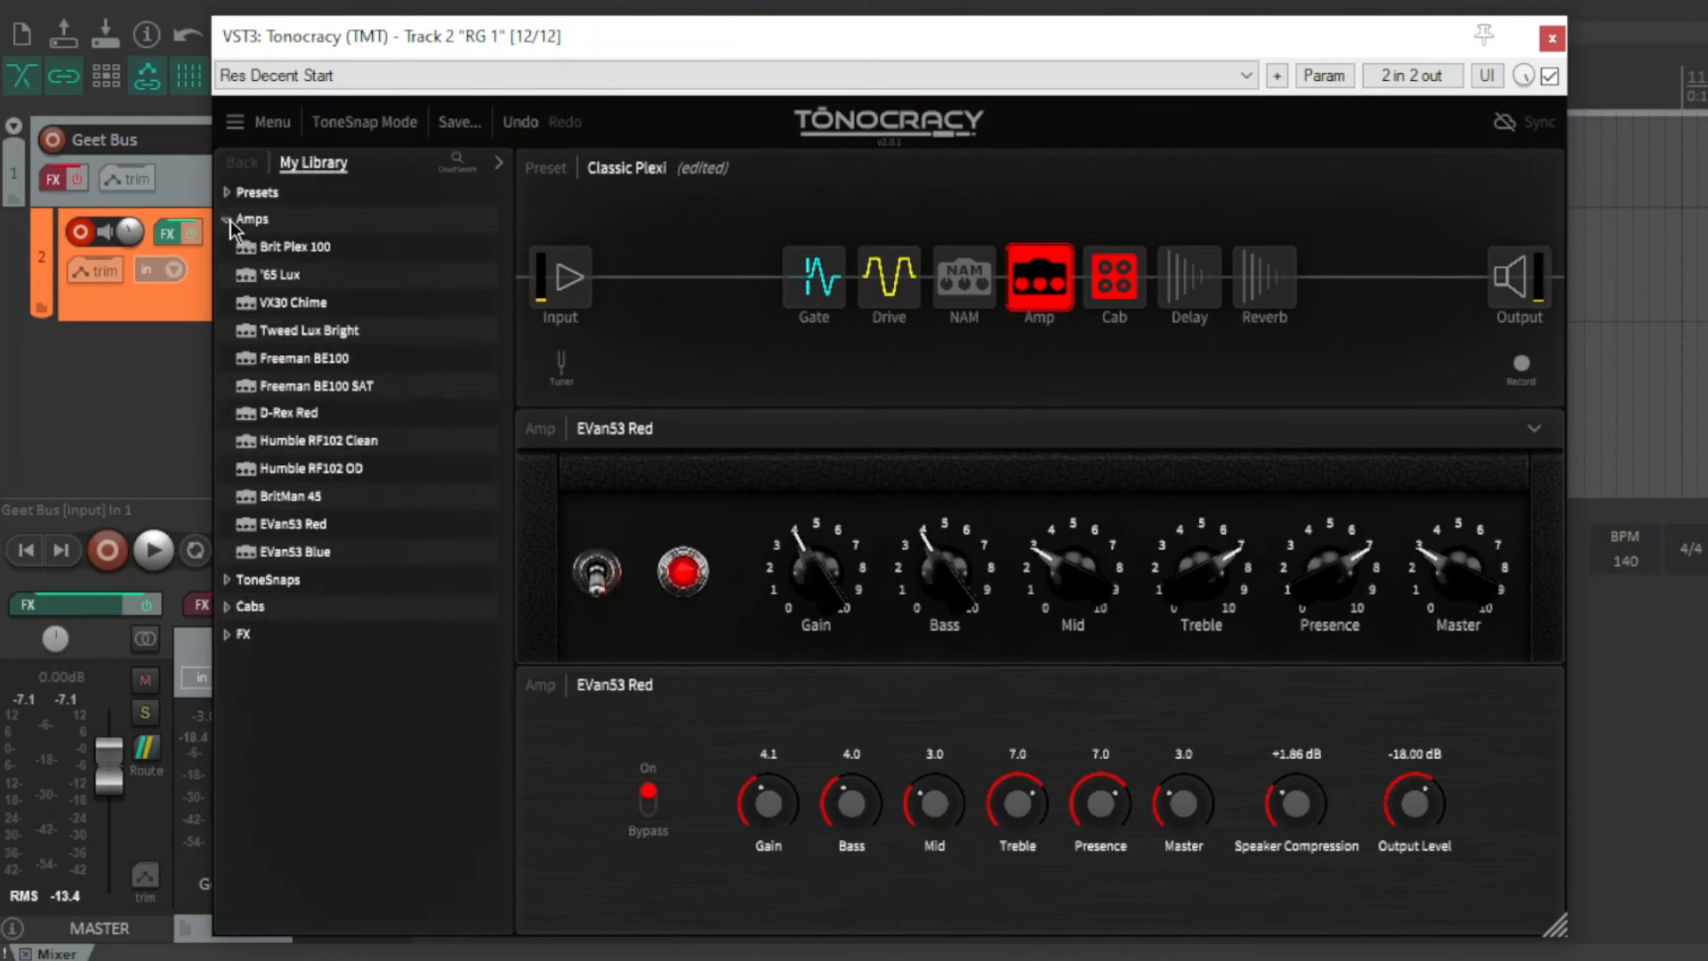
{"action": "left_click", "coordinate": [229, 218]}
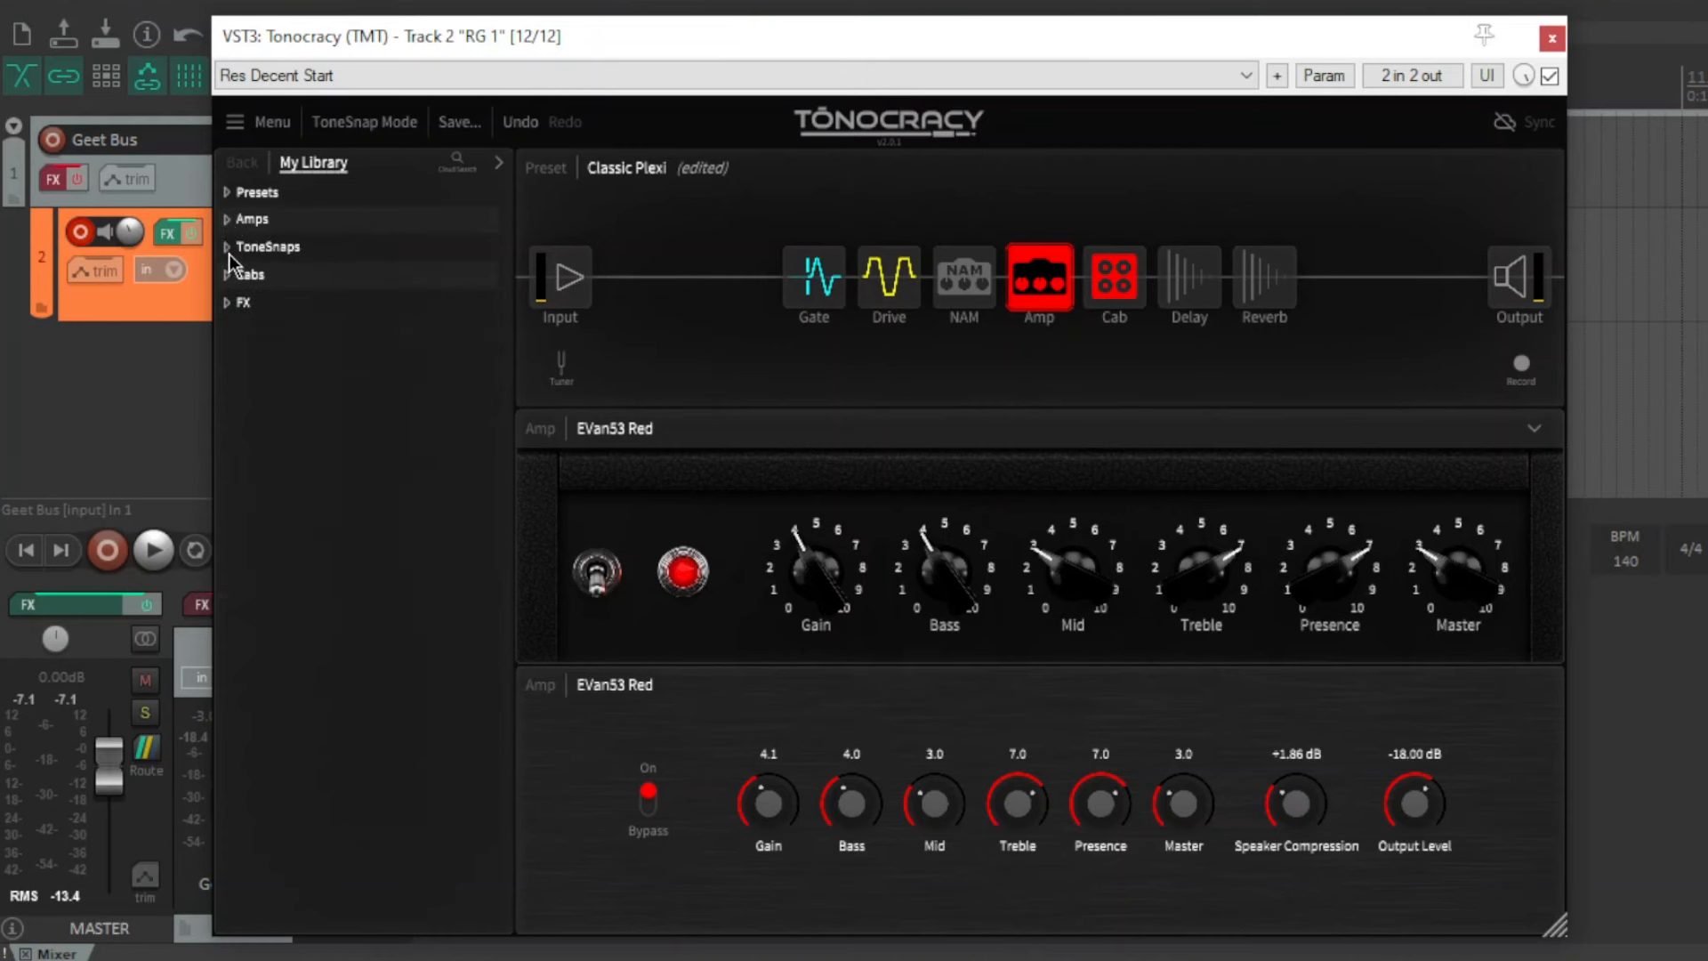
{"action": "left_click", "coordinate": [226, 246]}
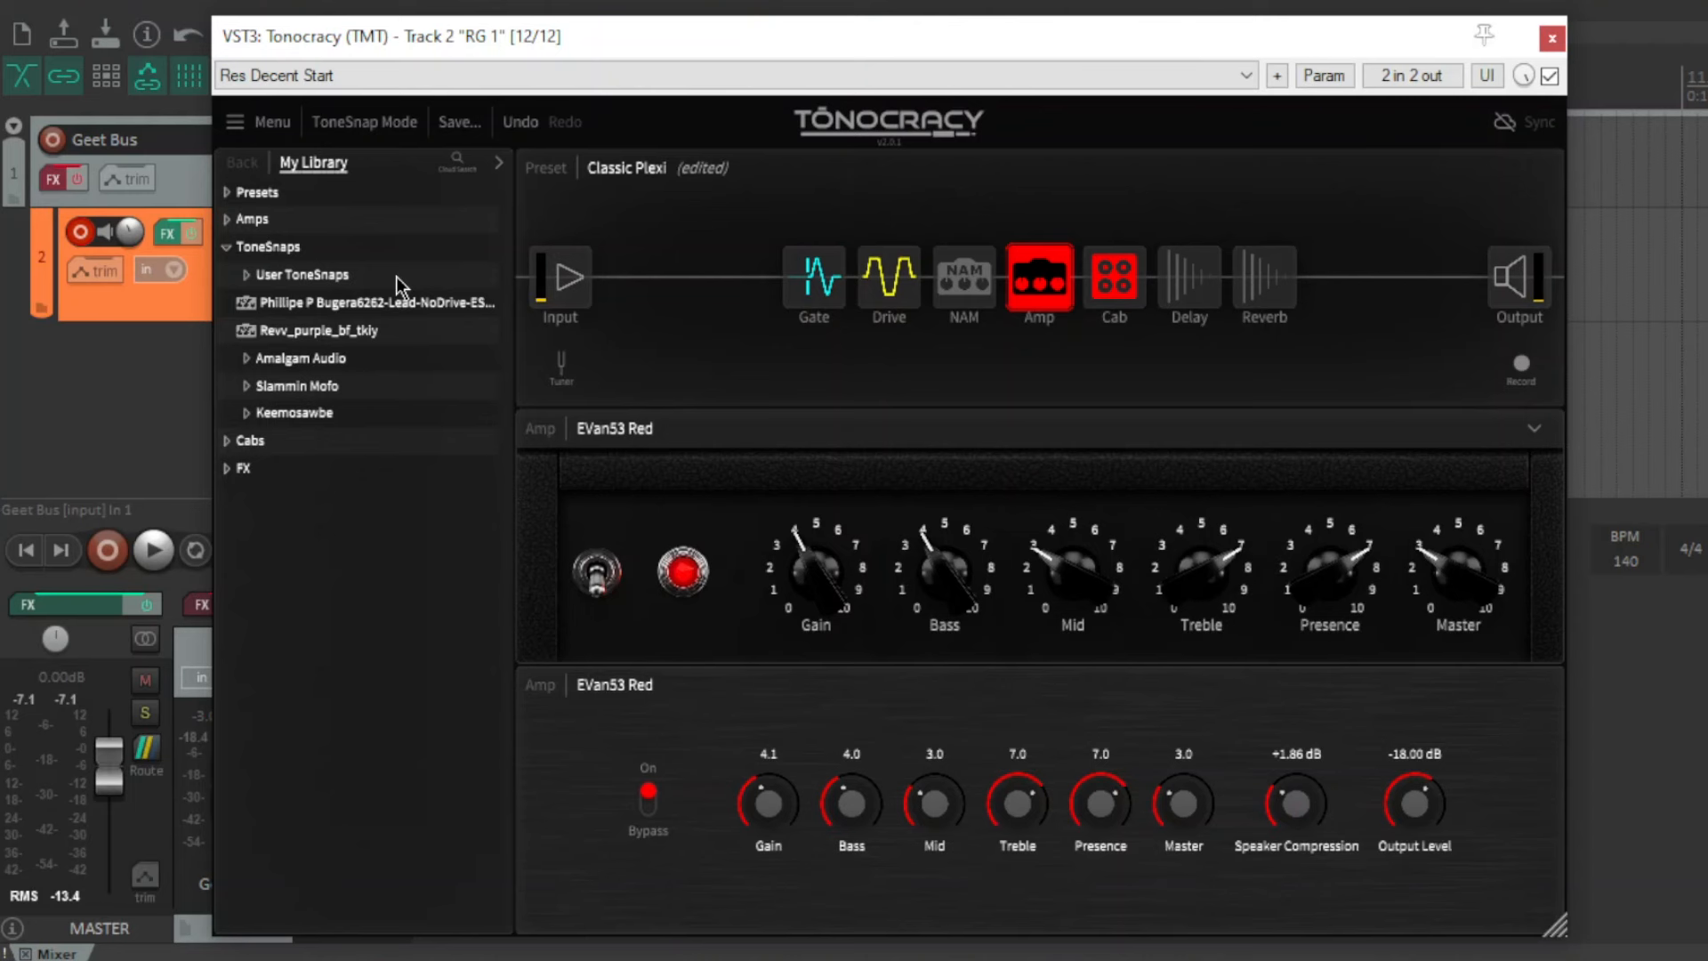
{"action": "left_click", "coordinate": [227, 246]}
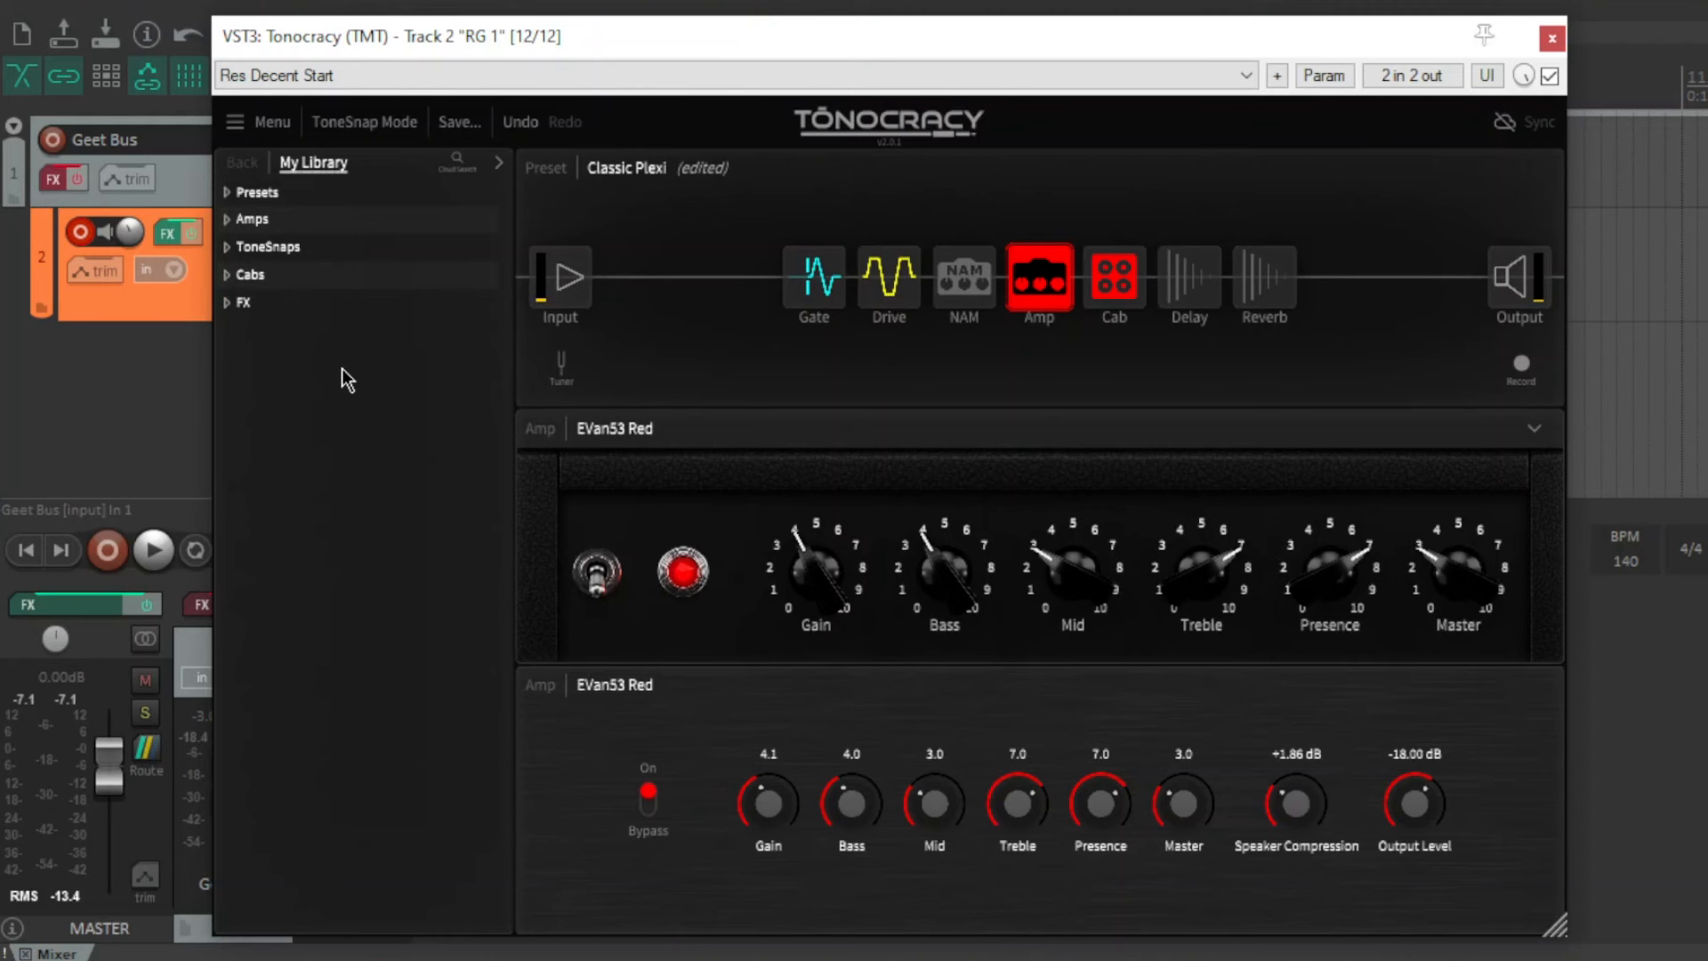
{"action": "left_click", "coordinate": [249, 274]}
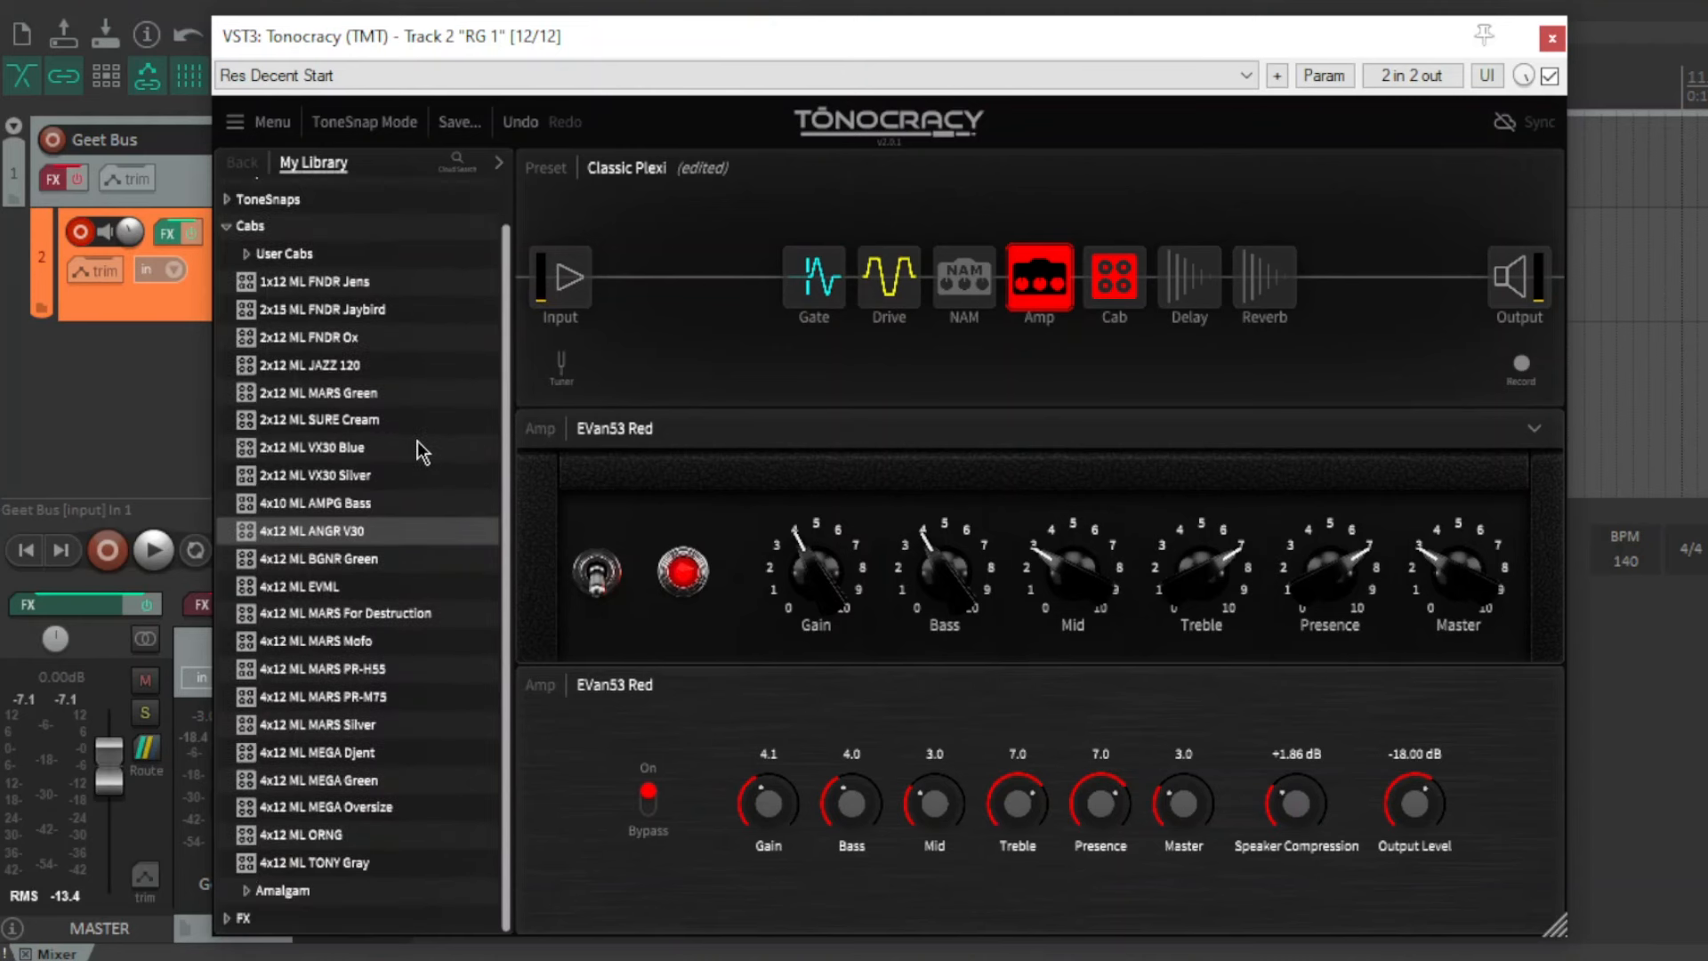
{"action": "mouse_move", "coordinate": [428, 524]}
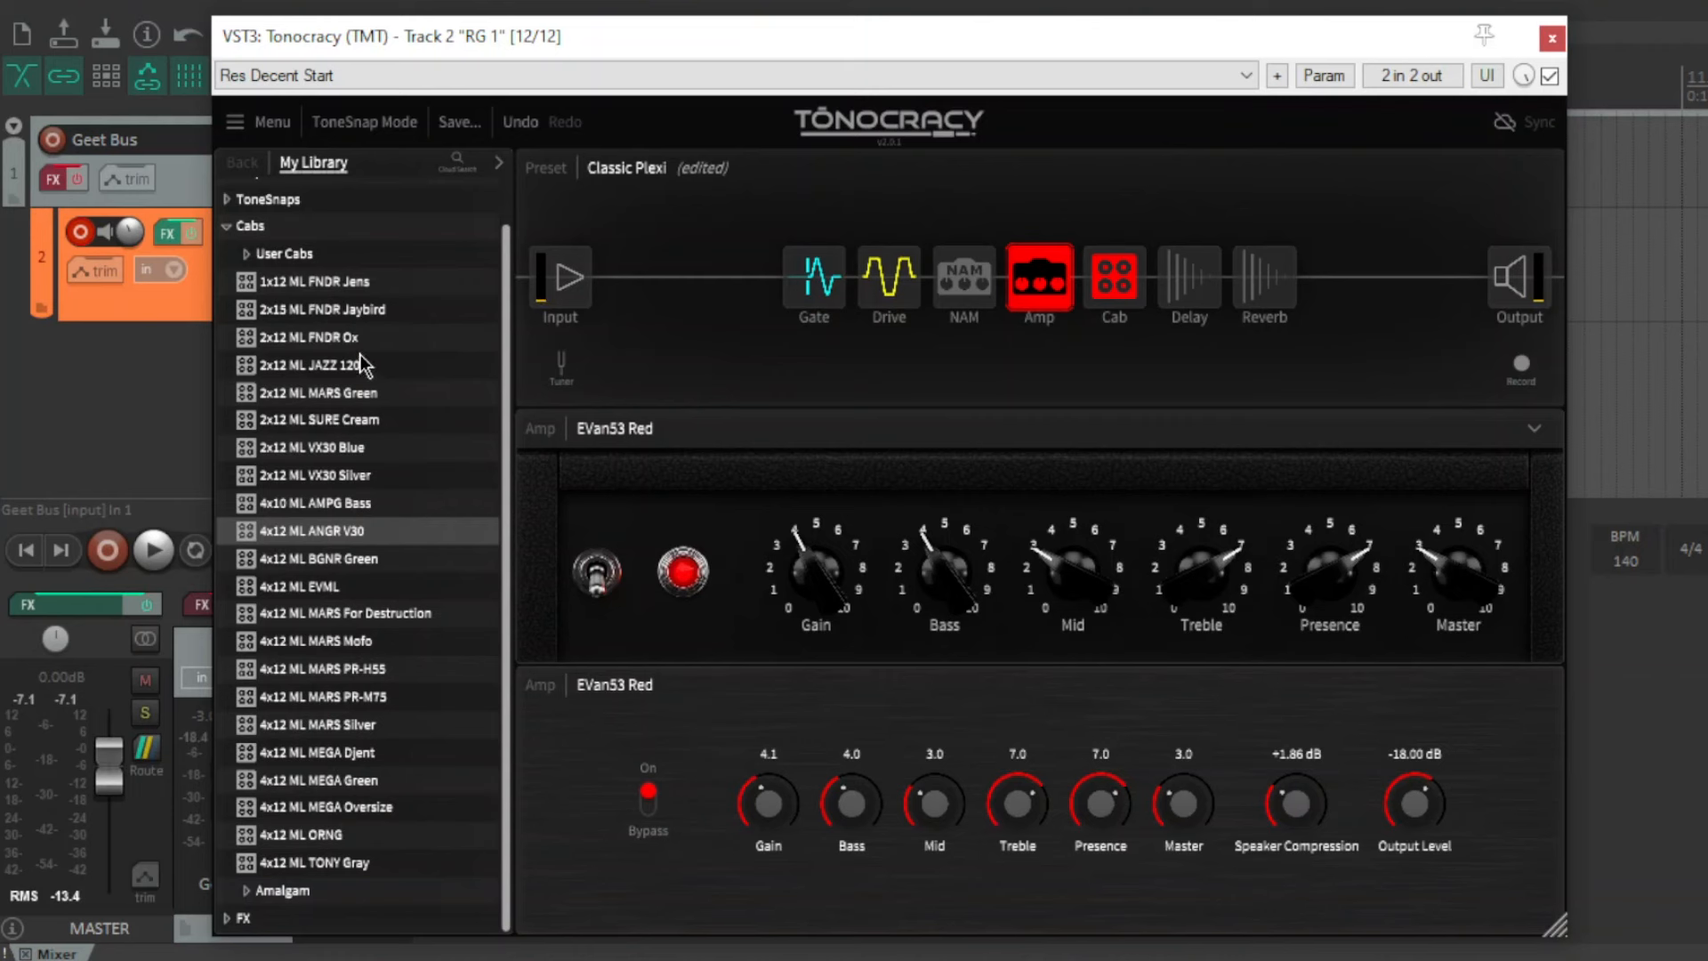
{"action": "mouse_move", "coordinate": [207, 207]}
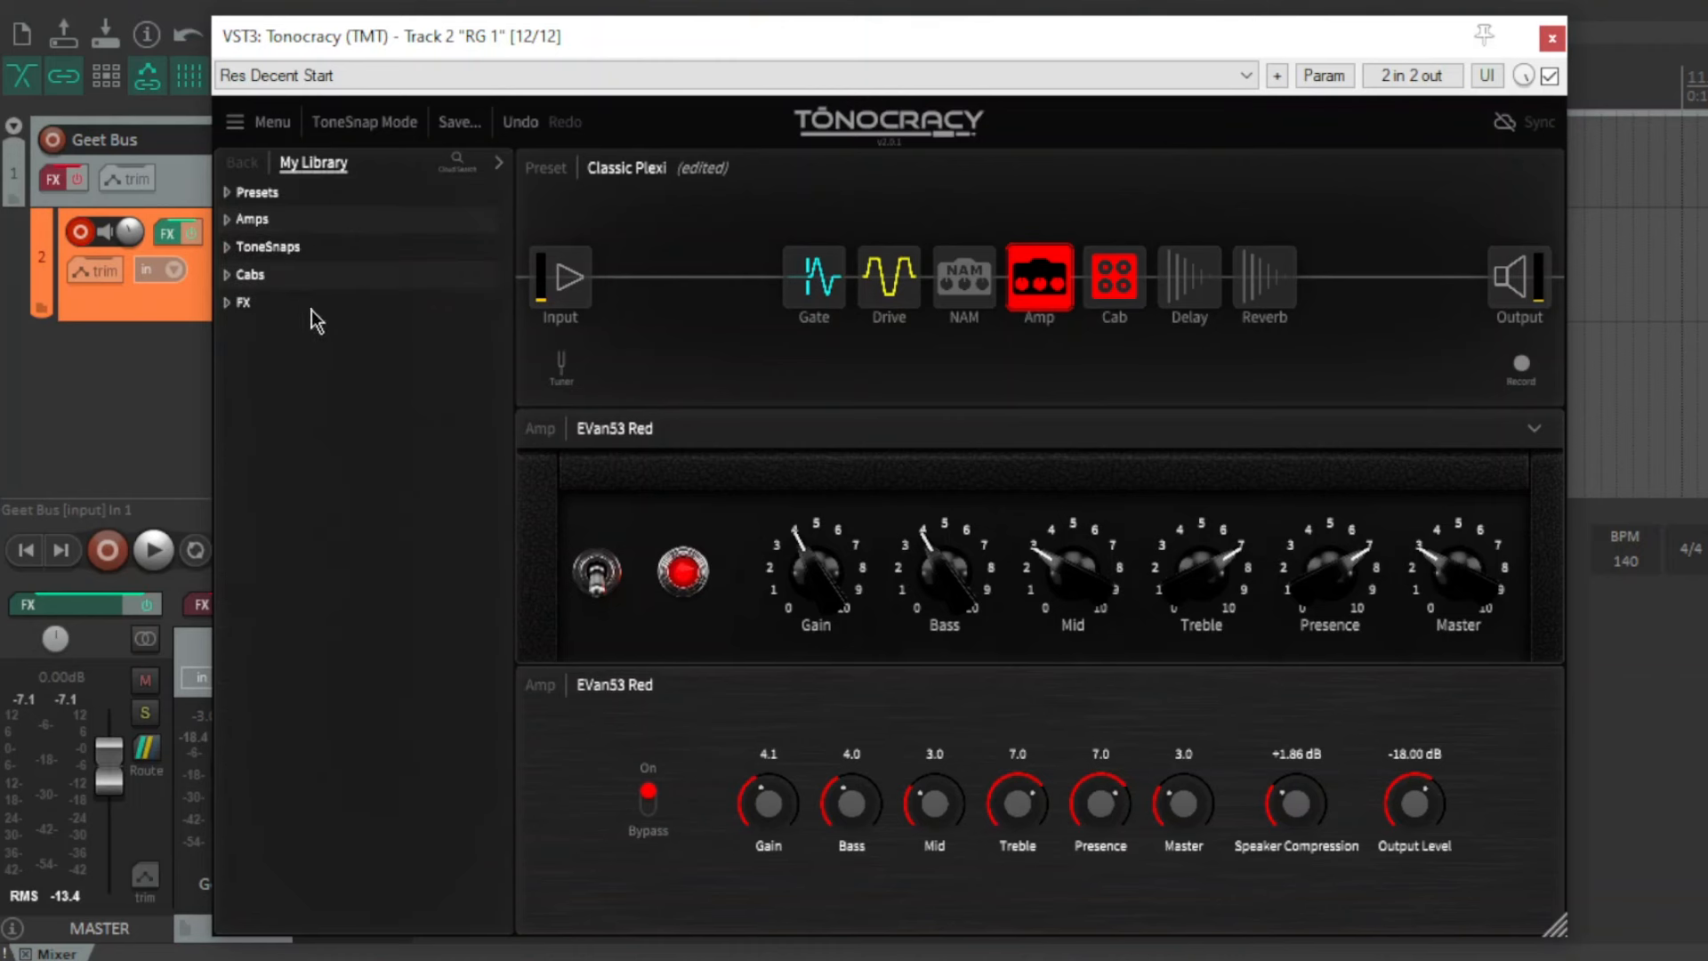
Browse the reverb and delay effects in the library's effects category, then collapse it.
{"action": "left_click", "coordinate": [240, 302]}
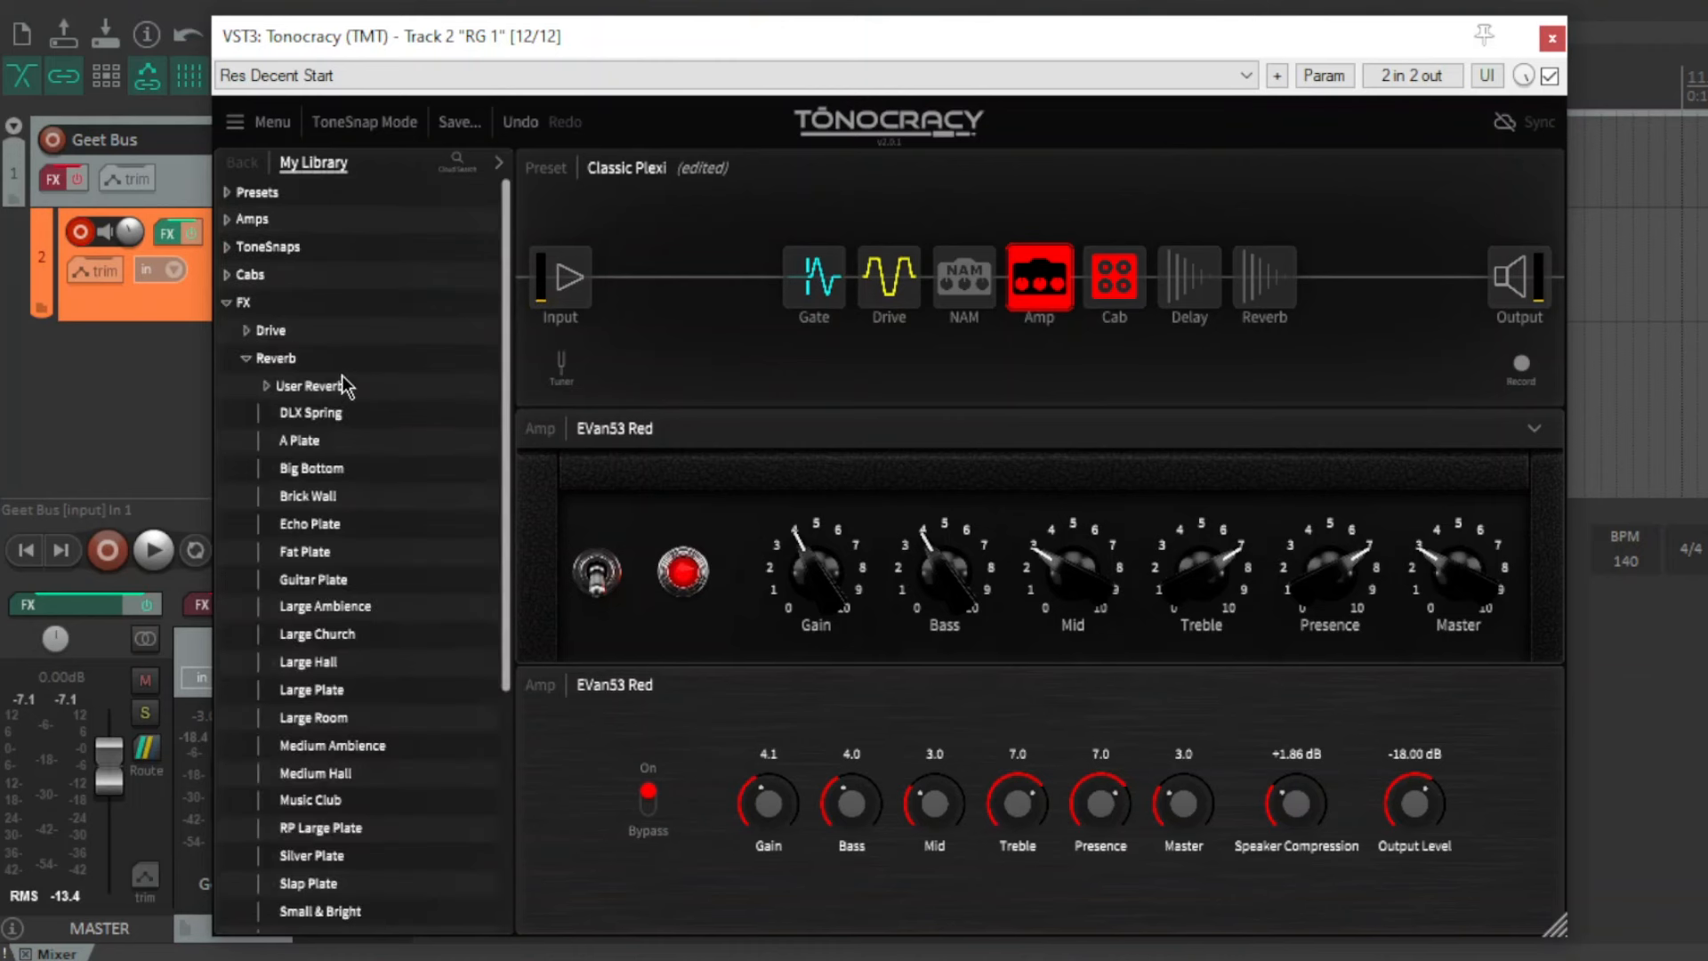
{"action": "left_click", "coordinate": [246, 358]}
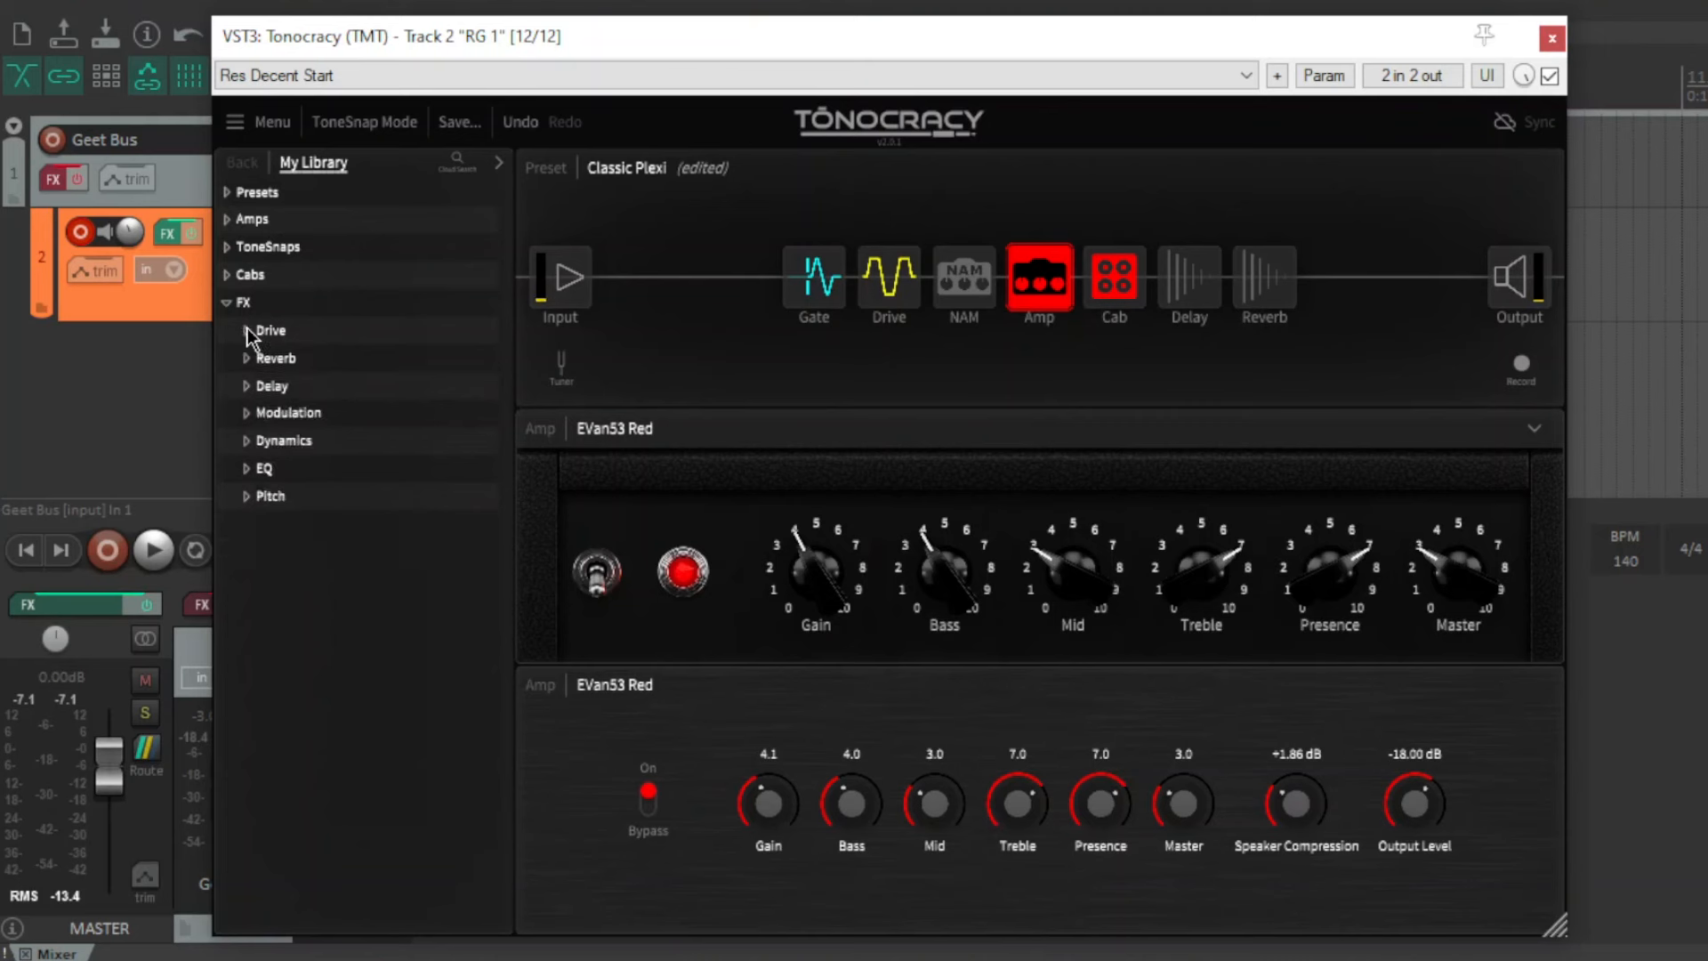
{"action": "left_click", "coordinate": [276, 357]}
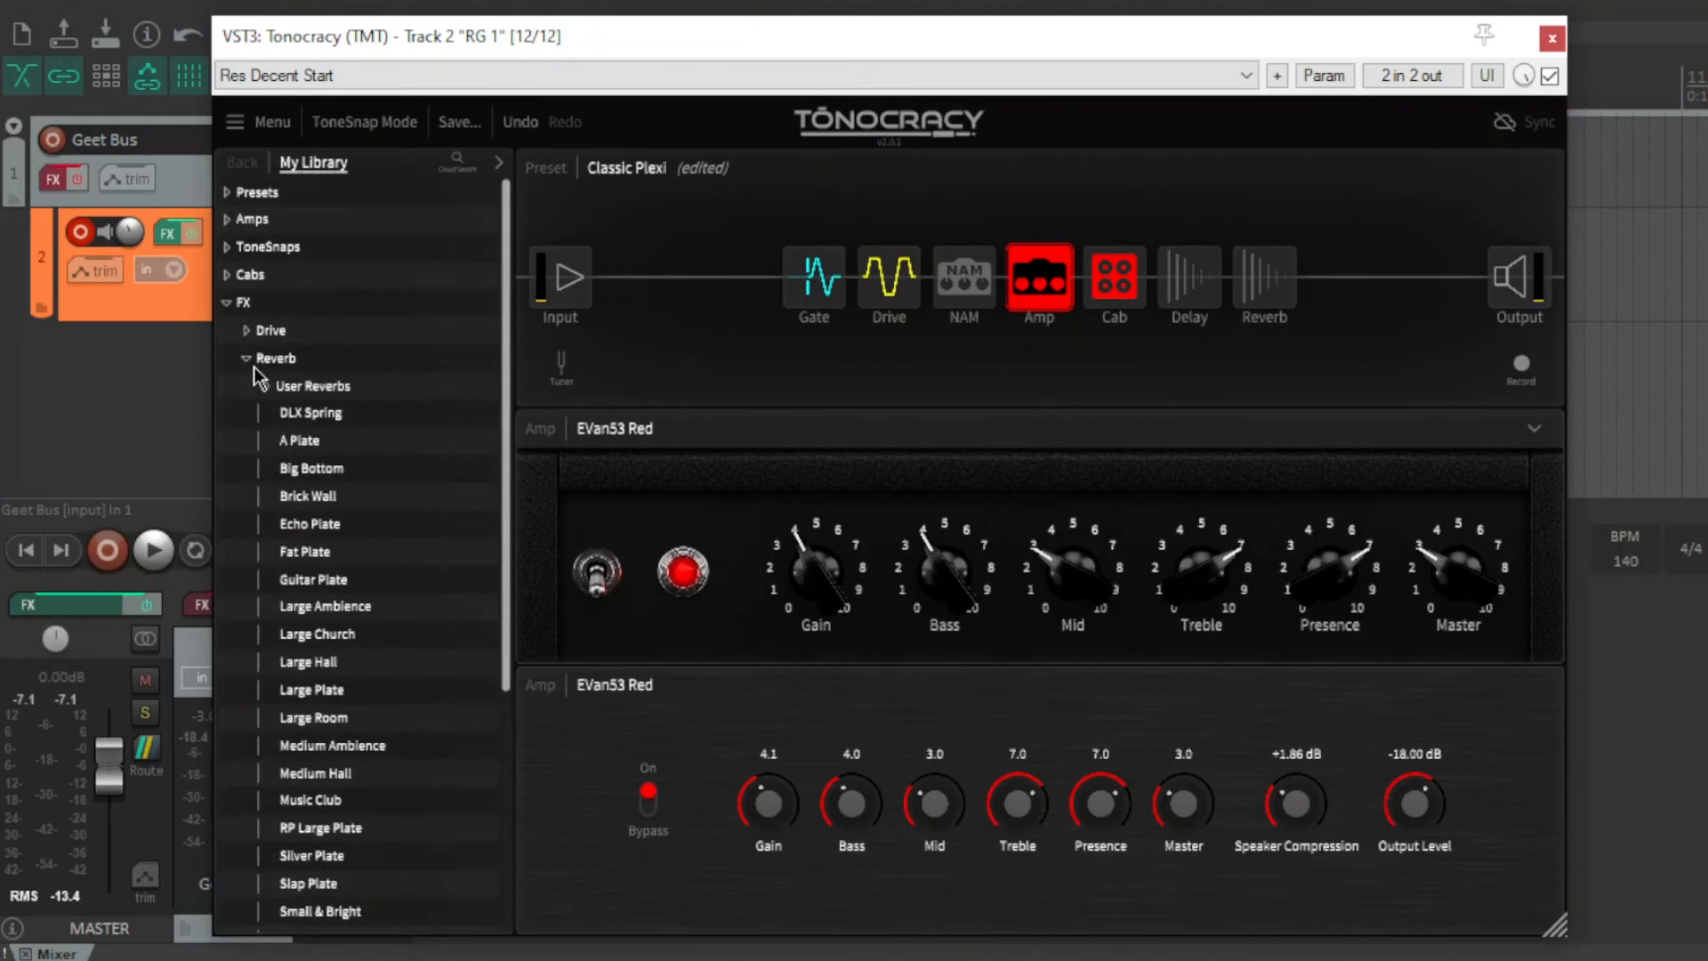
{"action": "left_click", "coordinate": [247, 358]}
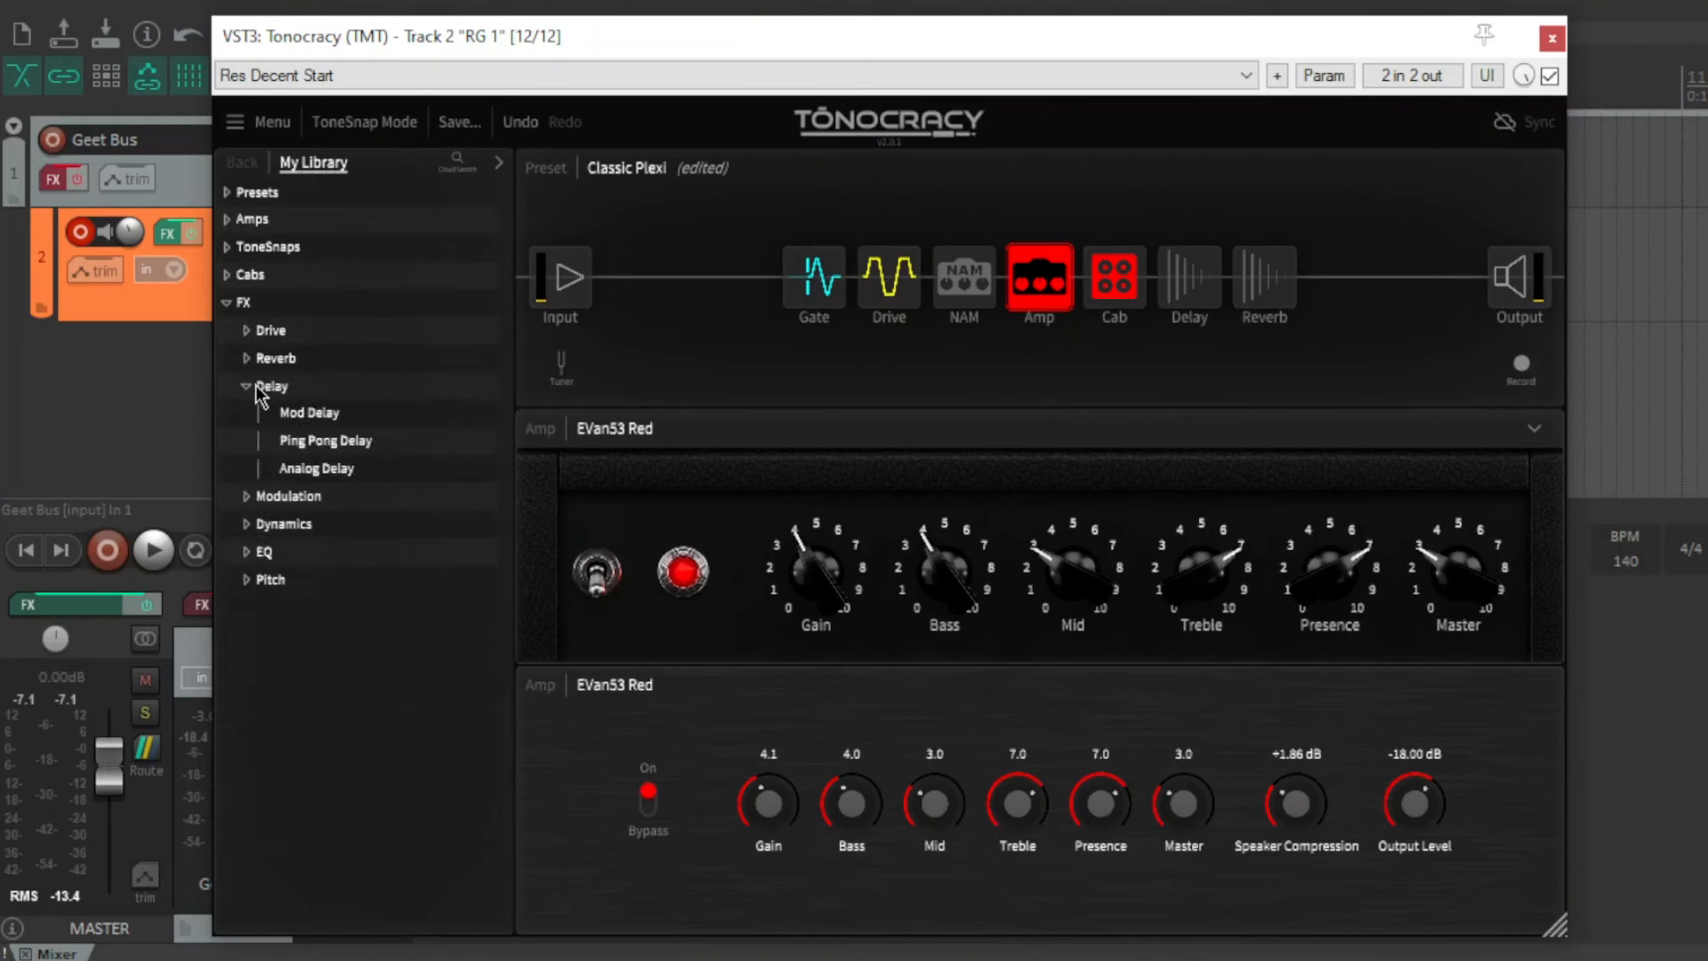
{"action": "left_click", "coordinate": [271, 385]}
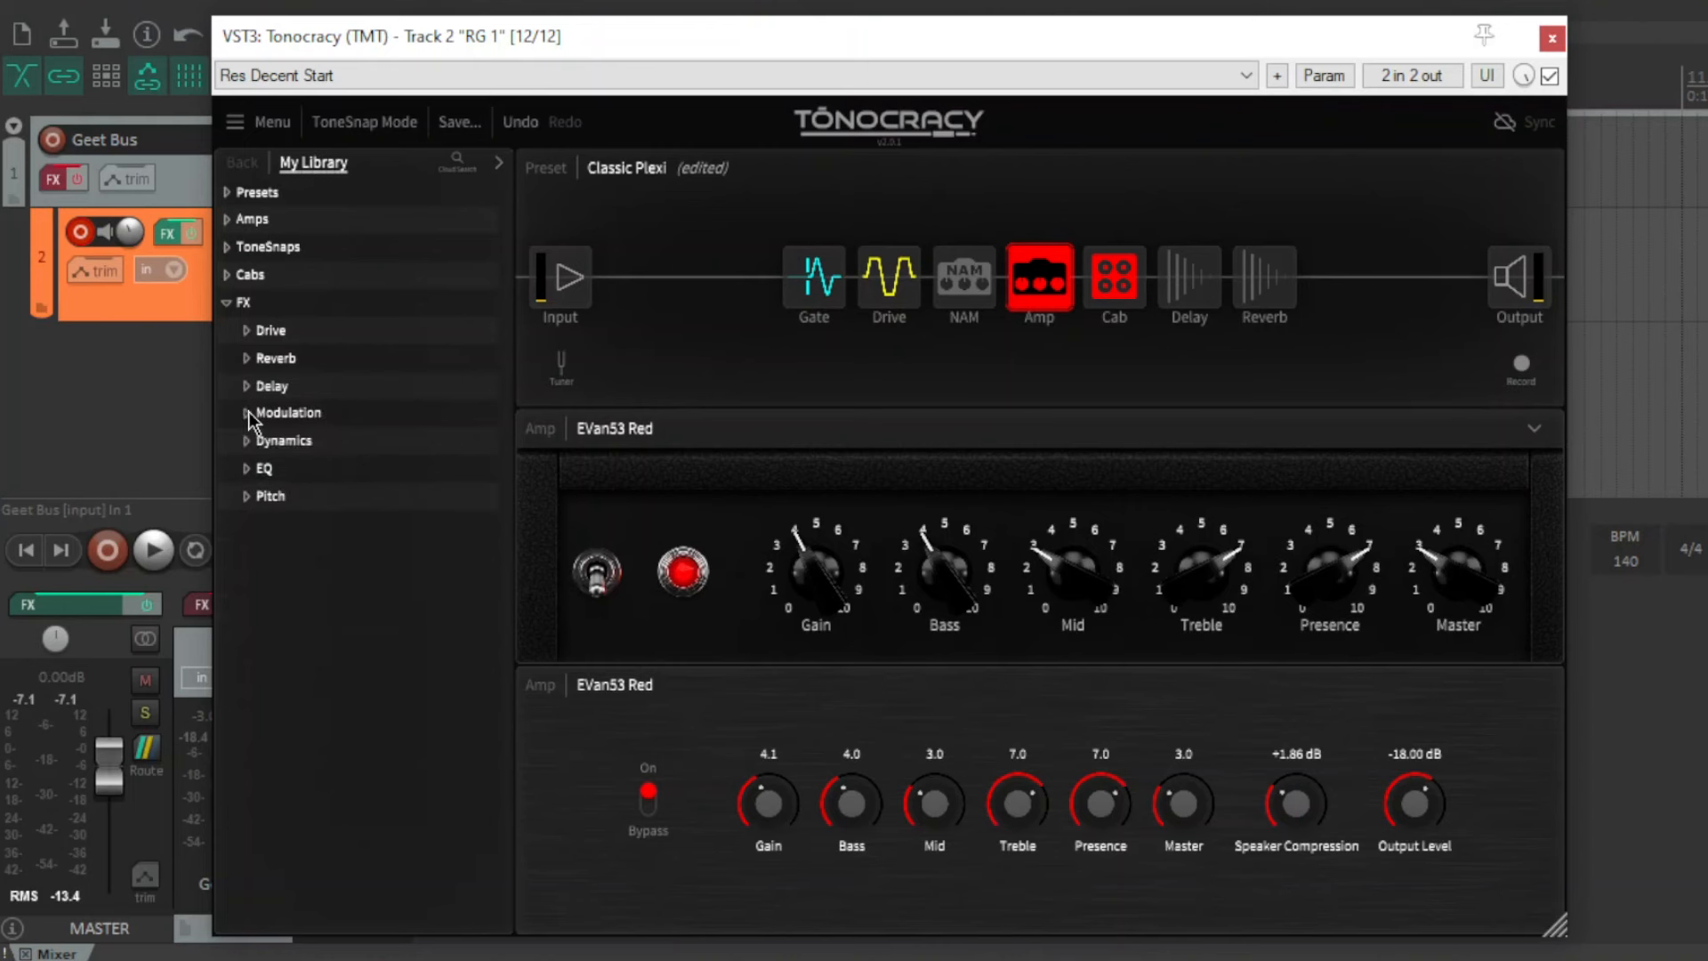
{"action": "left_click", "coordinate": [285, 440]}
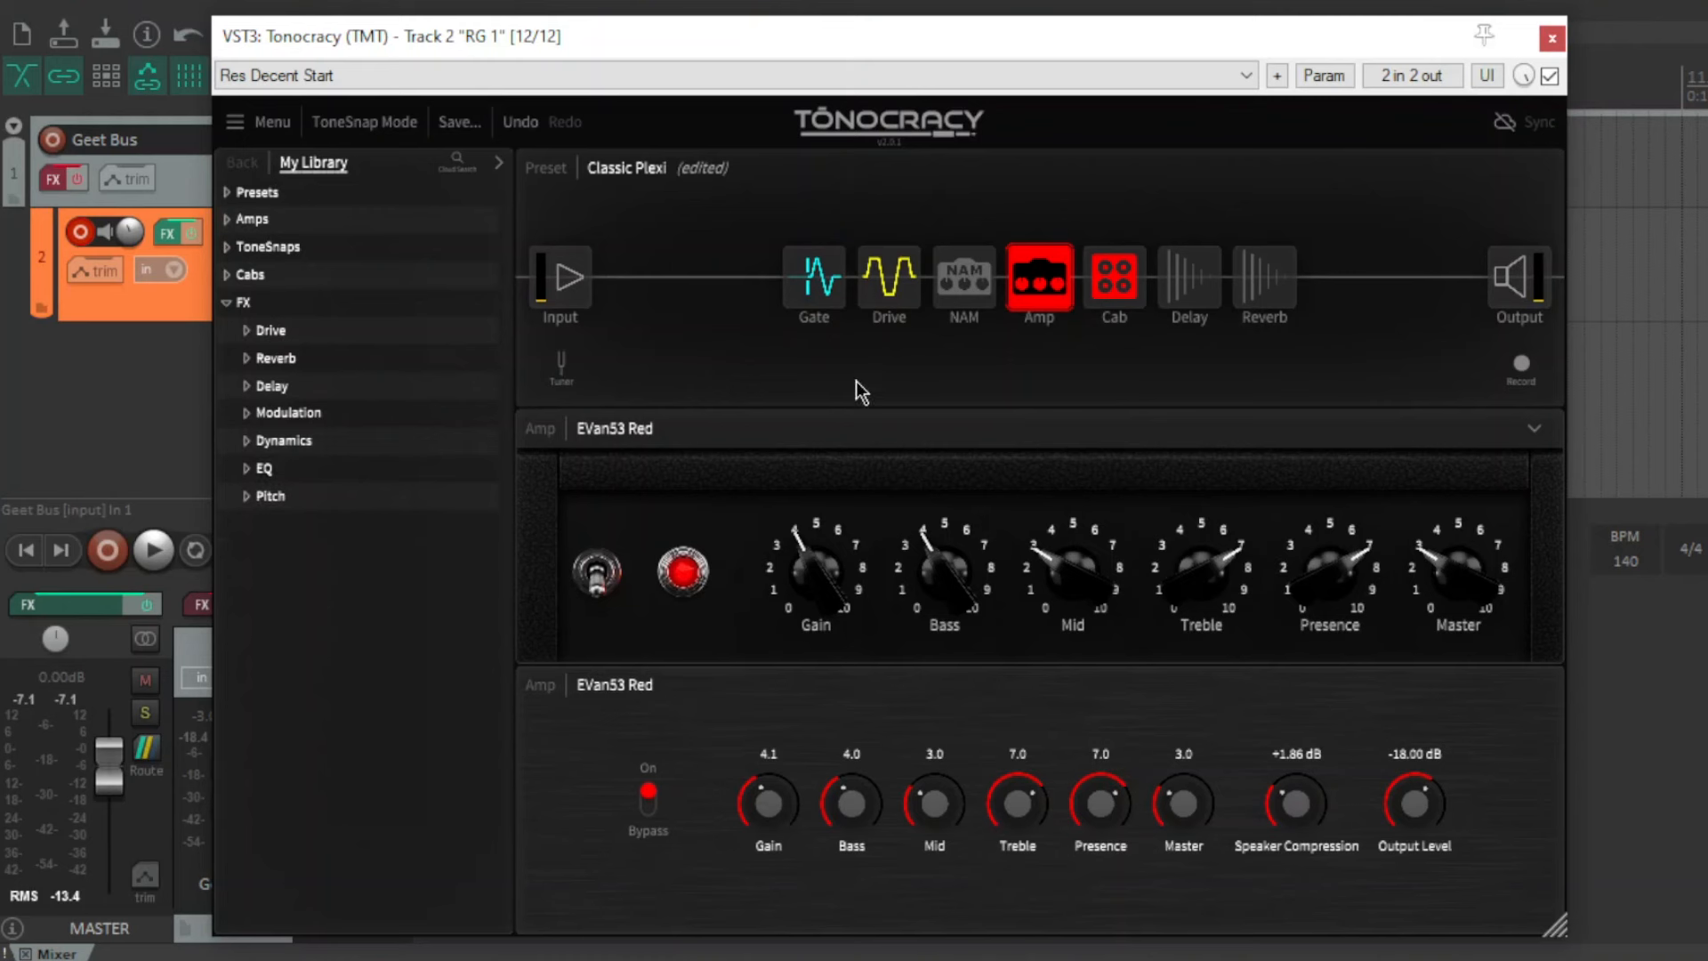
{"action": "mouse_move", "coordinate": [262, 480]}
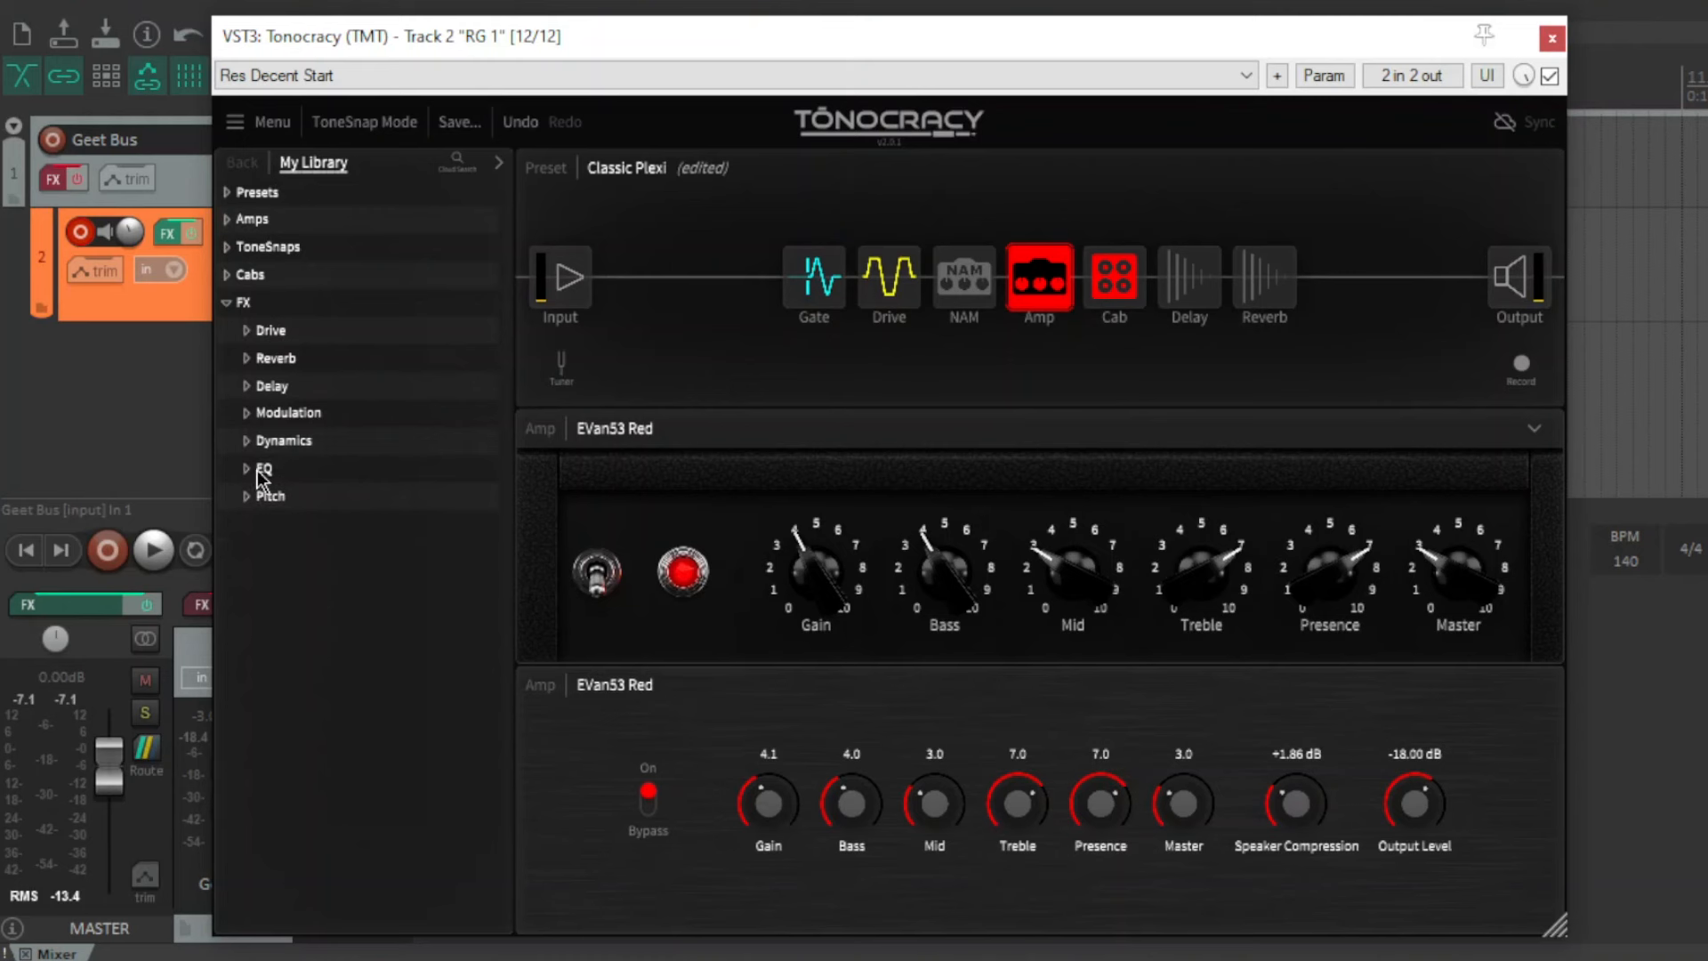
{"action": "mouse_move", "coordinate": [259, 513]}
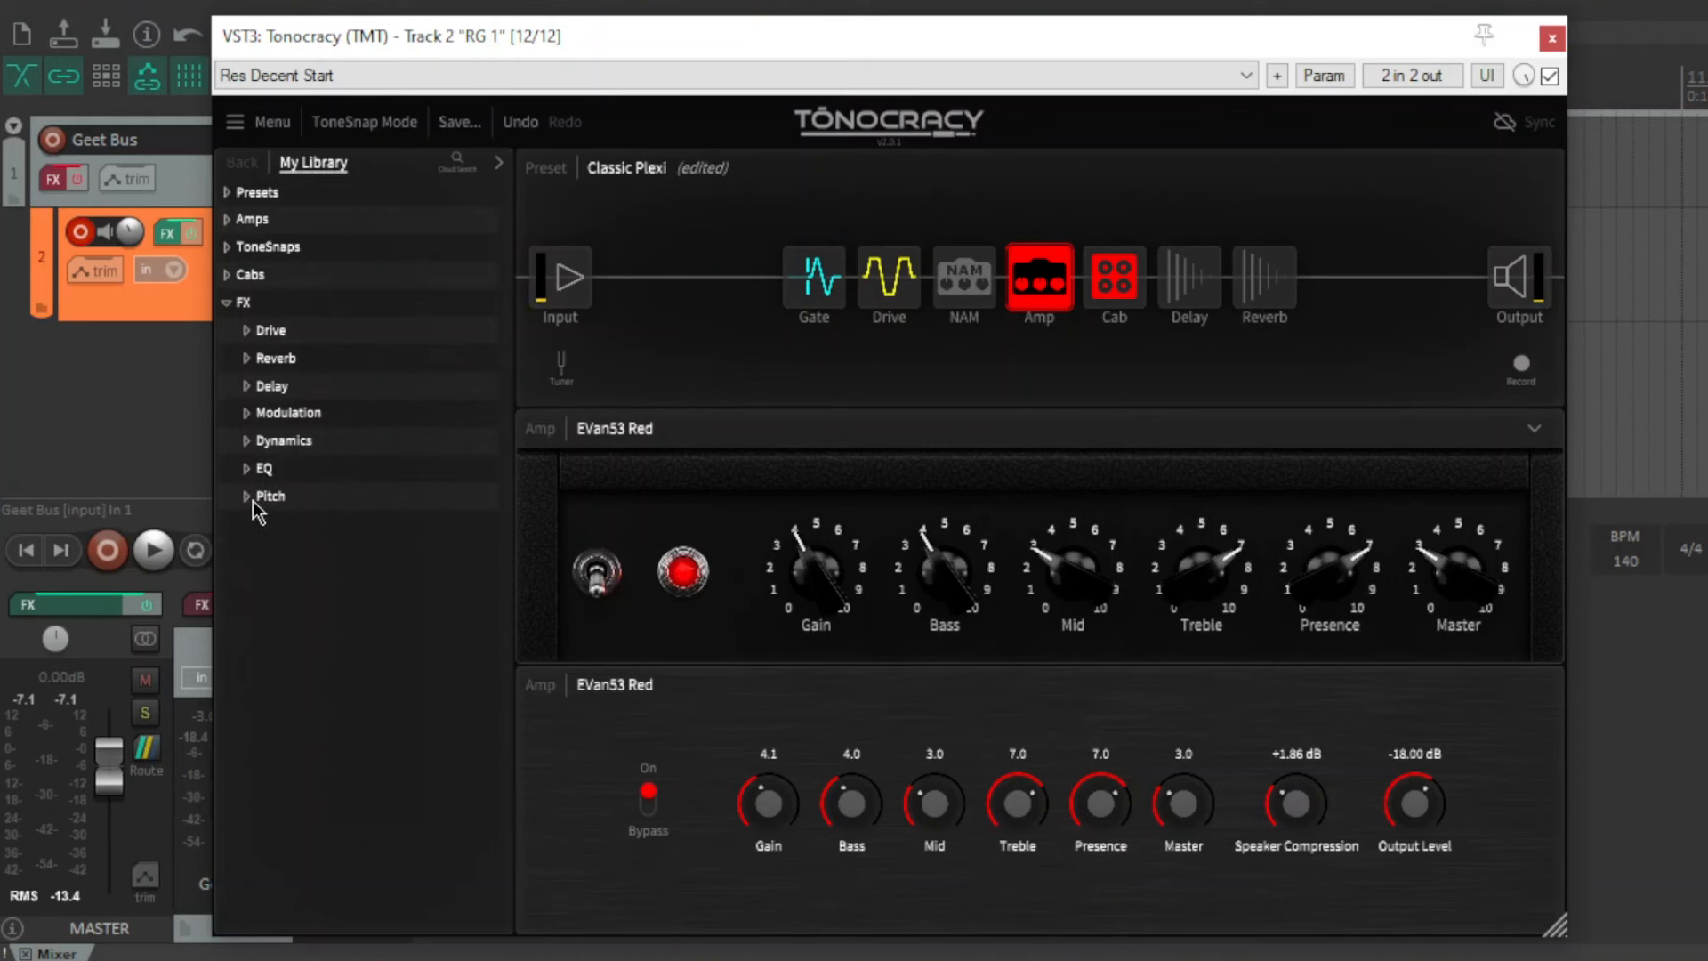
{"action": "mouse_move", "coordinate": [246, 362]}
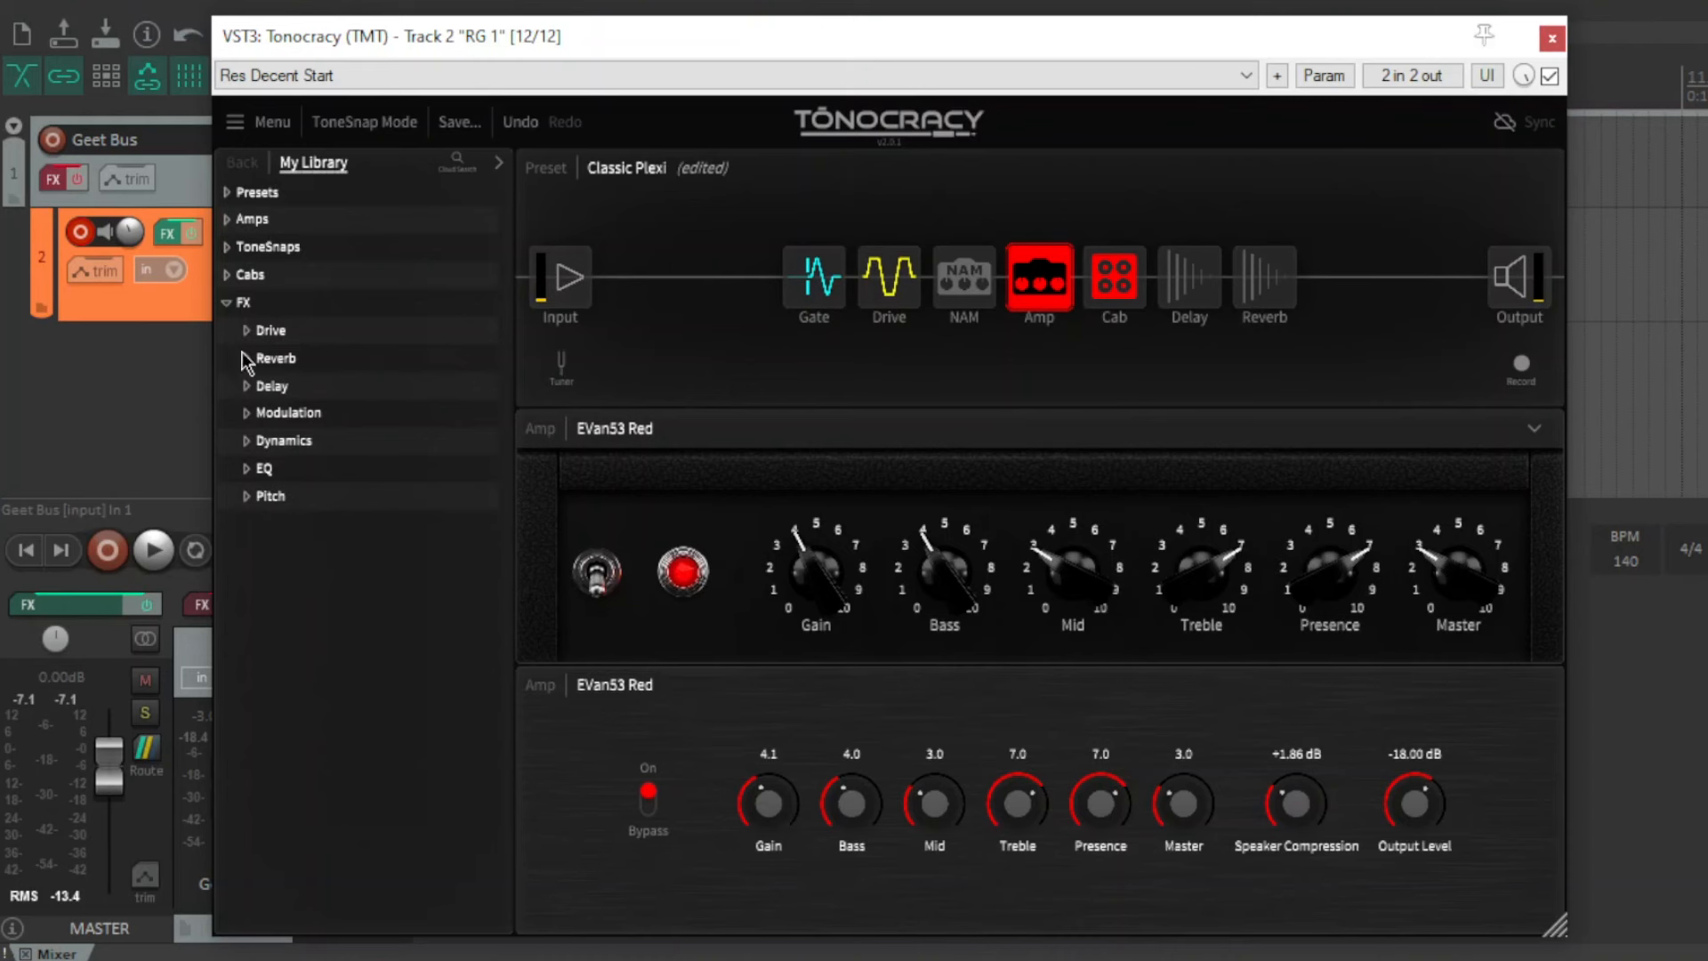
{"action": "left_click", "coordinate": [239, 302]}
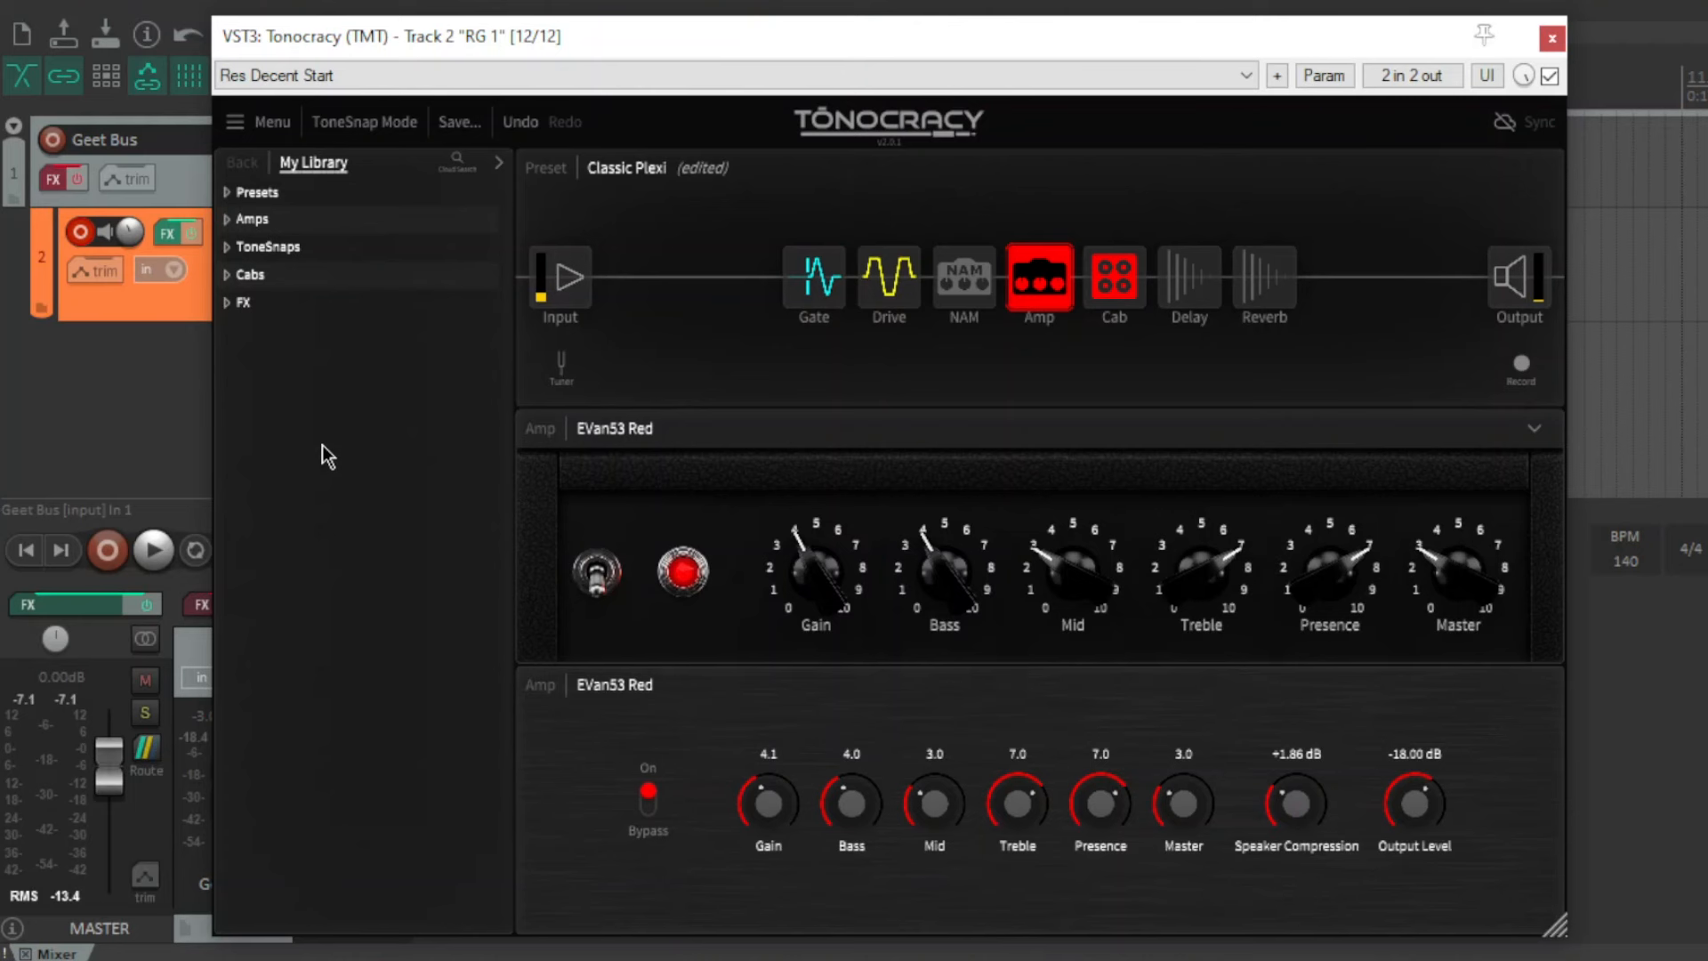
Show the noise gate, drive pedal and amp settings in turn.
{"action": "left_click", "coordinate": [812, 278]}
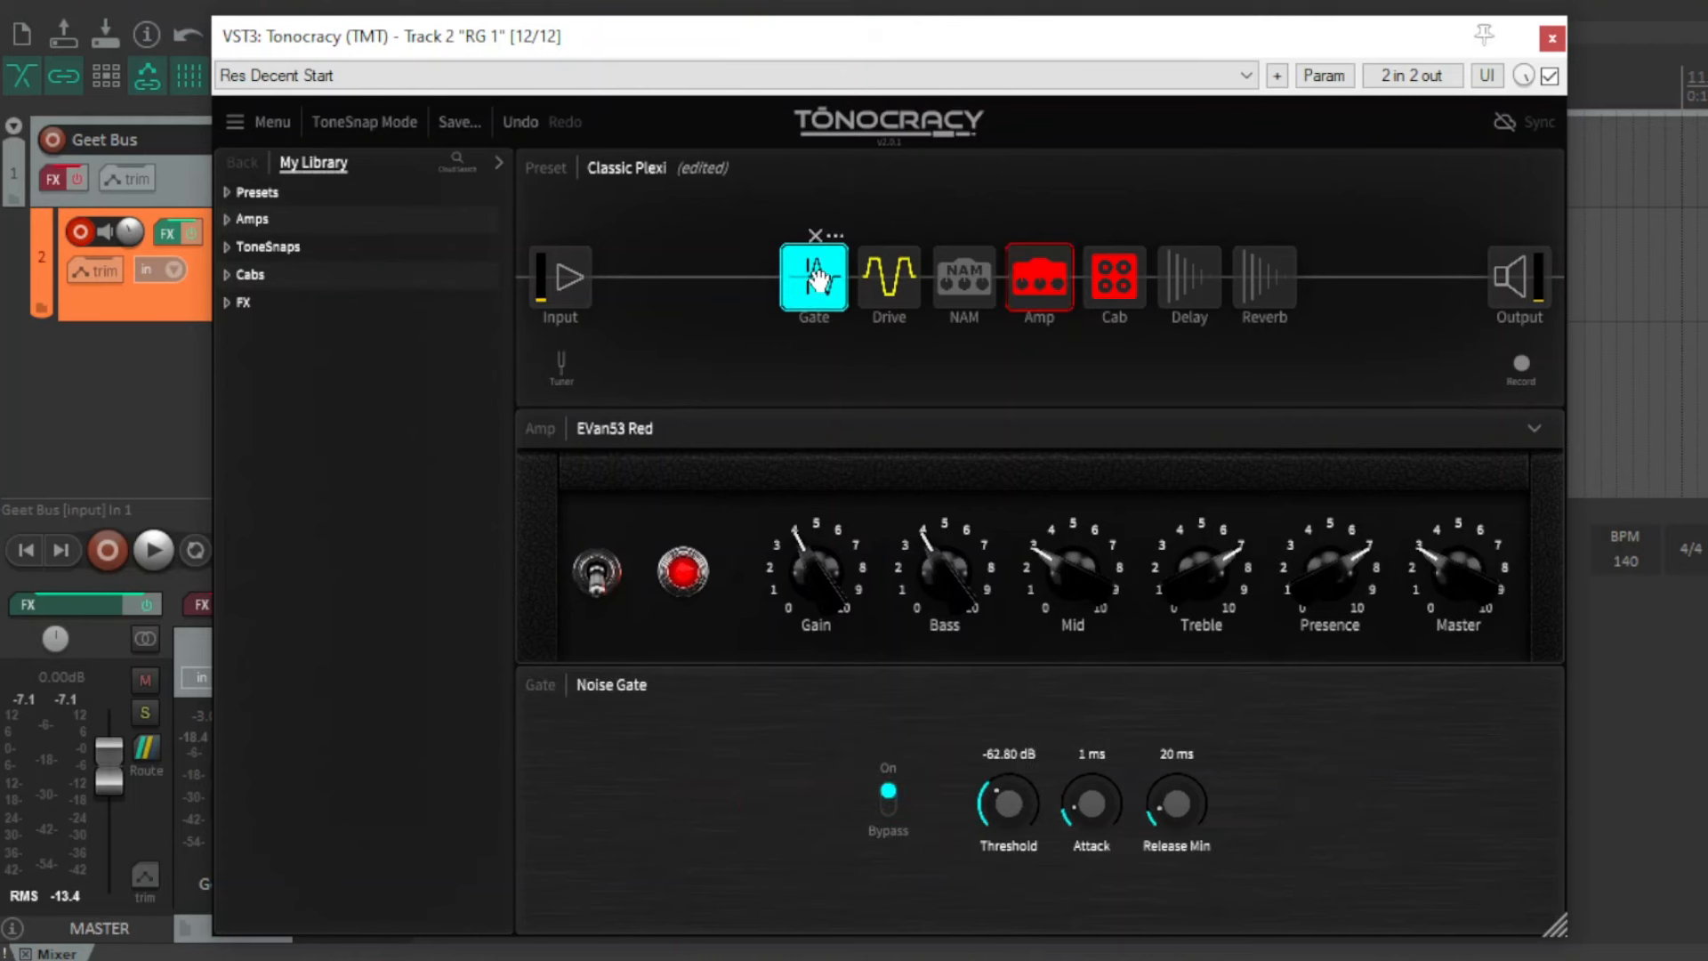
{"action": "left_click", "coordinate": [889, 277]}
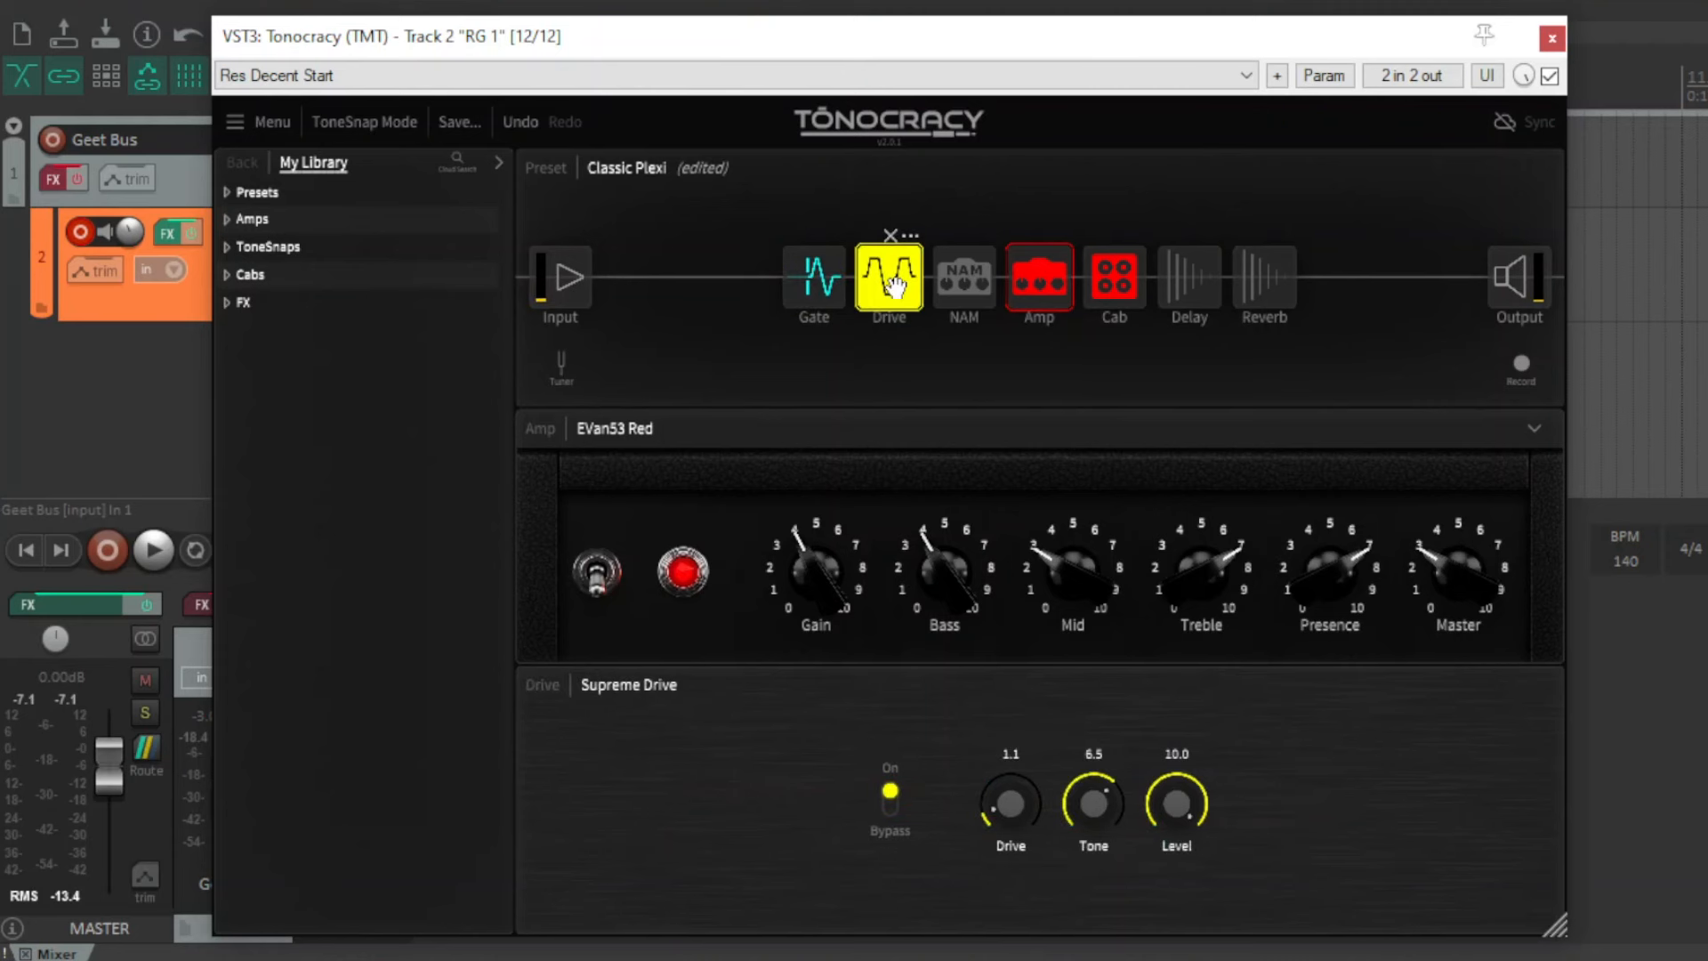
{"action": "mouse_move", "coordinate": [1313, 744]}
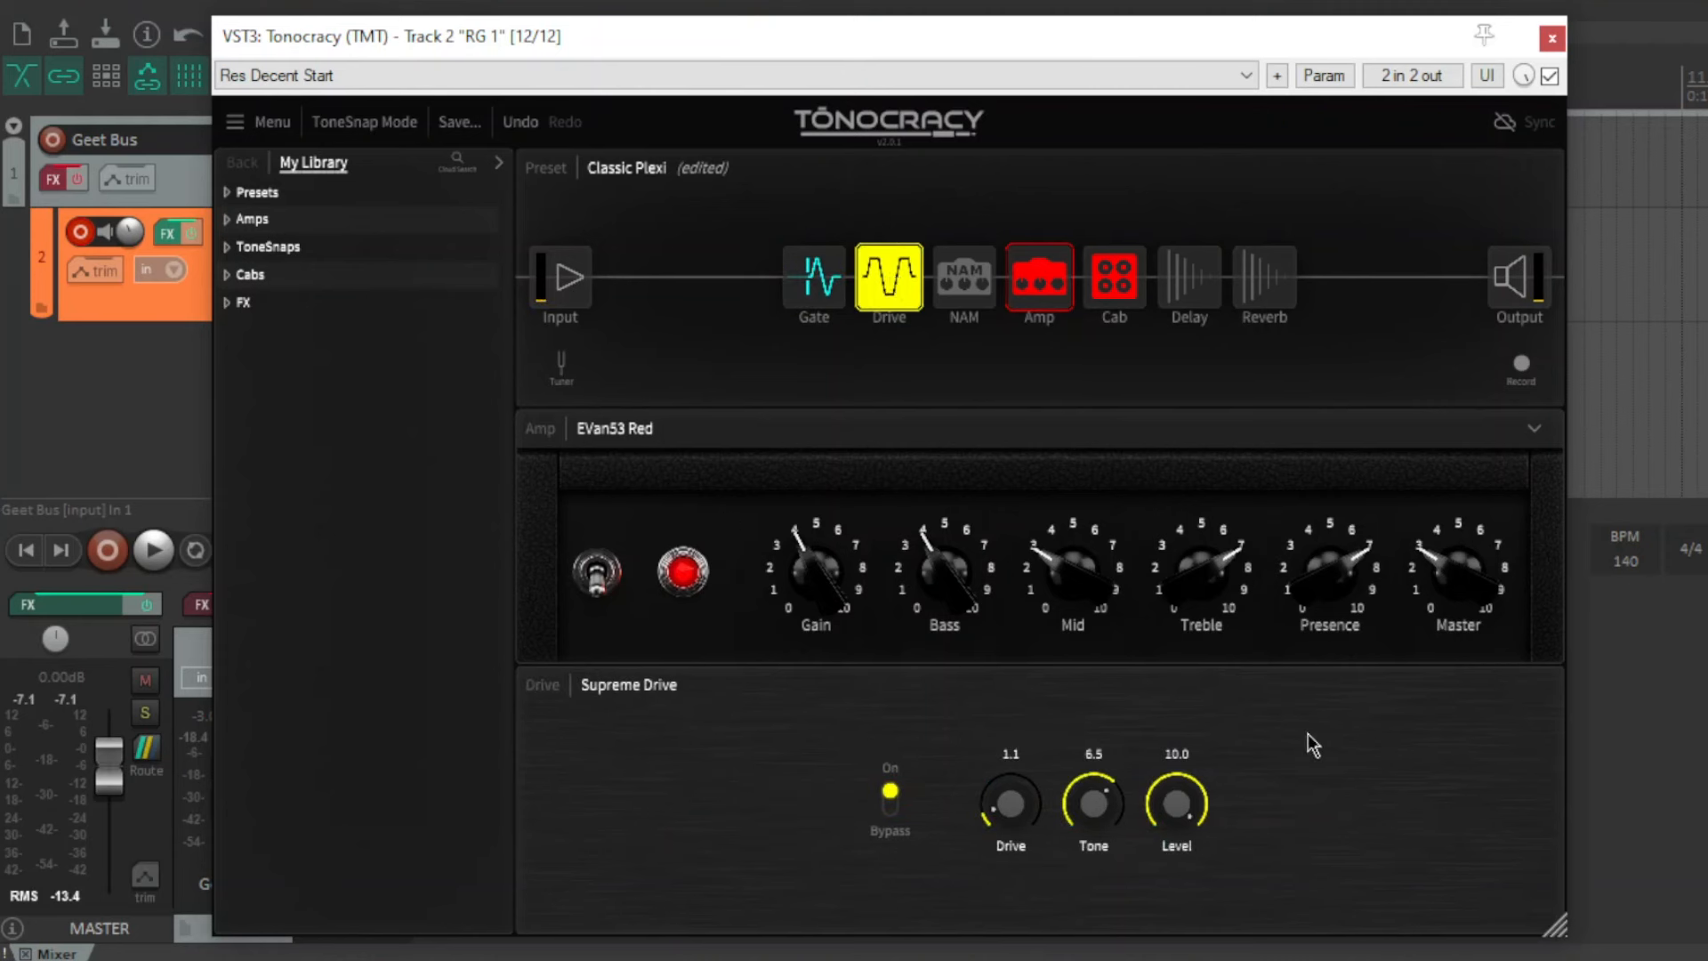
{"action": "mouse_move", "coordinate": [1052, 387]}
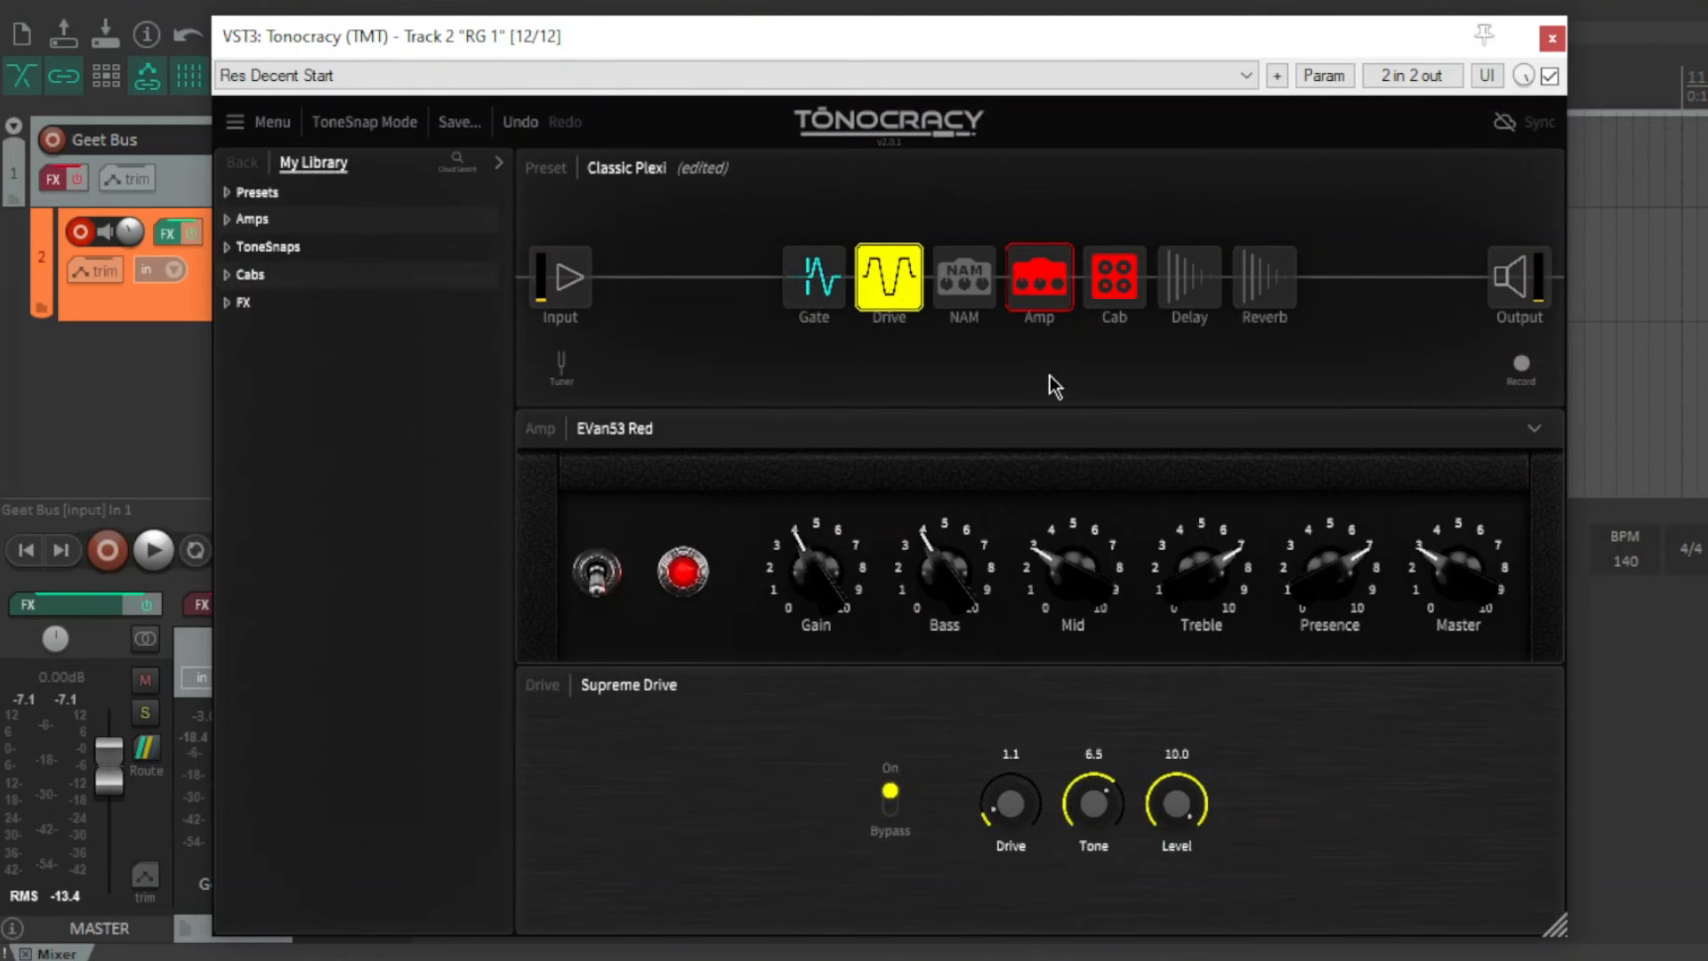
{"action": "mouse_move", "coordinate": [413, 325]}
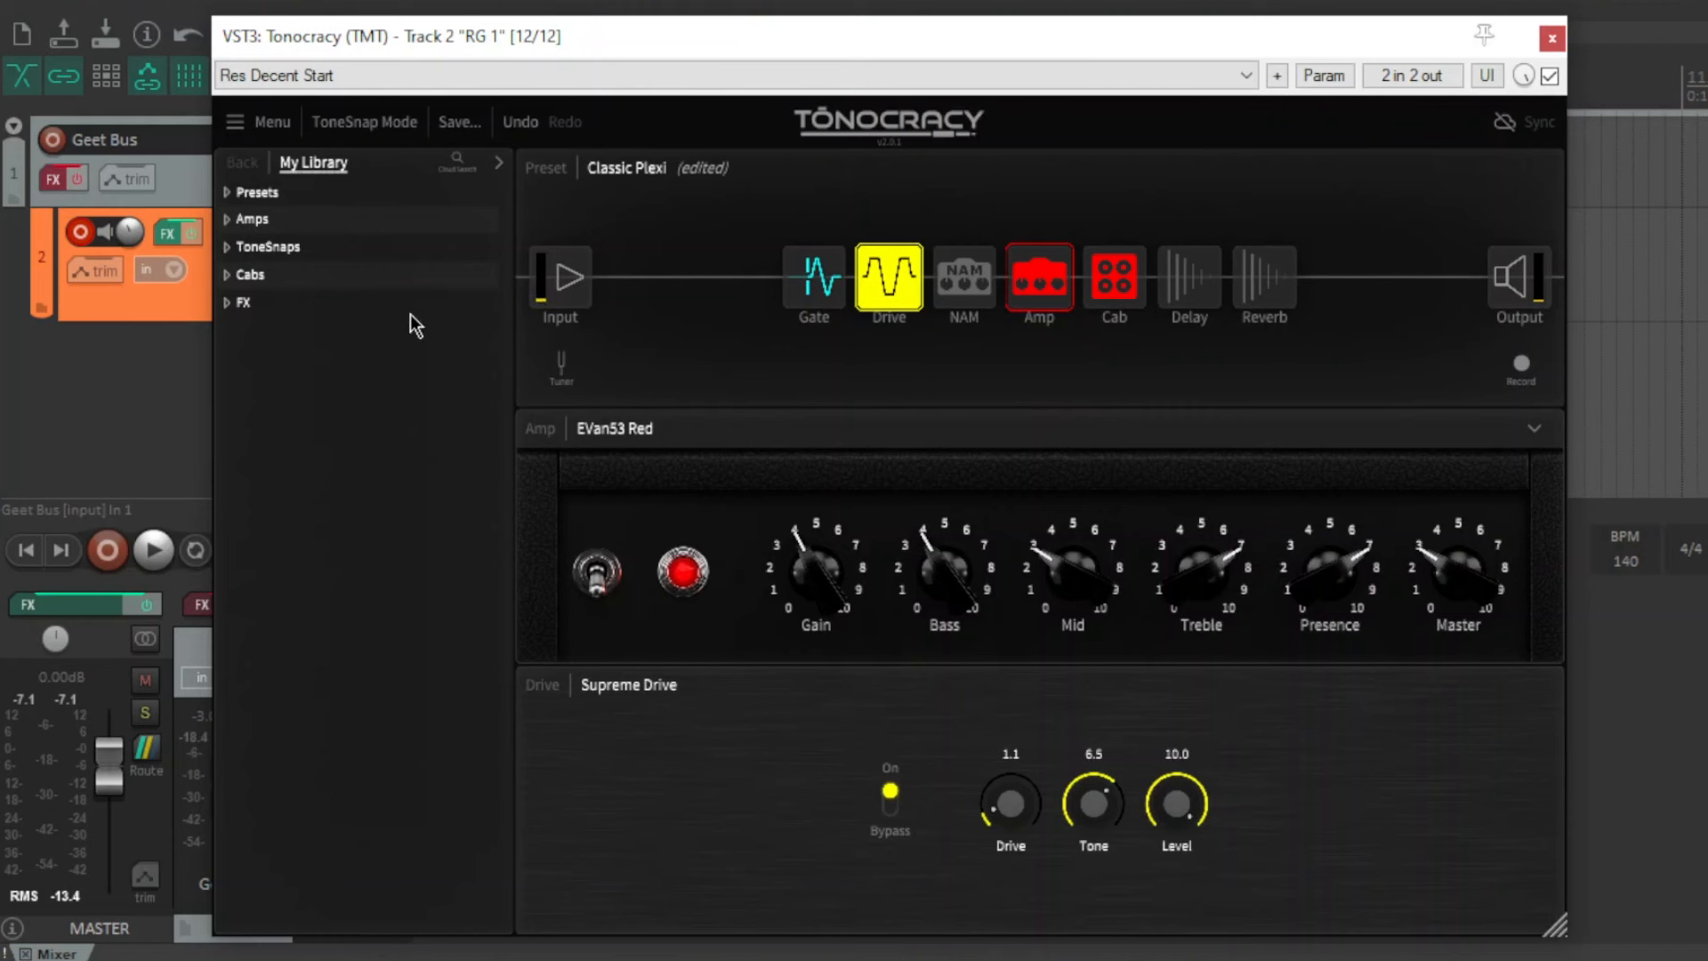
{"action": "mouse_move", "coordinate": [1126, 380]}
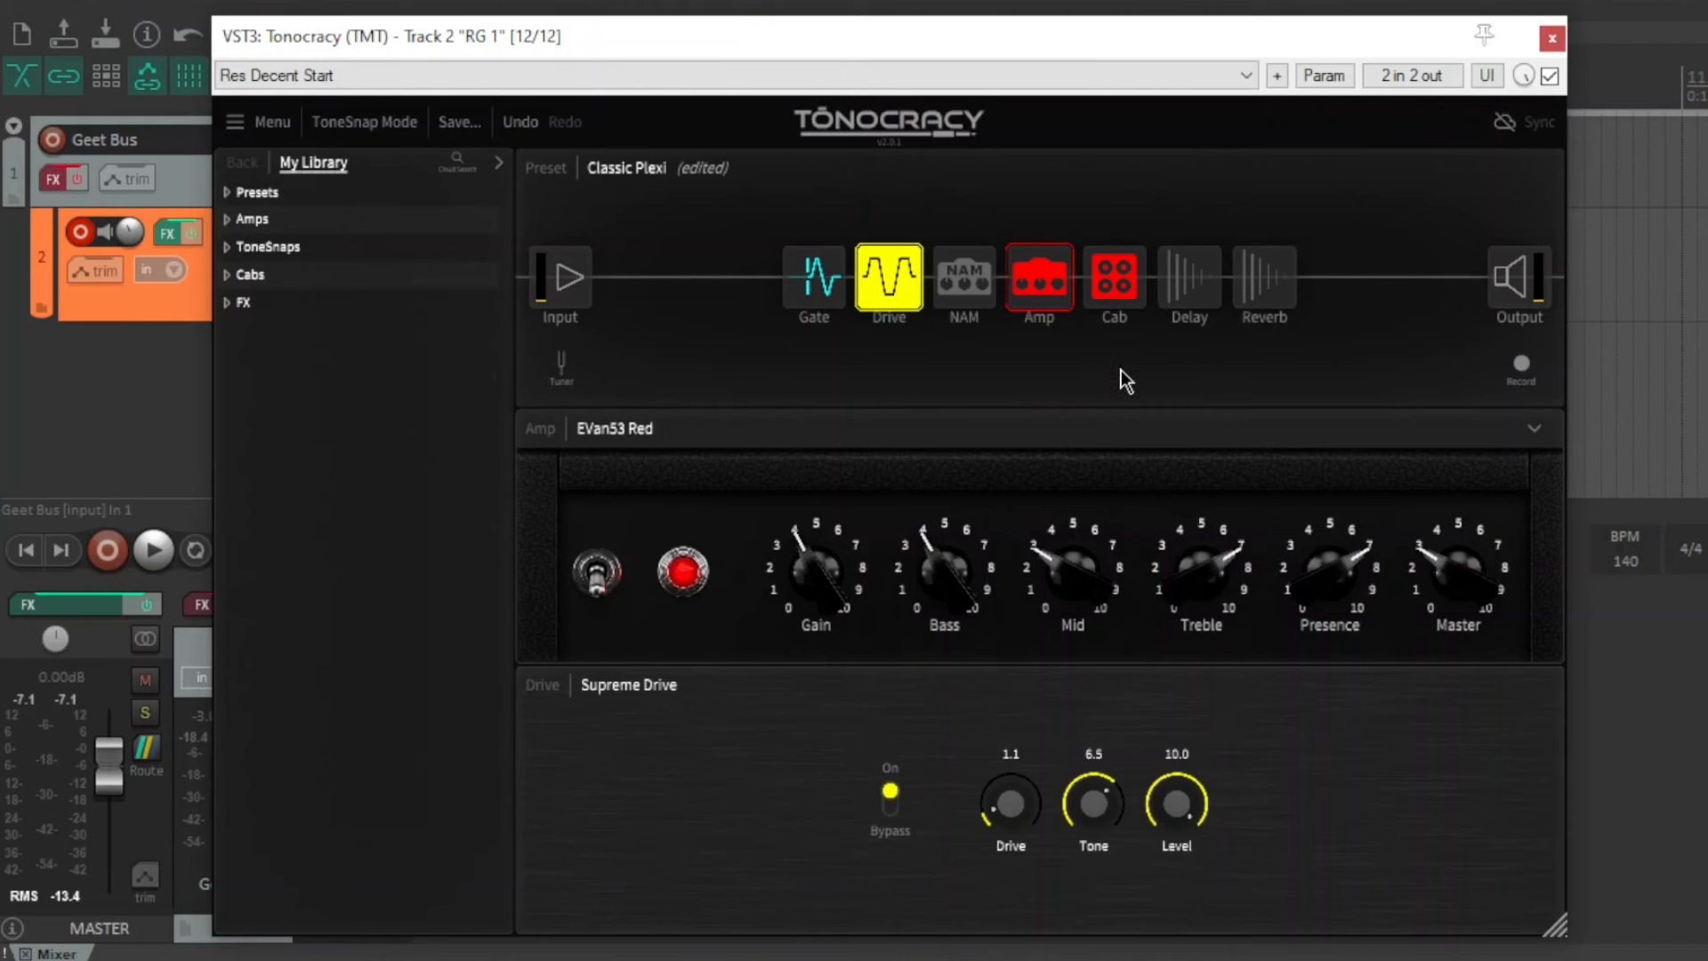
{"action": "left_click", "coordinate": [1038, 277]}
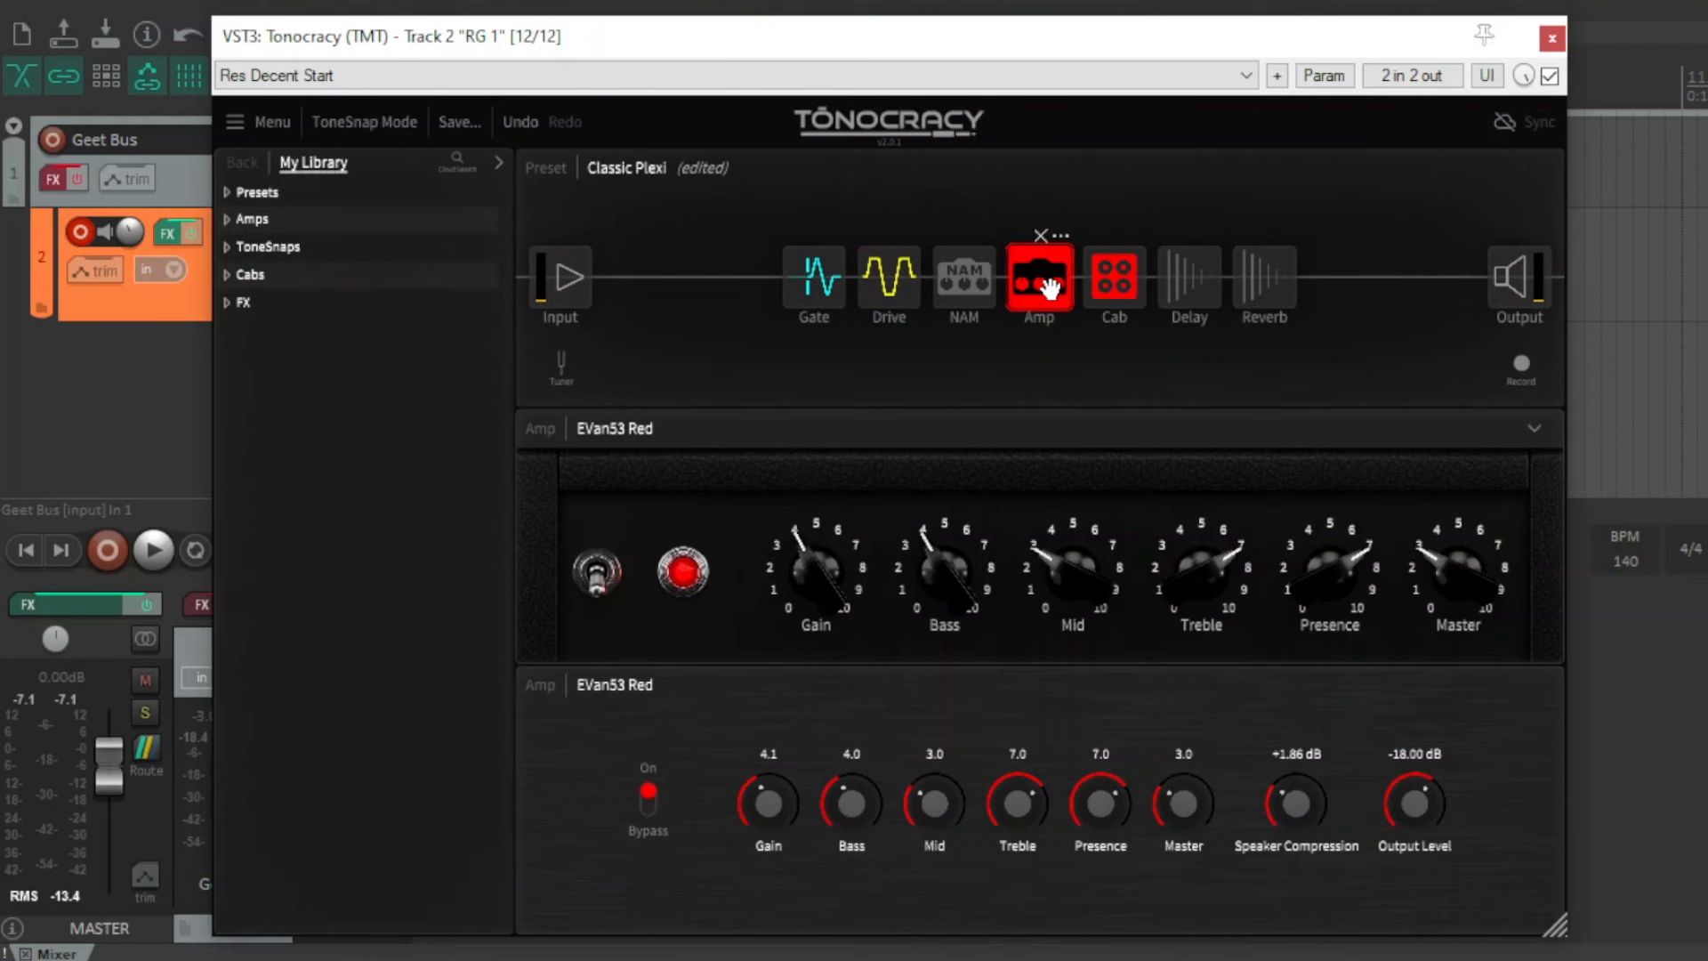
{"action": "mouse_move", "coordinate": [1062, 419]}
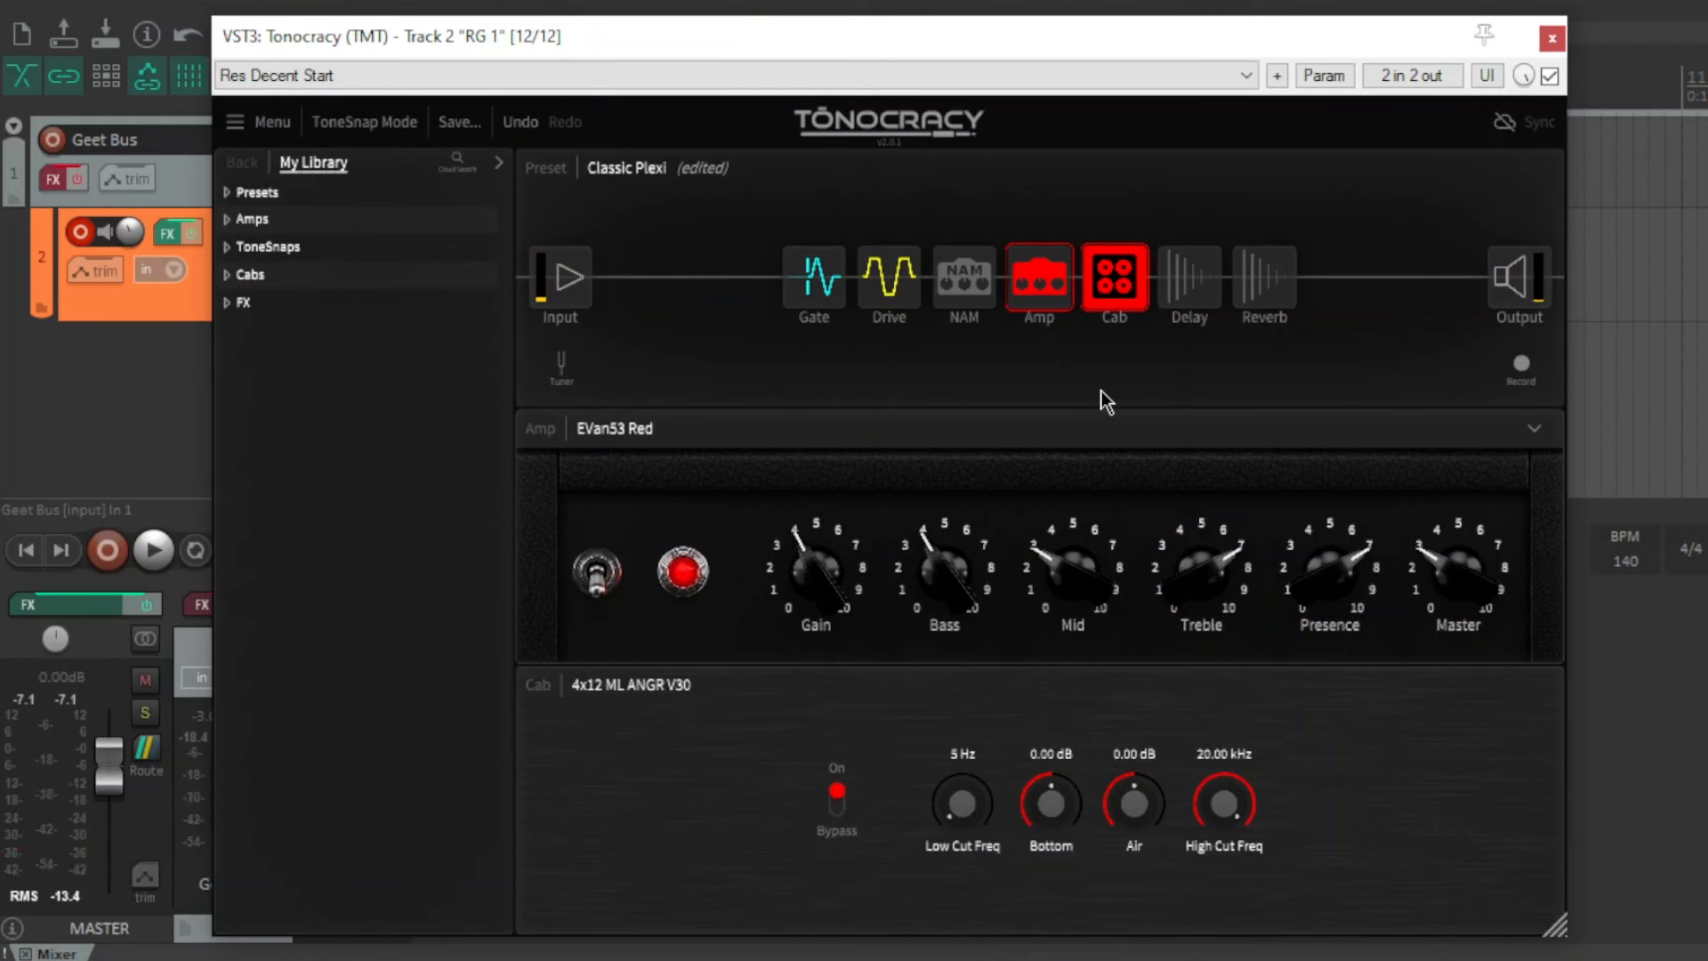
{"action": "mouse_move", "coordinate": [1189, 287]}
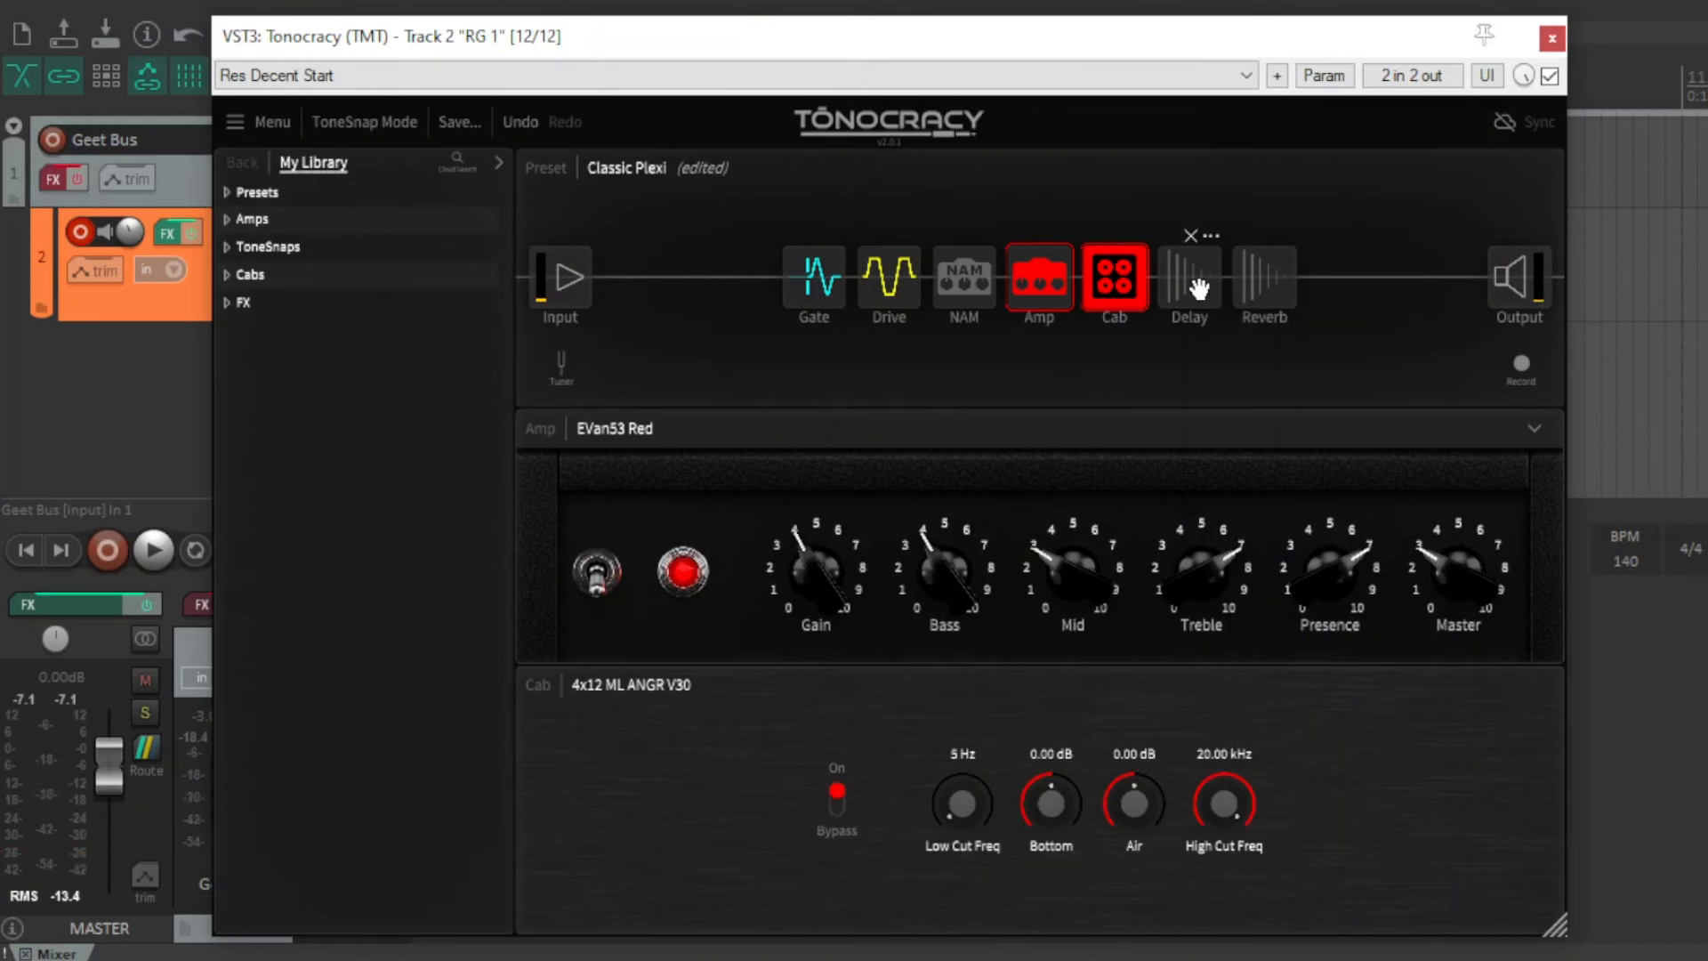
View the Ping Pong Delay block, then the Large Plate reverb block.
{"action": "left_click", "coordinate": [1189, 278]}
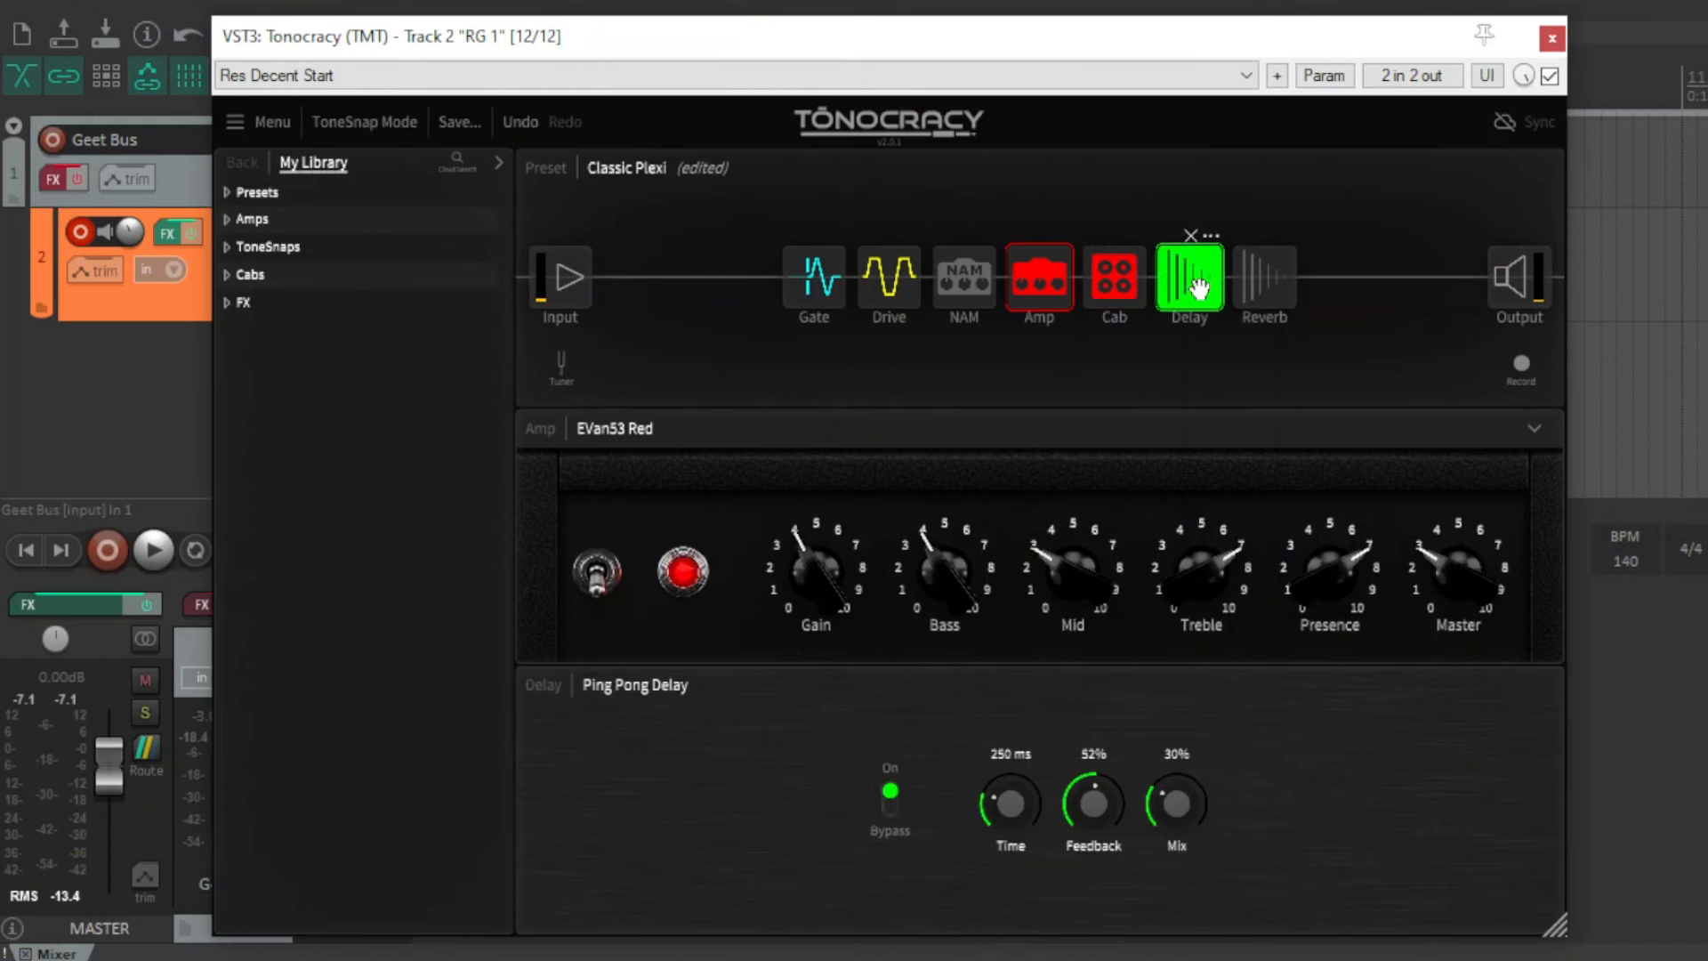
{"action": "left_click", "coordinate": [1262, 277]}
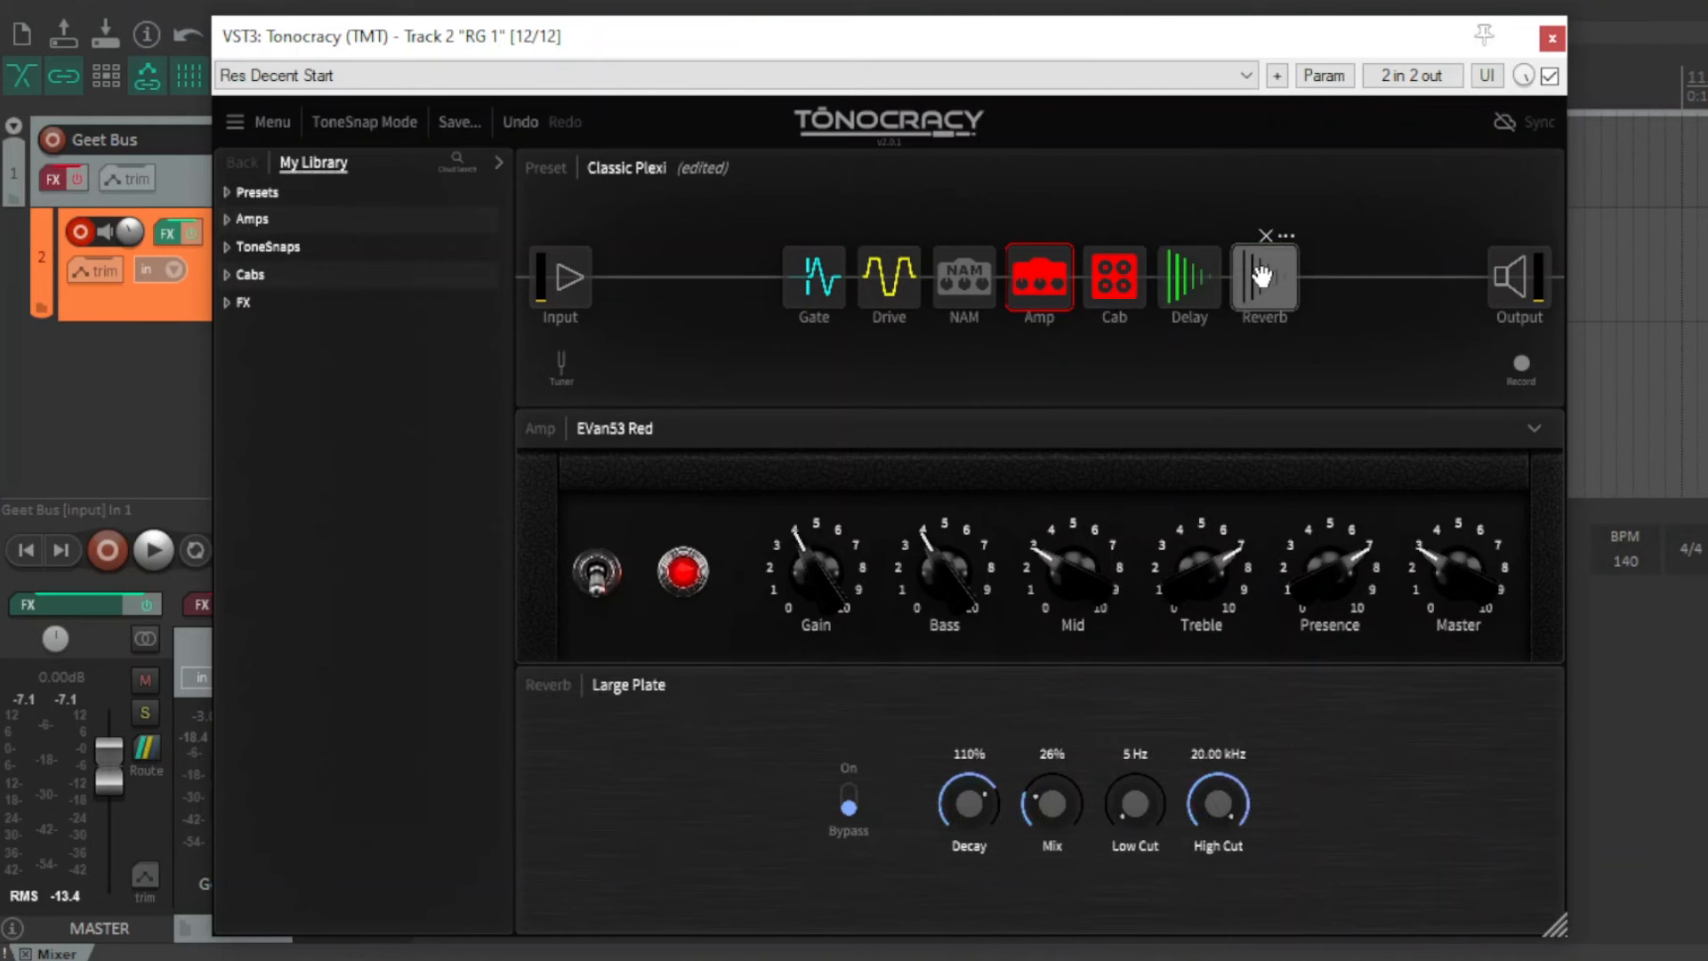
{"action": "left_click", "coordinate": [1262, 281]}
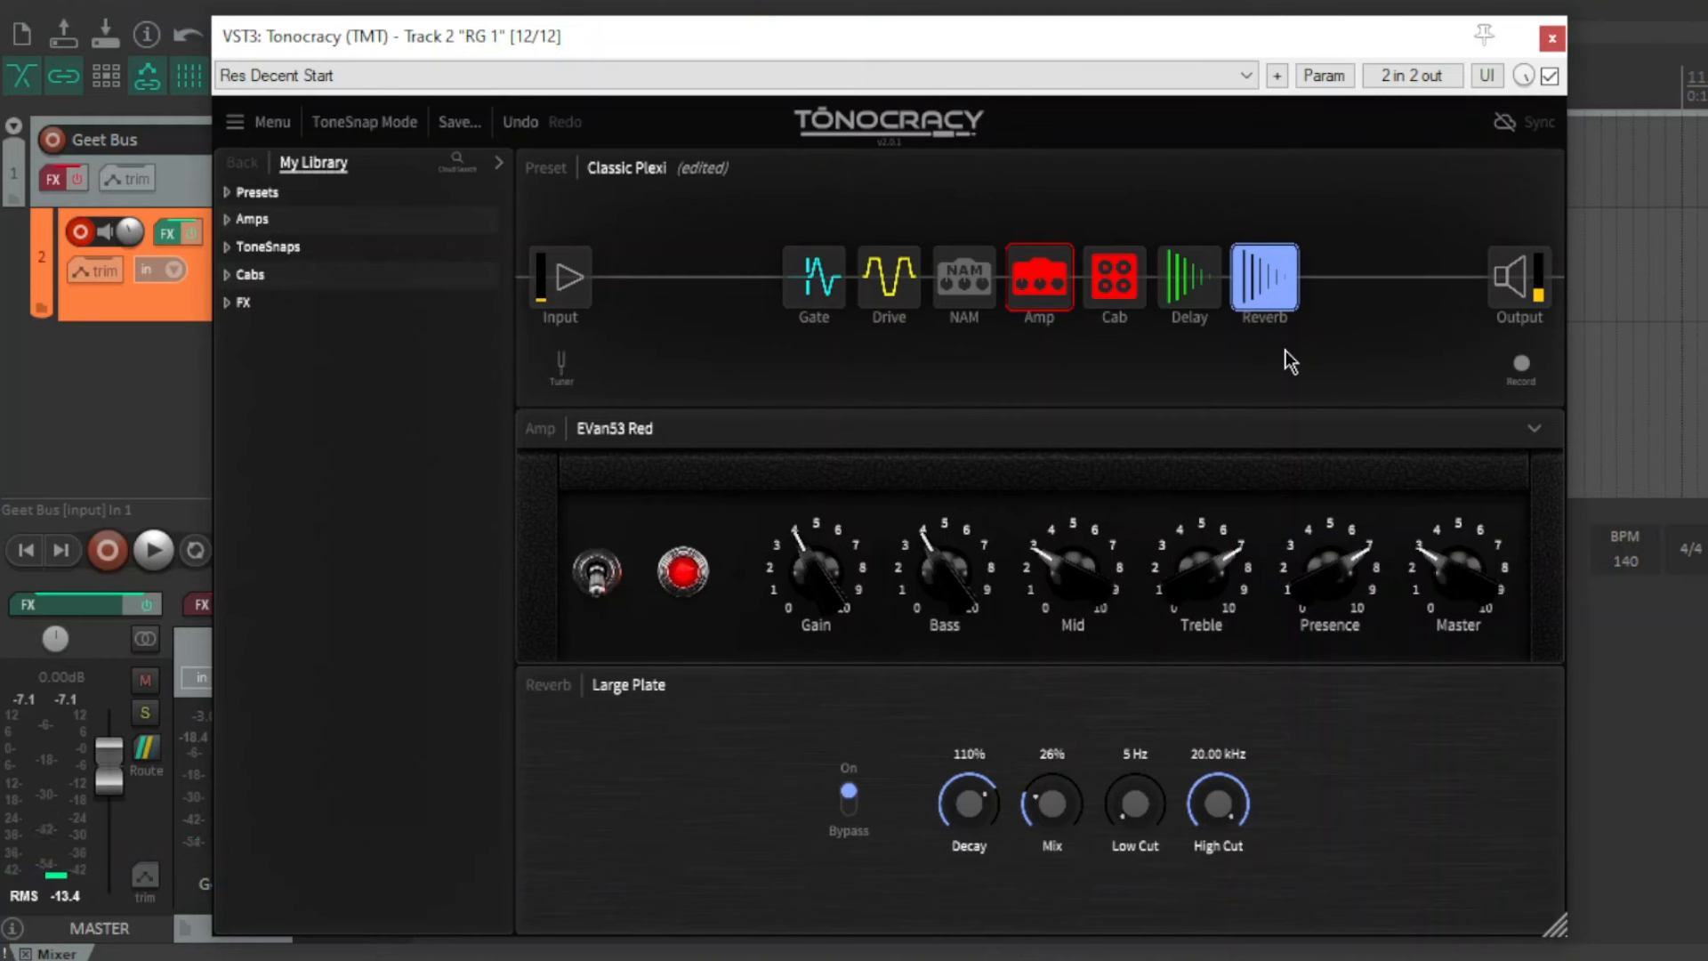
Bypass the Ping Pong Delay and enable the Noise Gate.
{"action": "left_click", "coordinate": [1189, 286]}
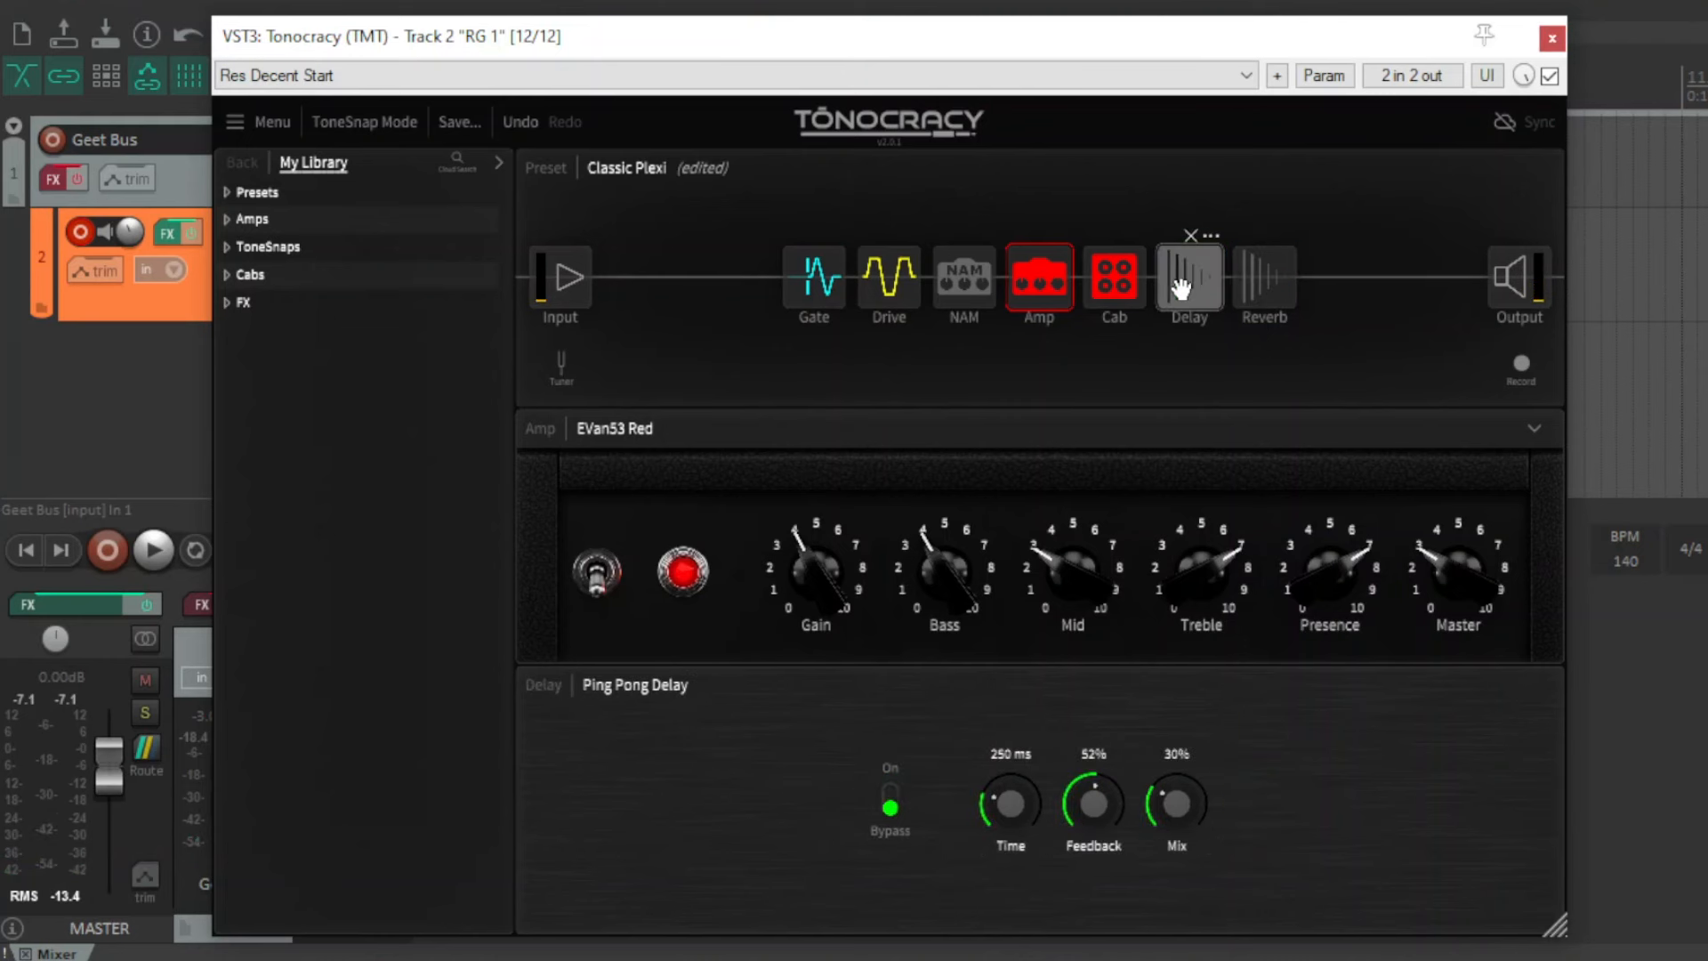
{"action": "mouse_move", "coordinate": [1188, 376]}
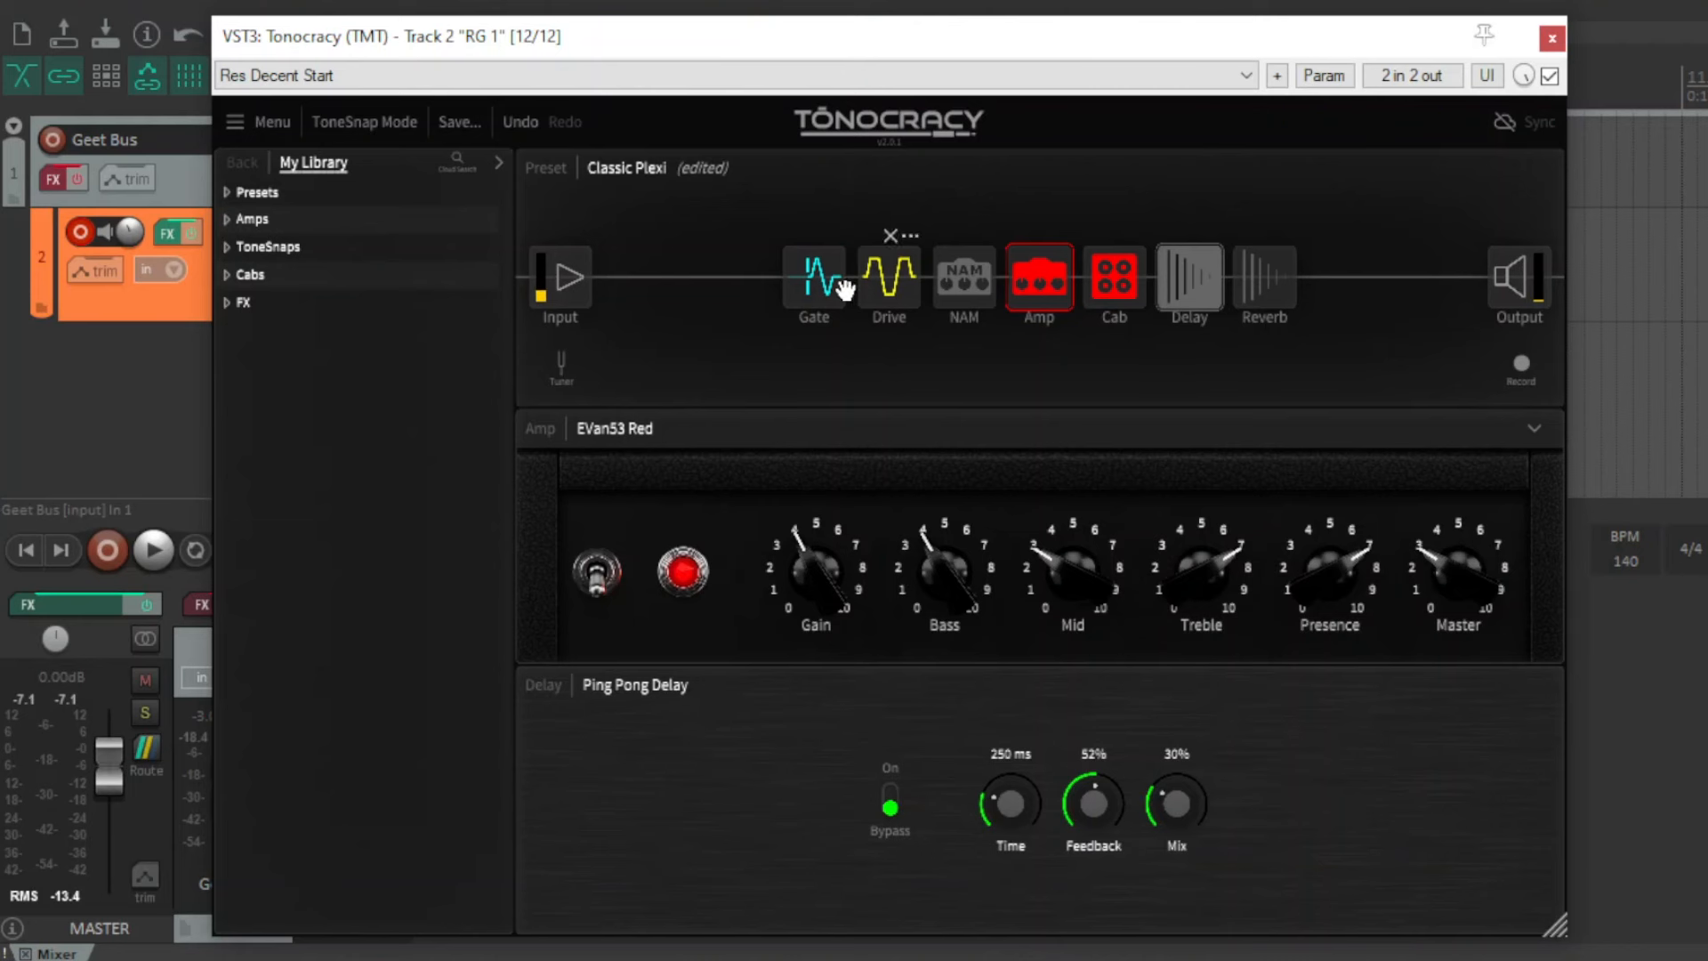
{"action": "left_click", "coordinate": [812, 281]}
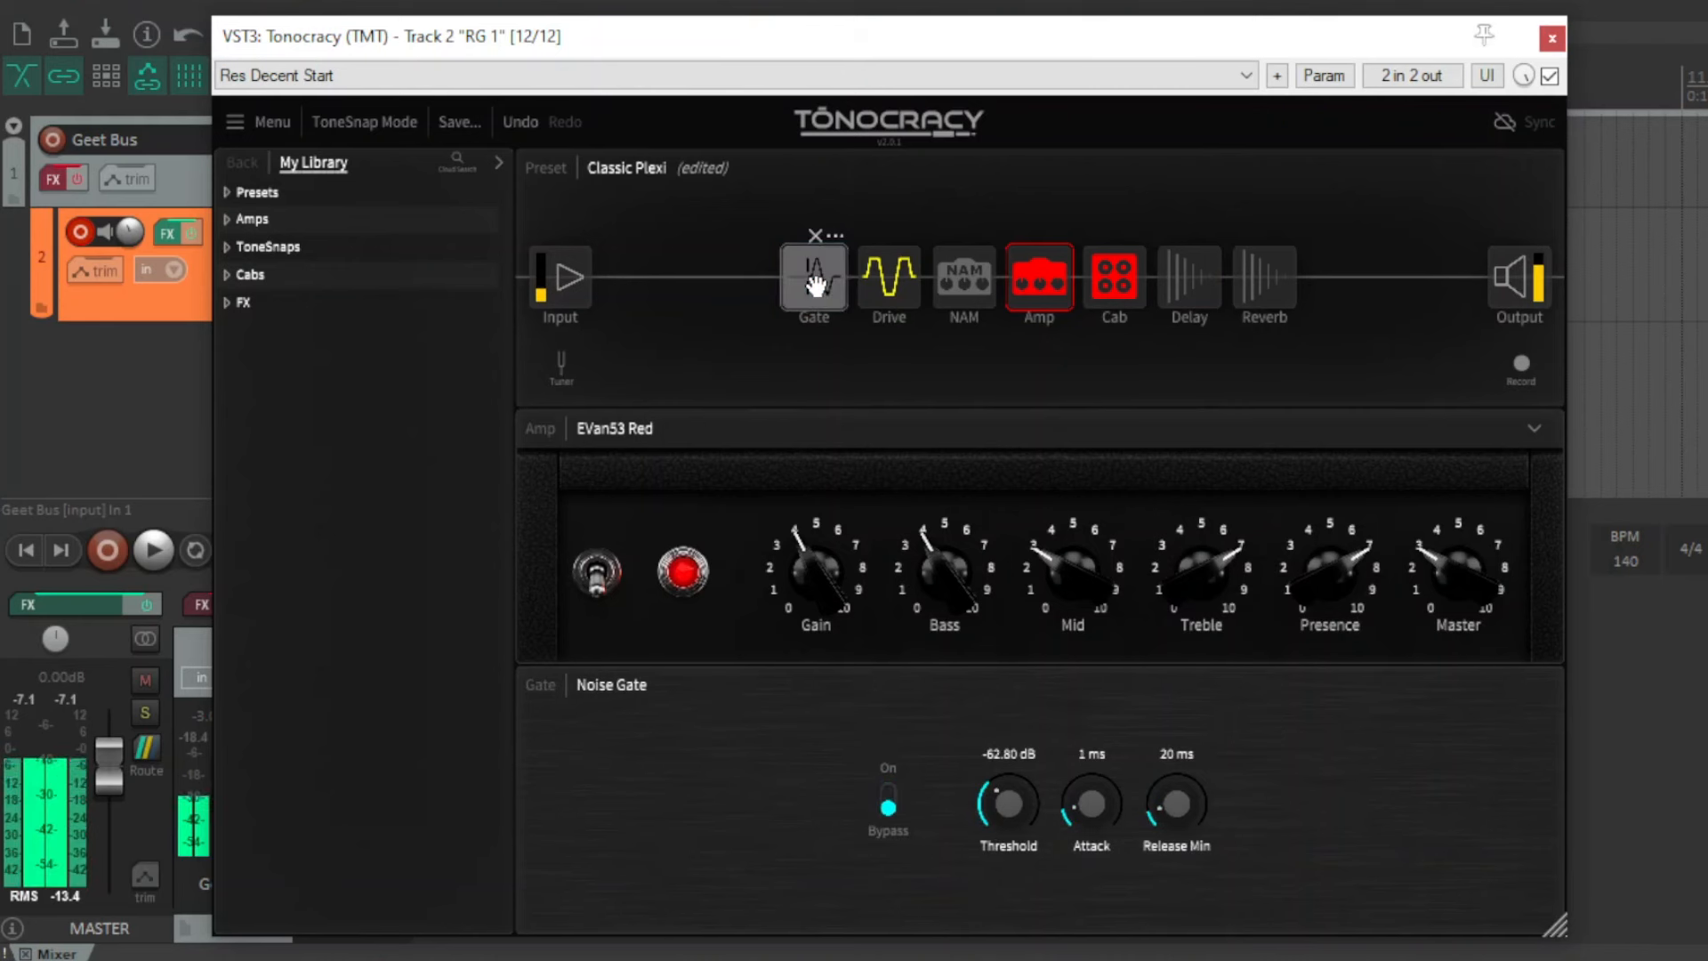
{"action": "left_click", "coordinate": [814, 278]}
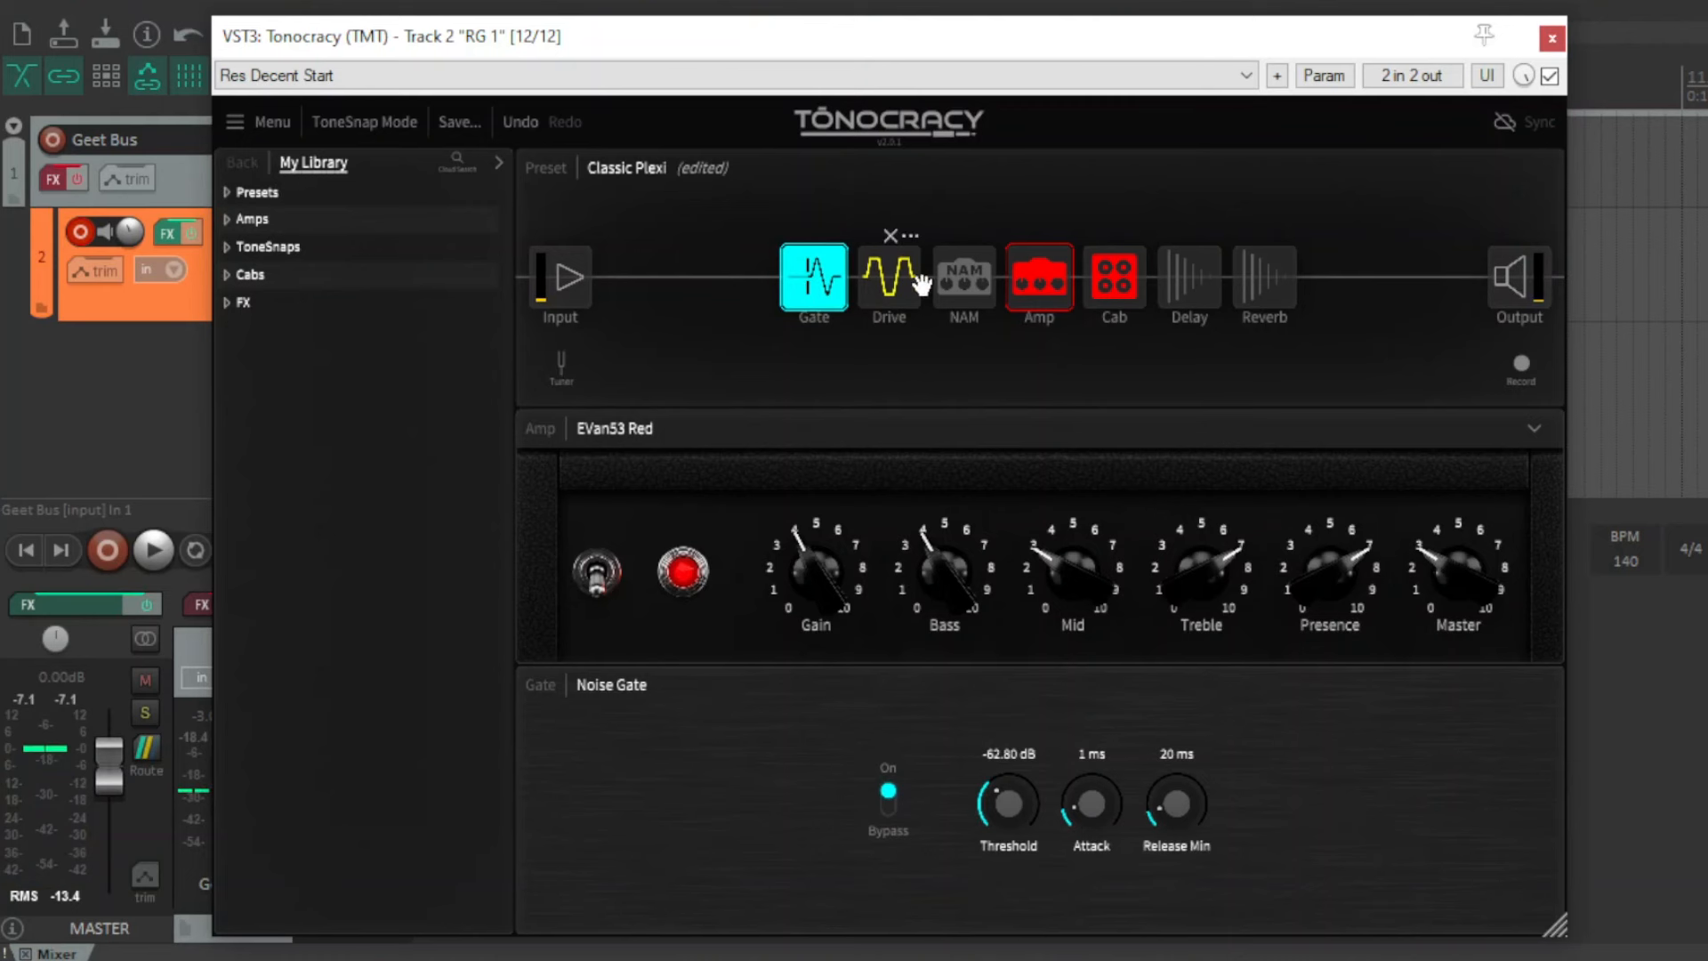
Enable the drive, load Green Screamer from FX, and set its tone to 6.0.
{"action": "left_click", "coordinate": [889, 278]}
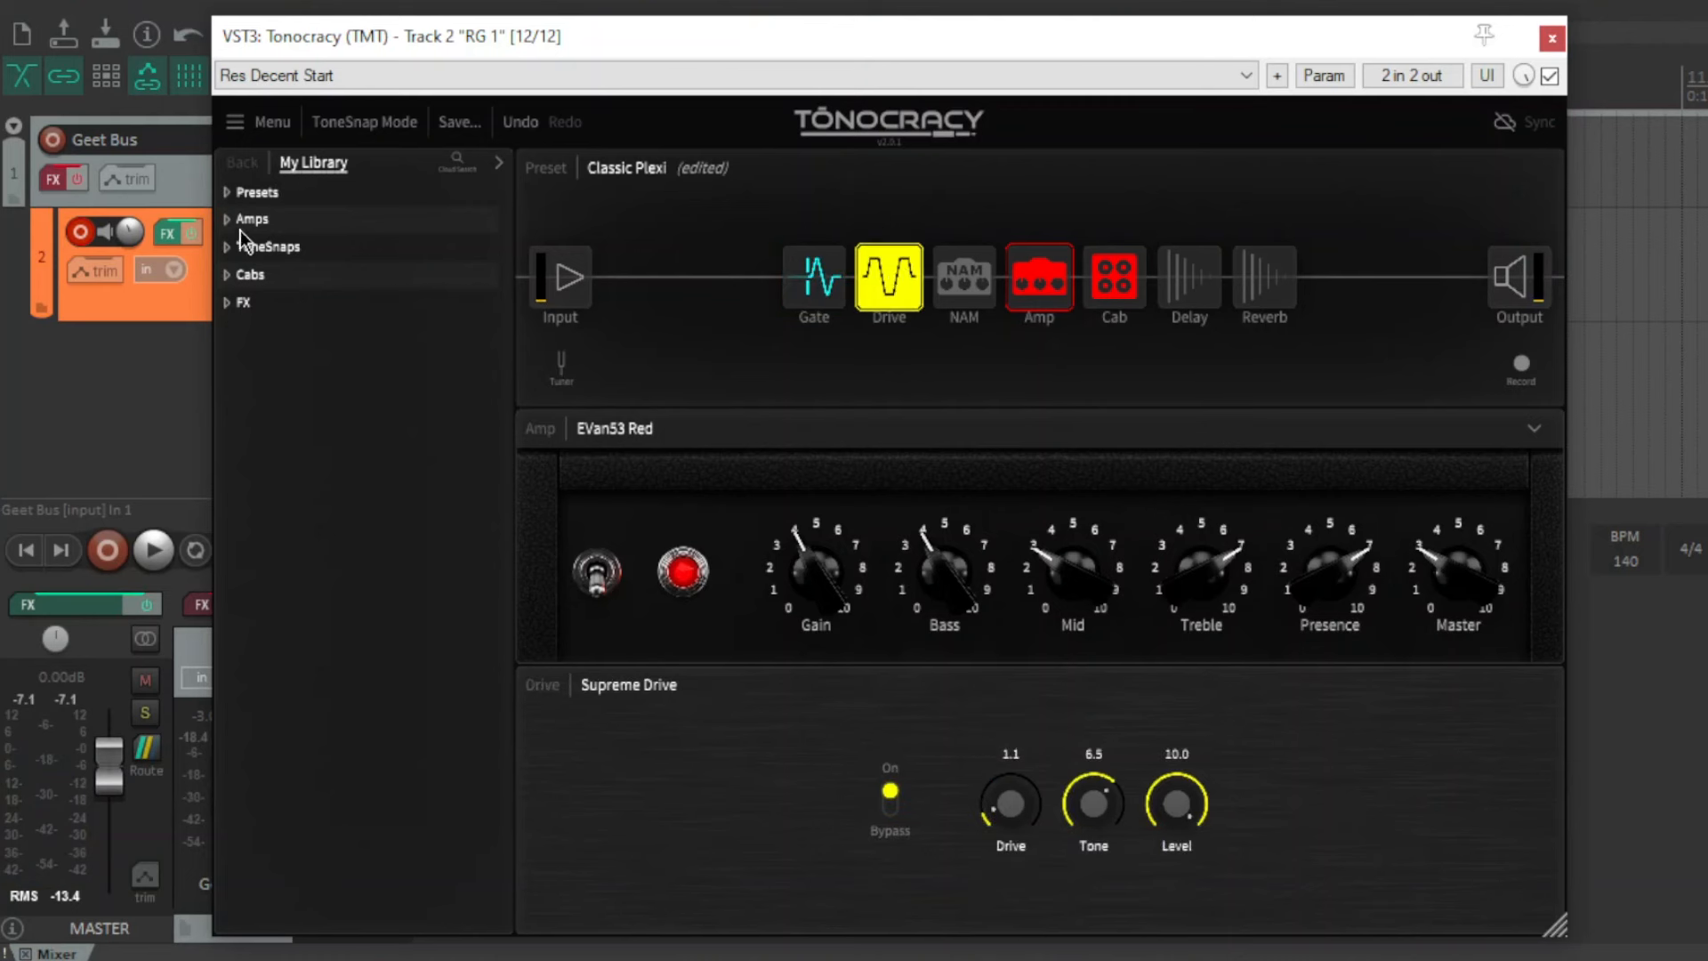
{"action": "mouse_move", "coordinate": [234, 311]}
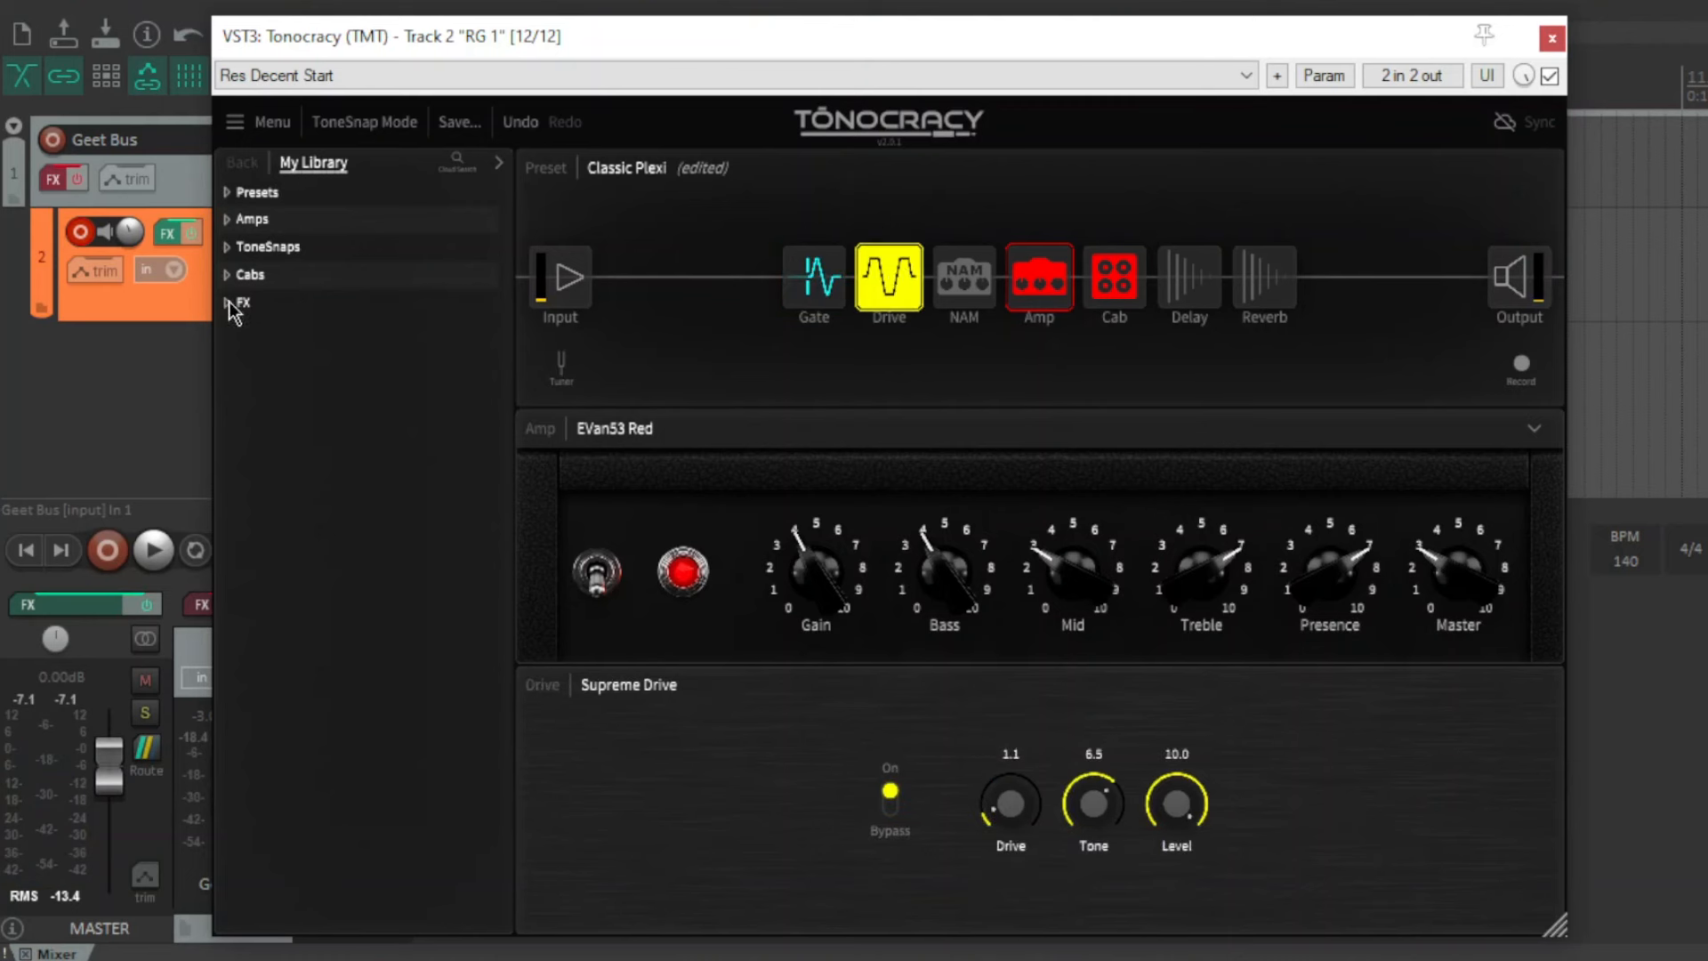
{"action": "left_click", "coordinate": [237, 302]}
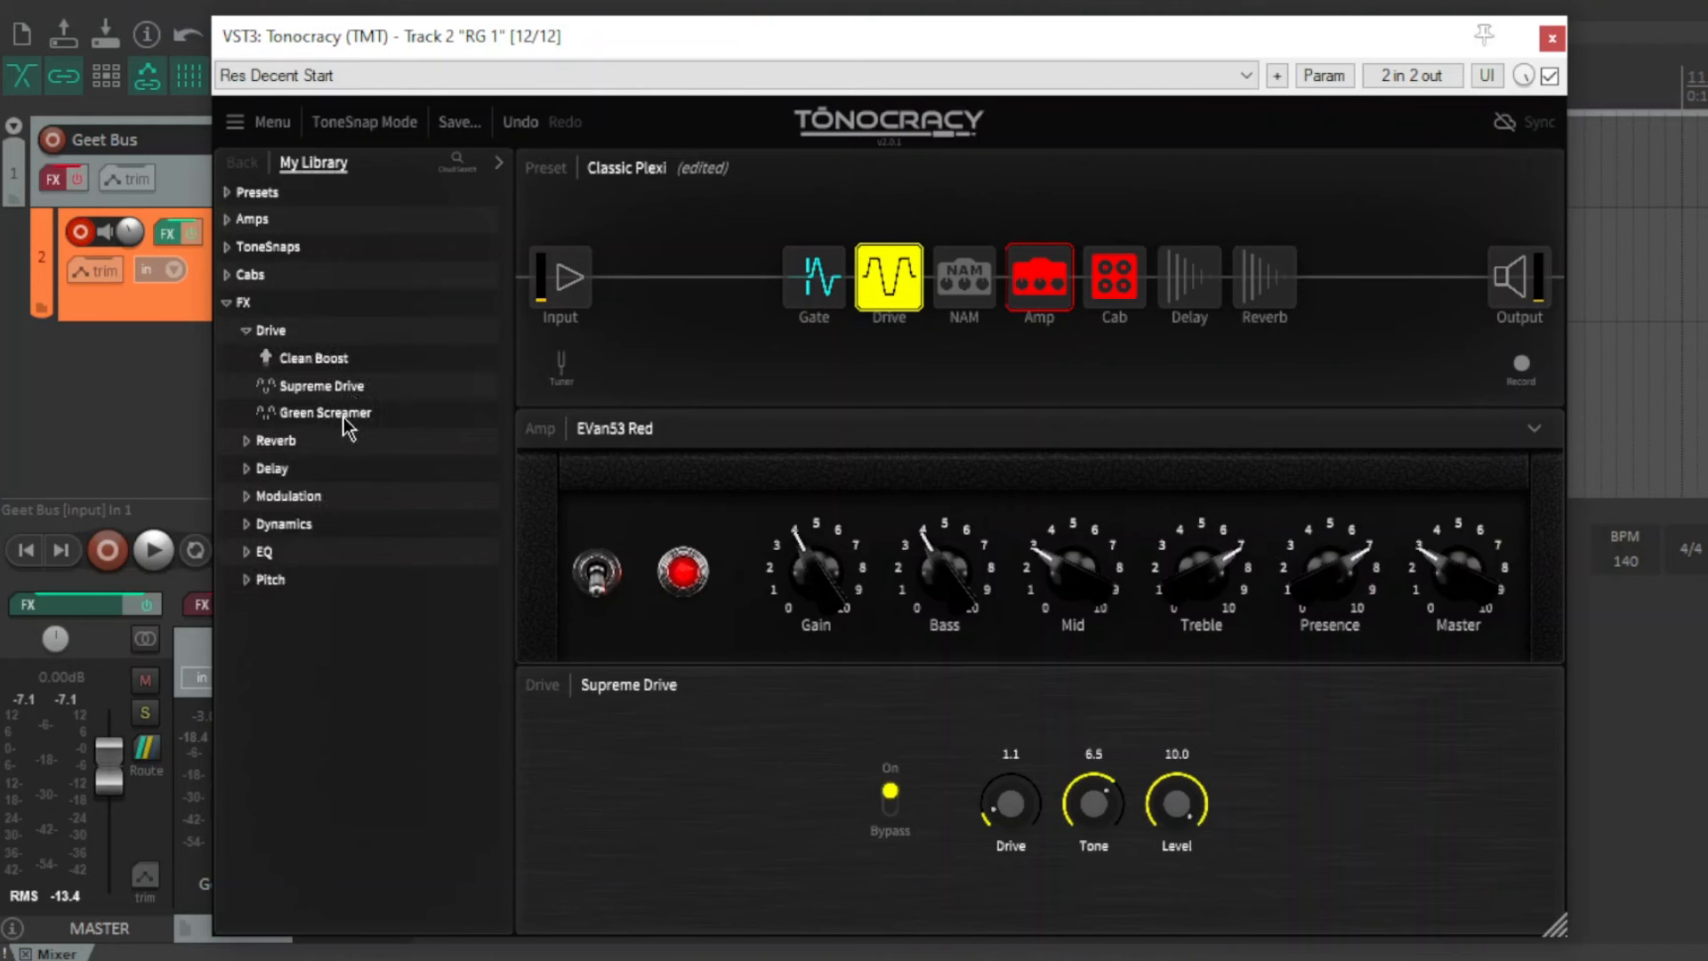
{"action": "left_click", "coordinate": [322, 411]}
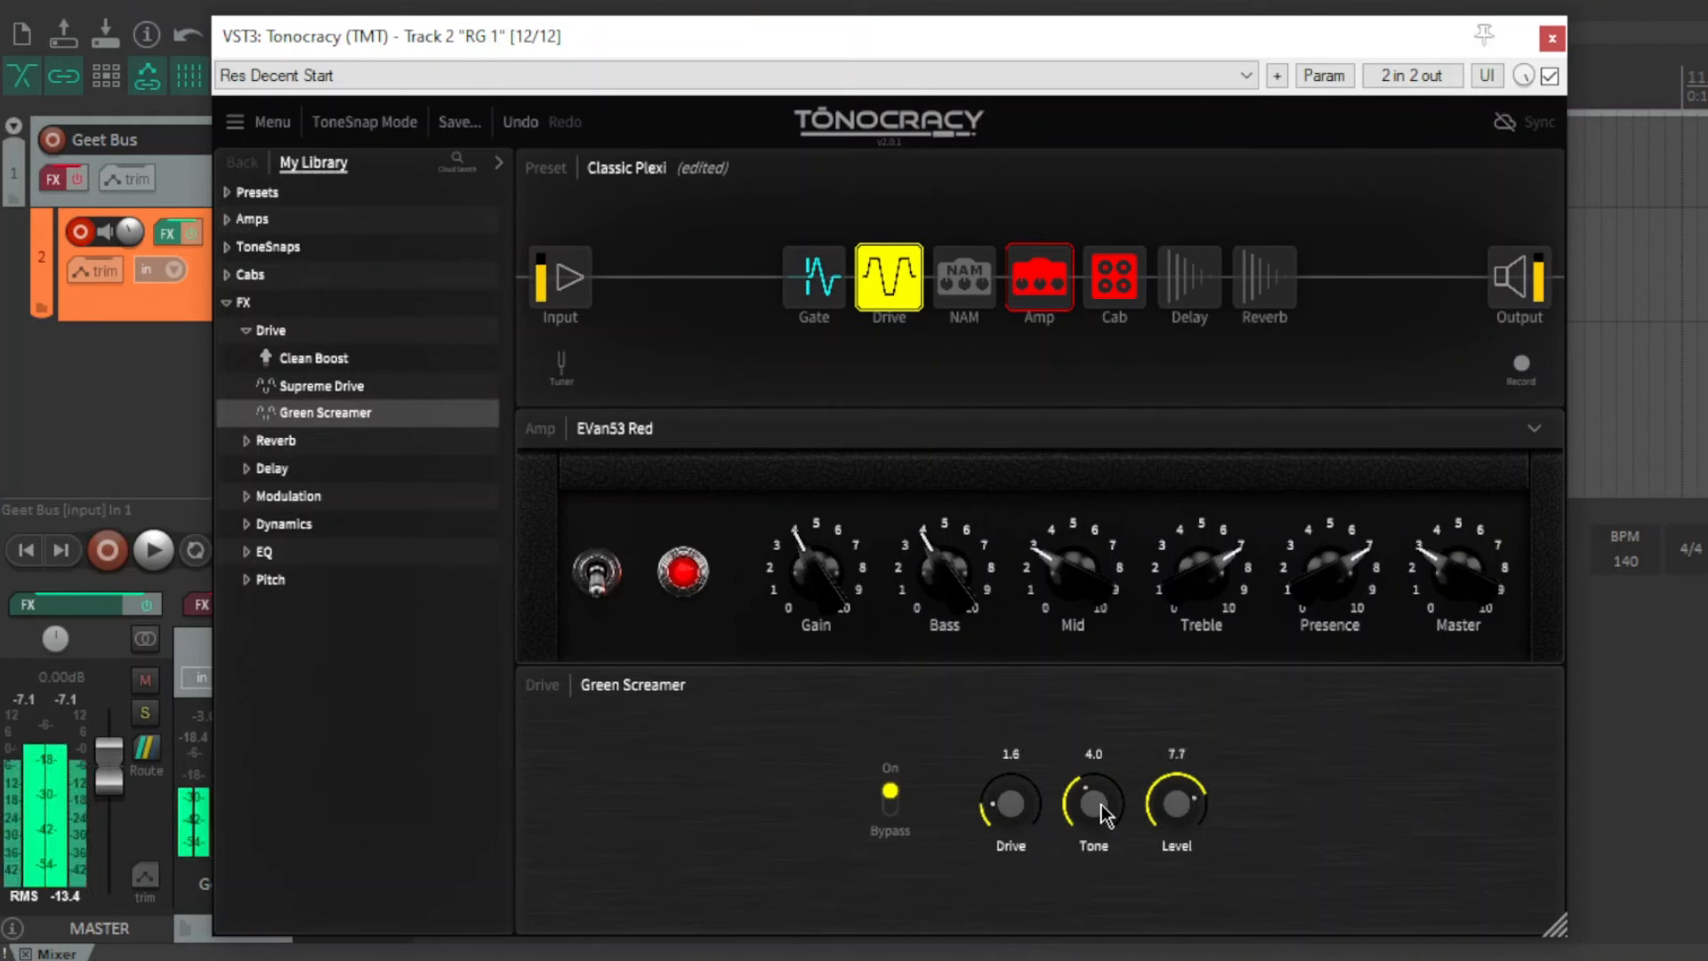
{"action": "left_click_drag", "start_coordinate": [1092, 815], "coordinate": [1120, 772]}
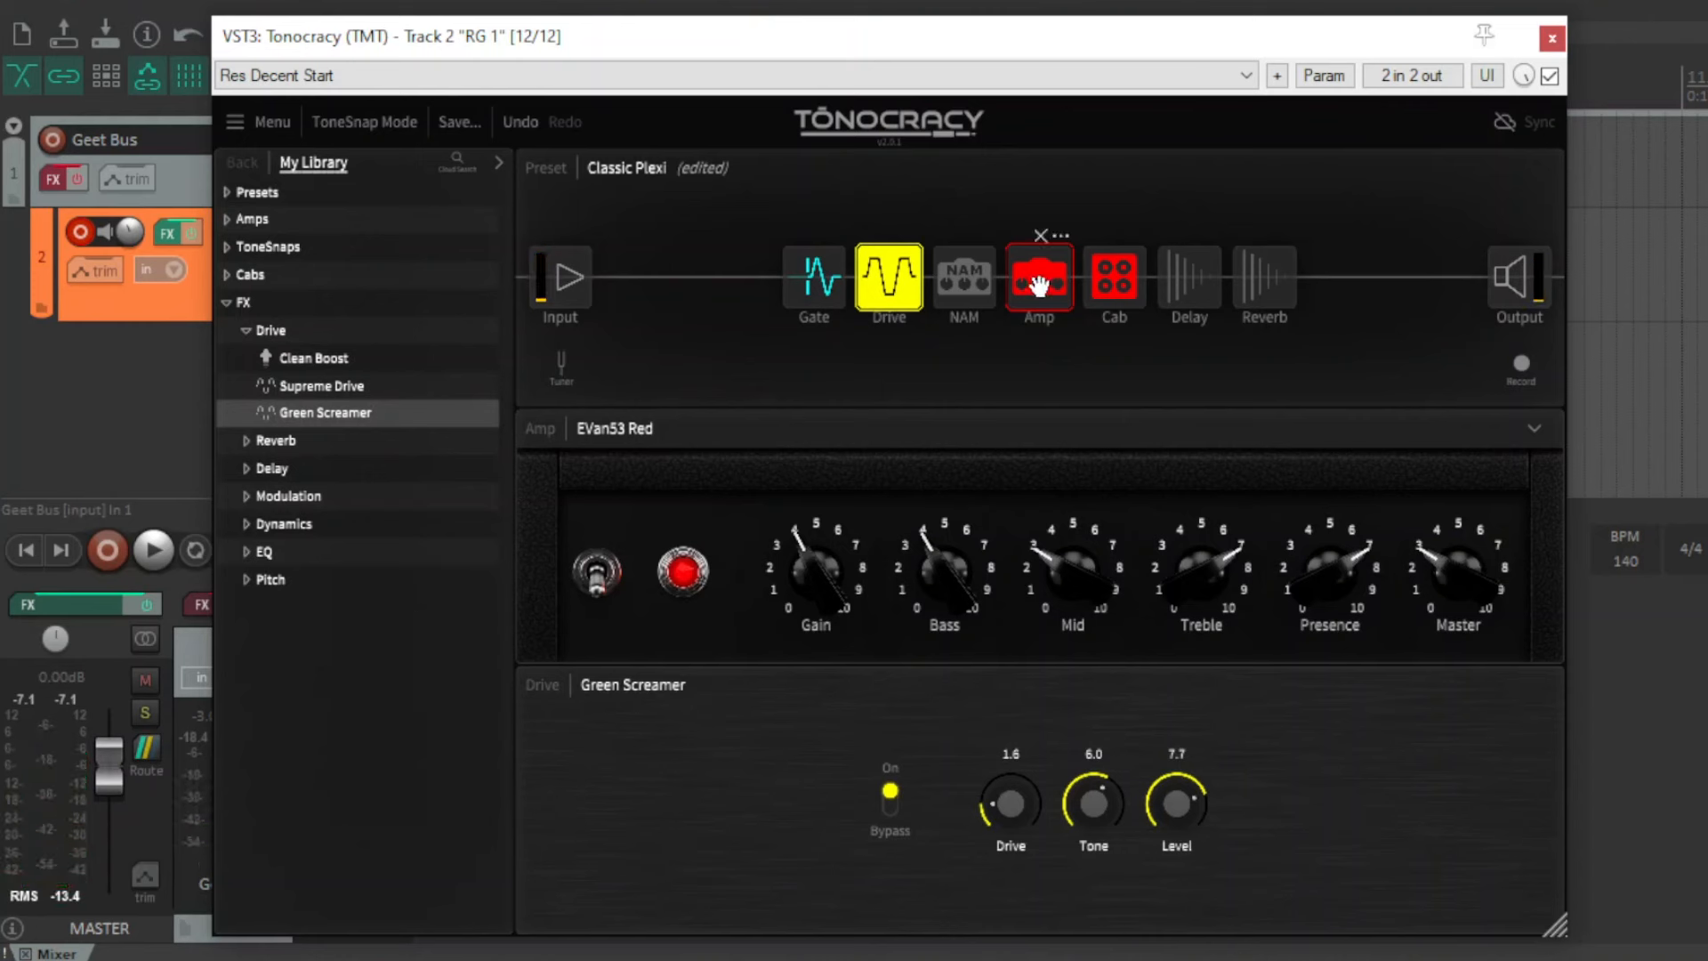
Bypass the EVan53 Red amp and drive, enable NAM and adjust its gain.
{"action": "left_click", "coordinate": [962, 281]}
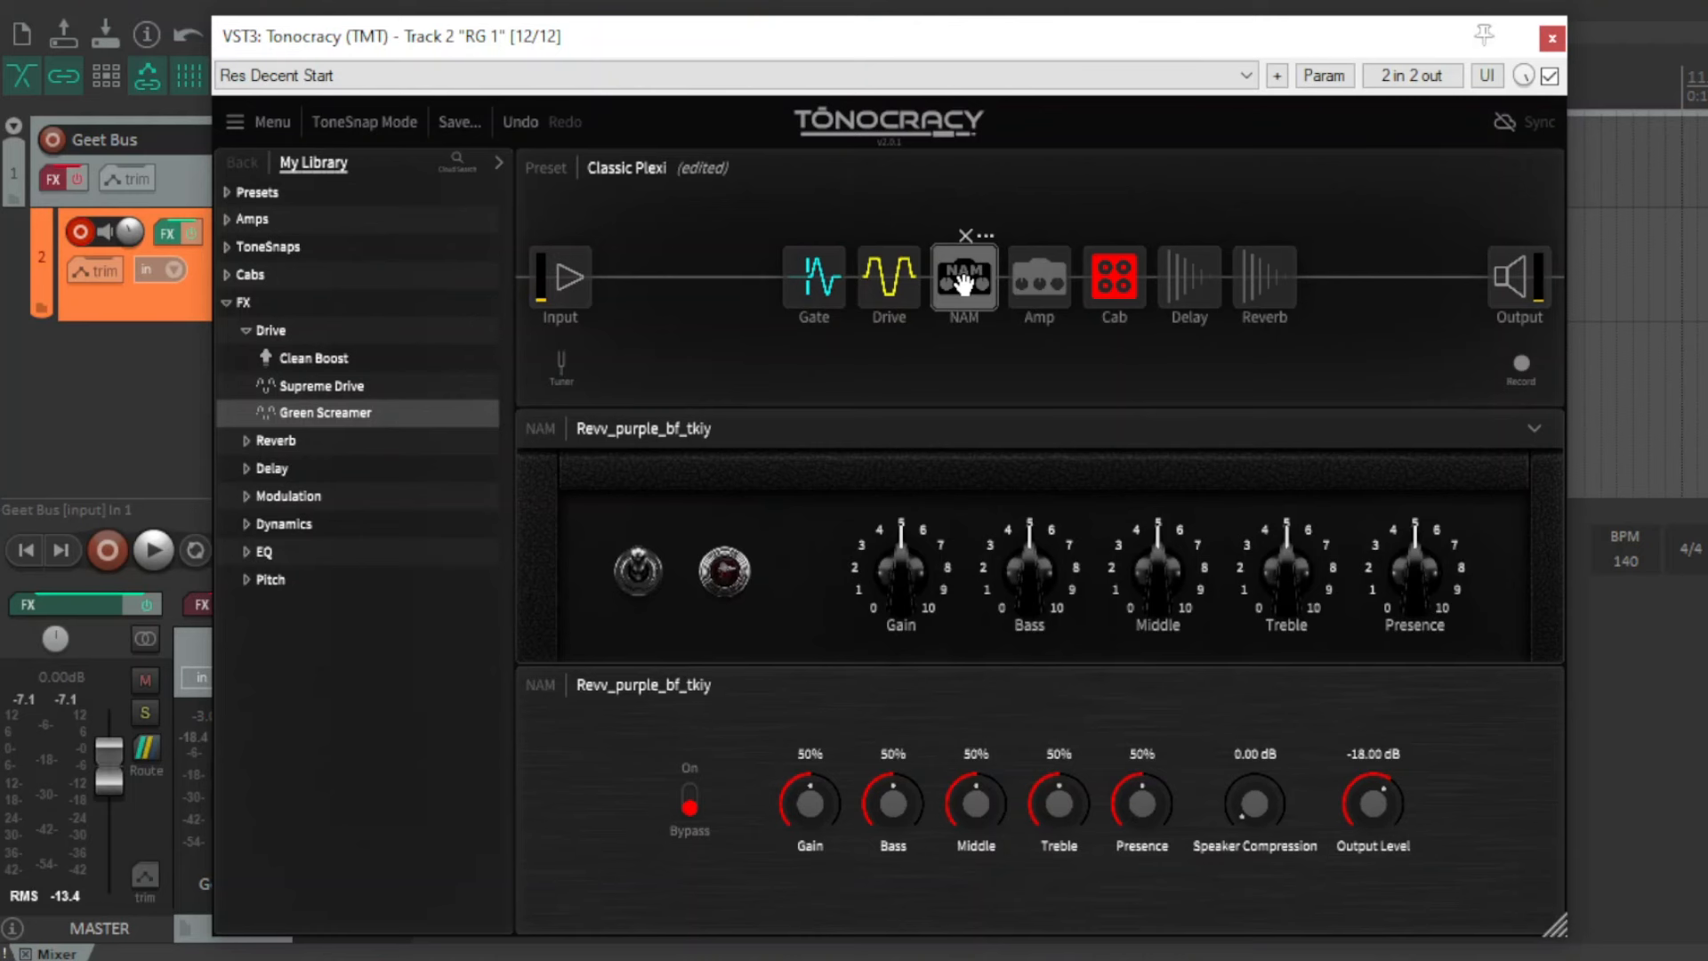
{"action": "mouse_move", "coordinate": [959, 283]}
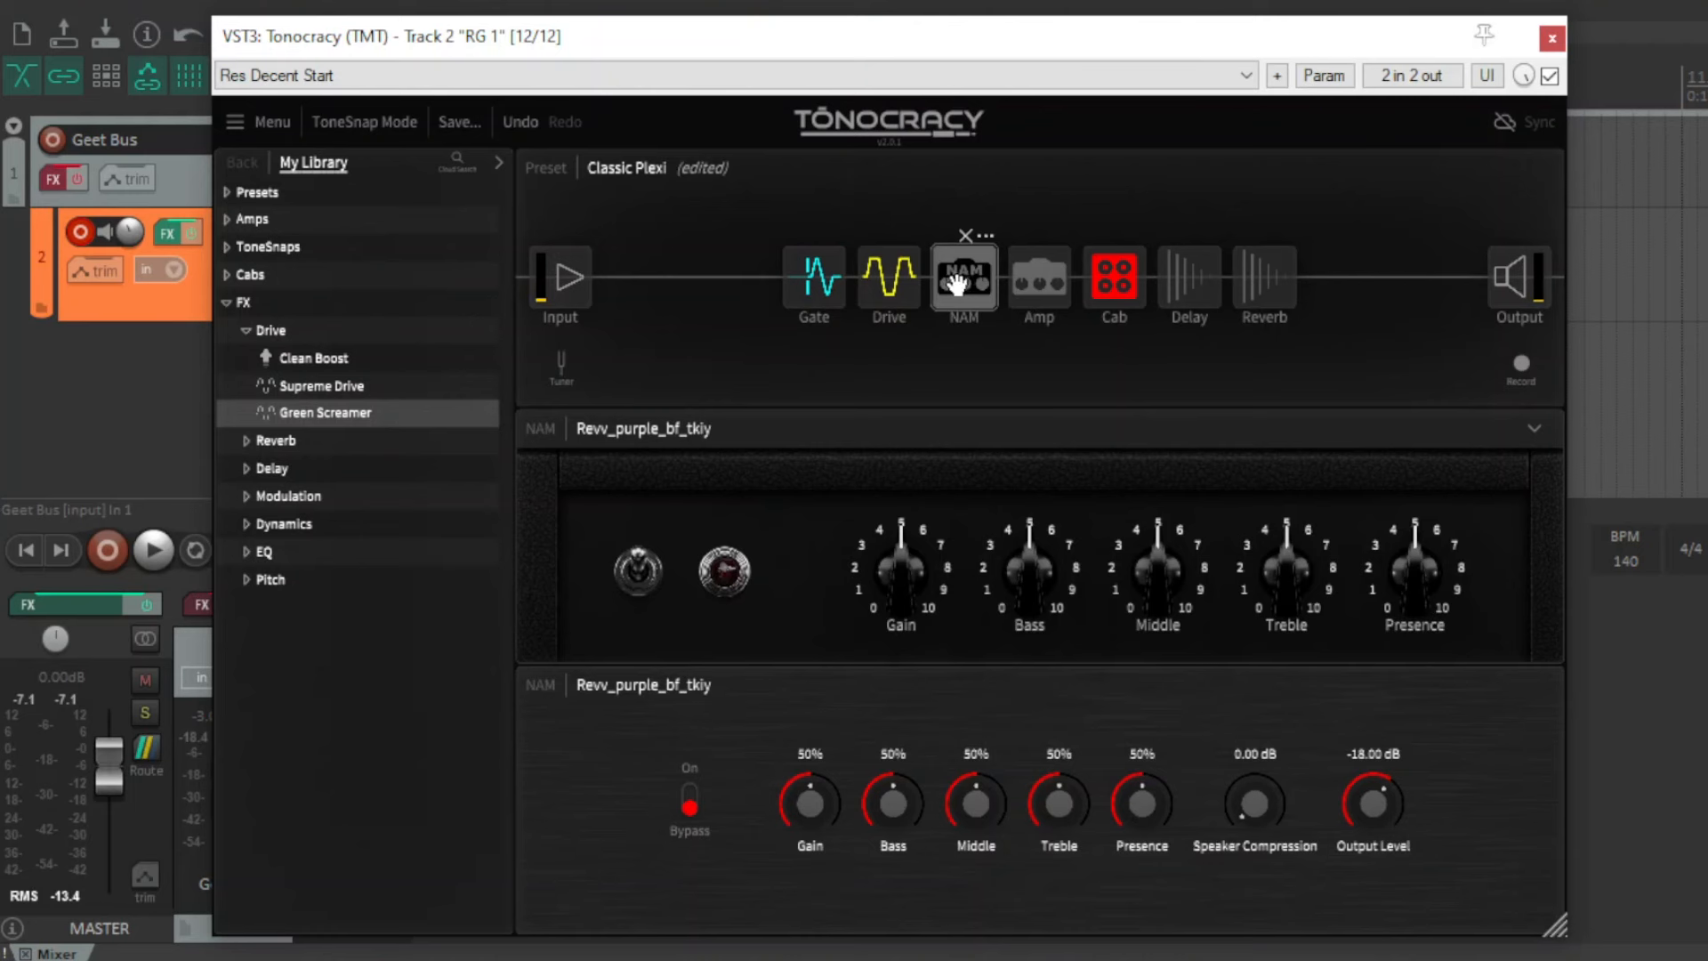
{"action": "left_click", "coordinate": [888, 279]}
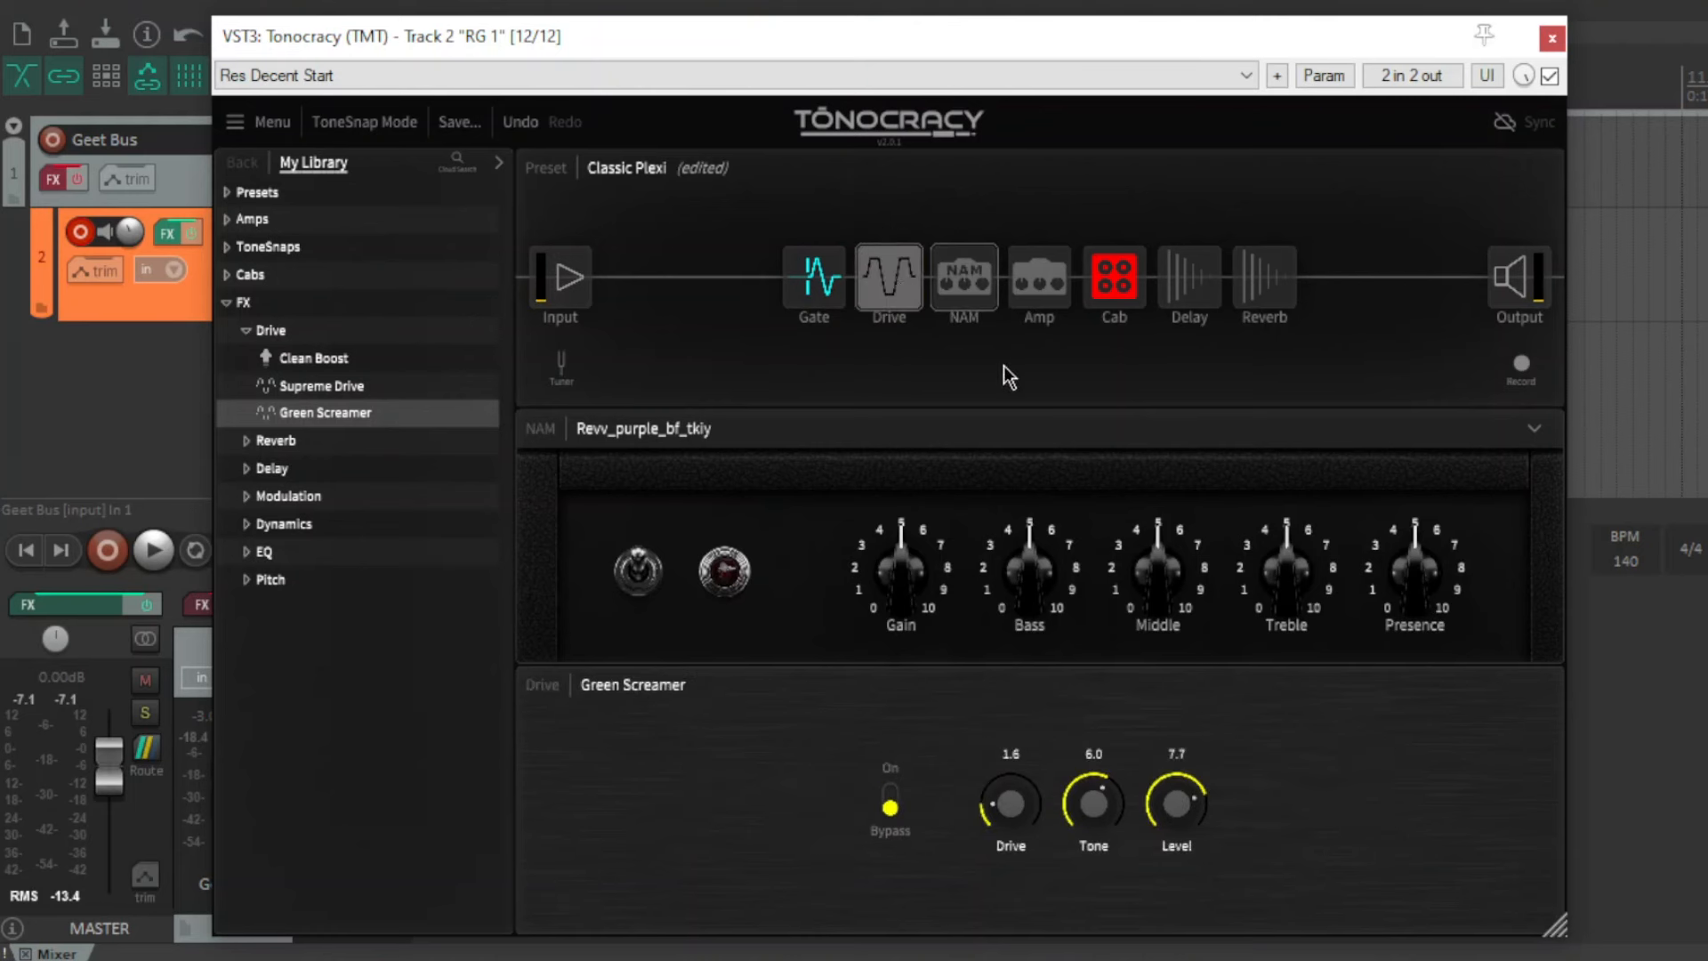
{"action": "mouse_move", "coordinate": [962, 278]}
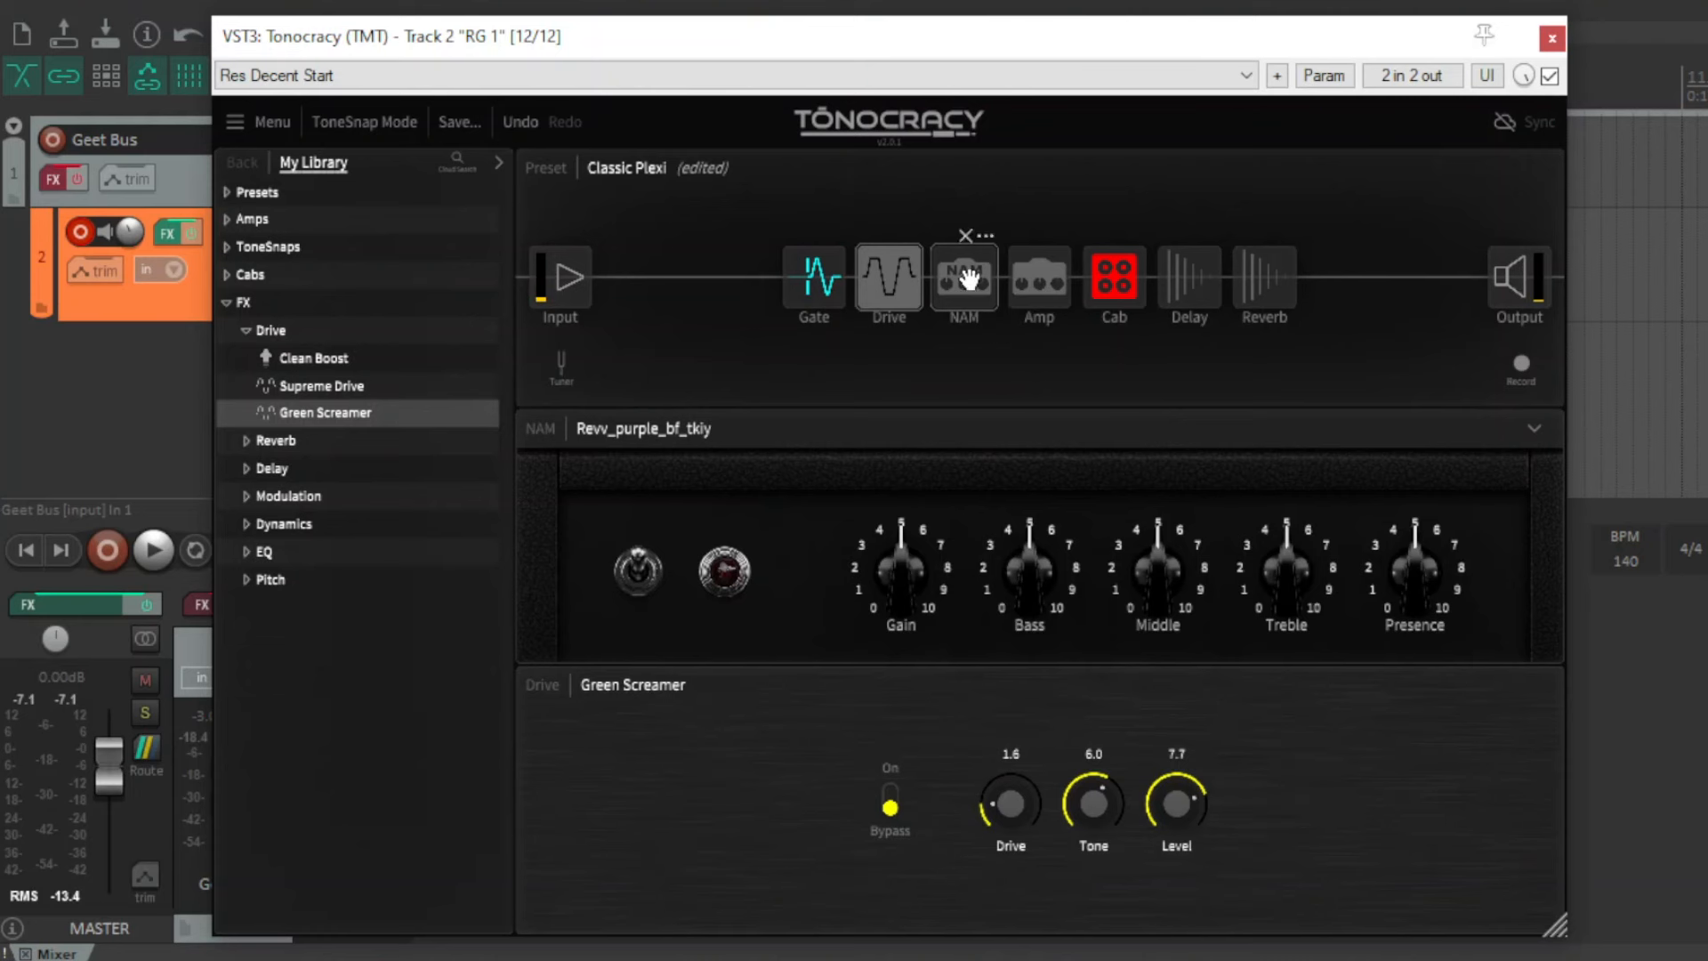
{"action": "left_click", "coordinate": [962, 276]}
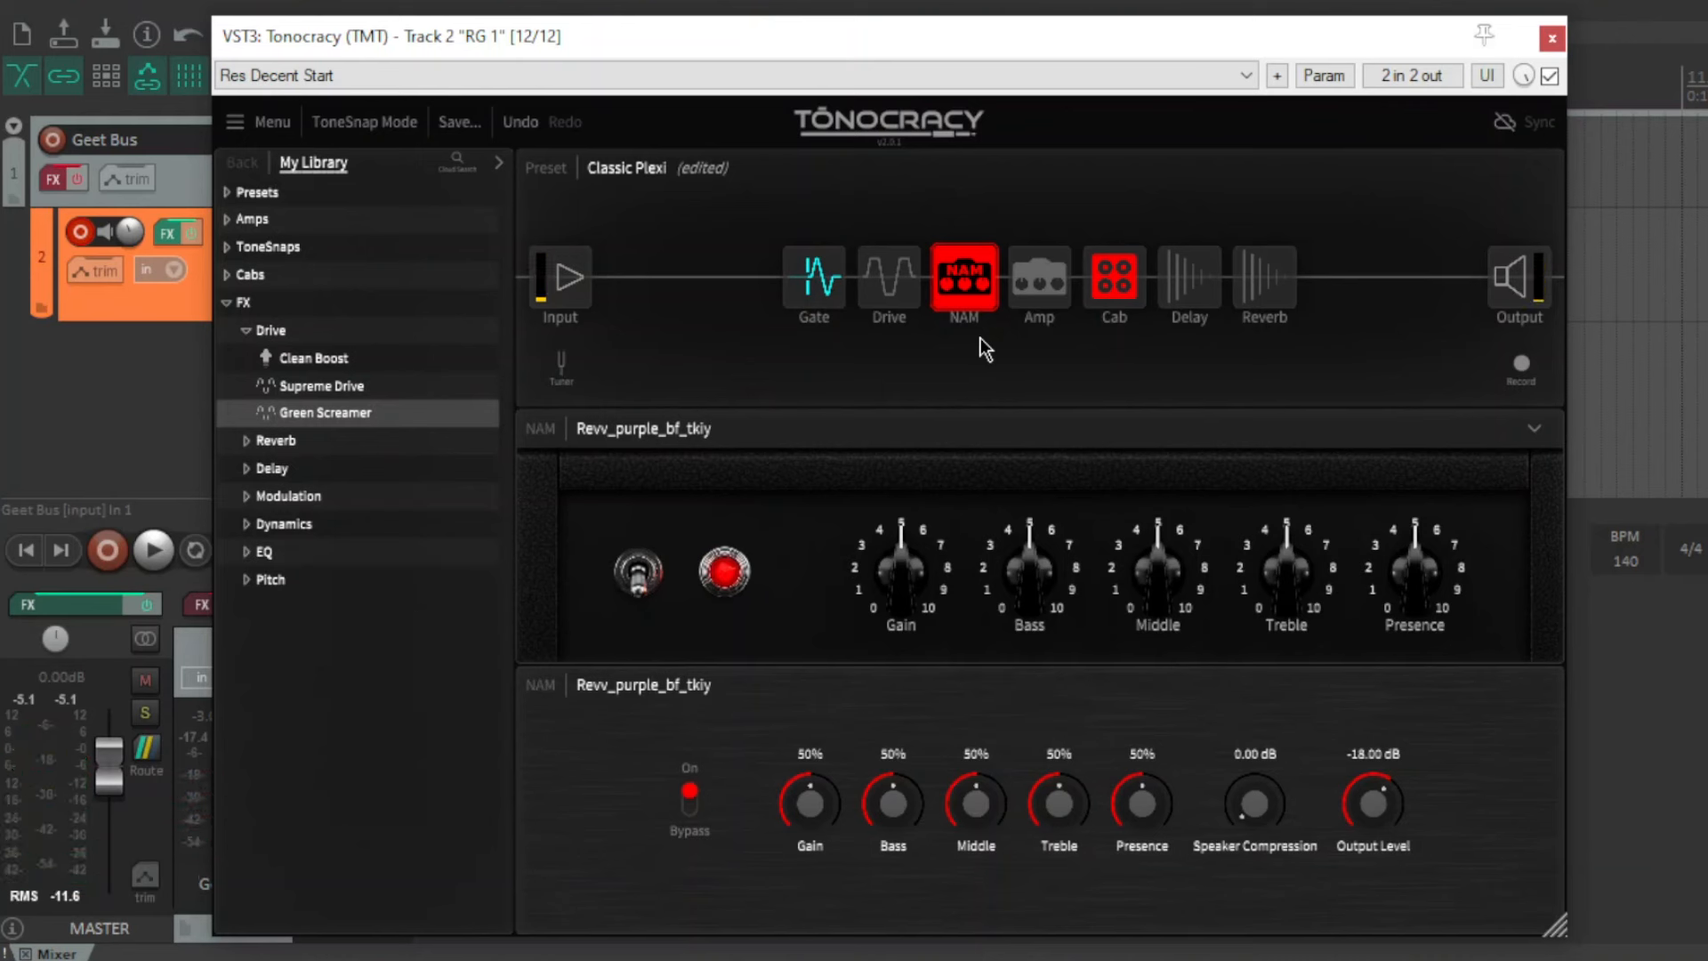
{"action": "mouse_move", "coordinate": [844, 686]}
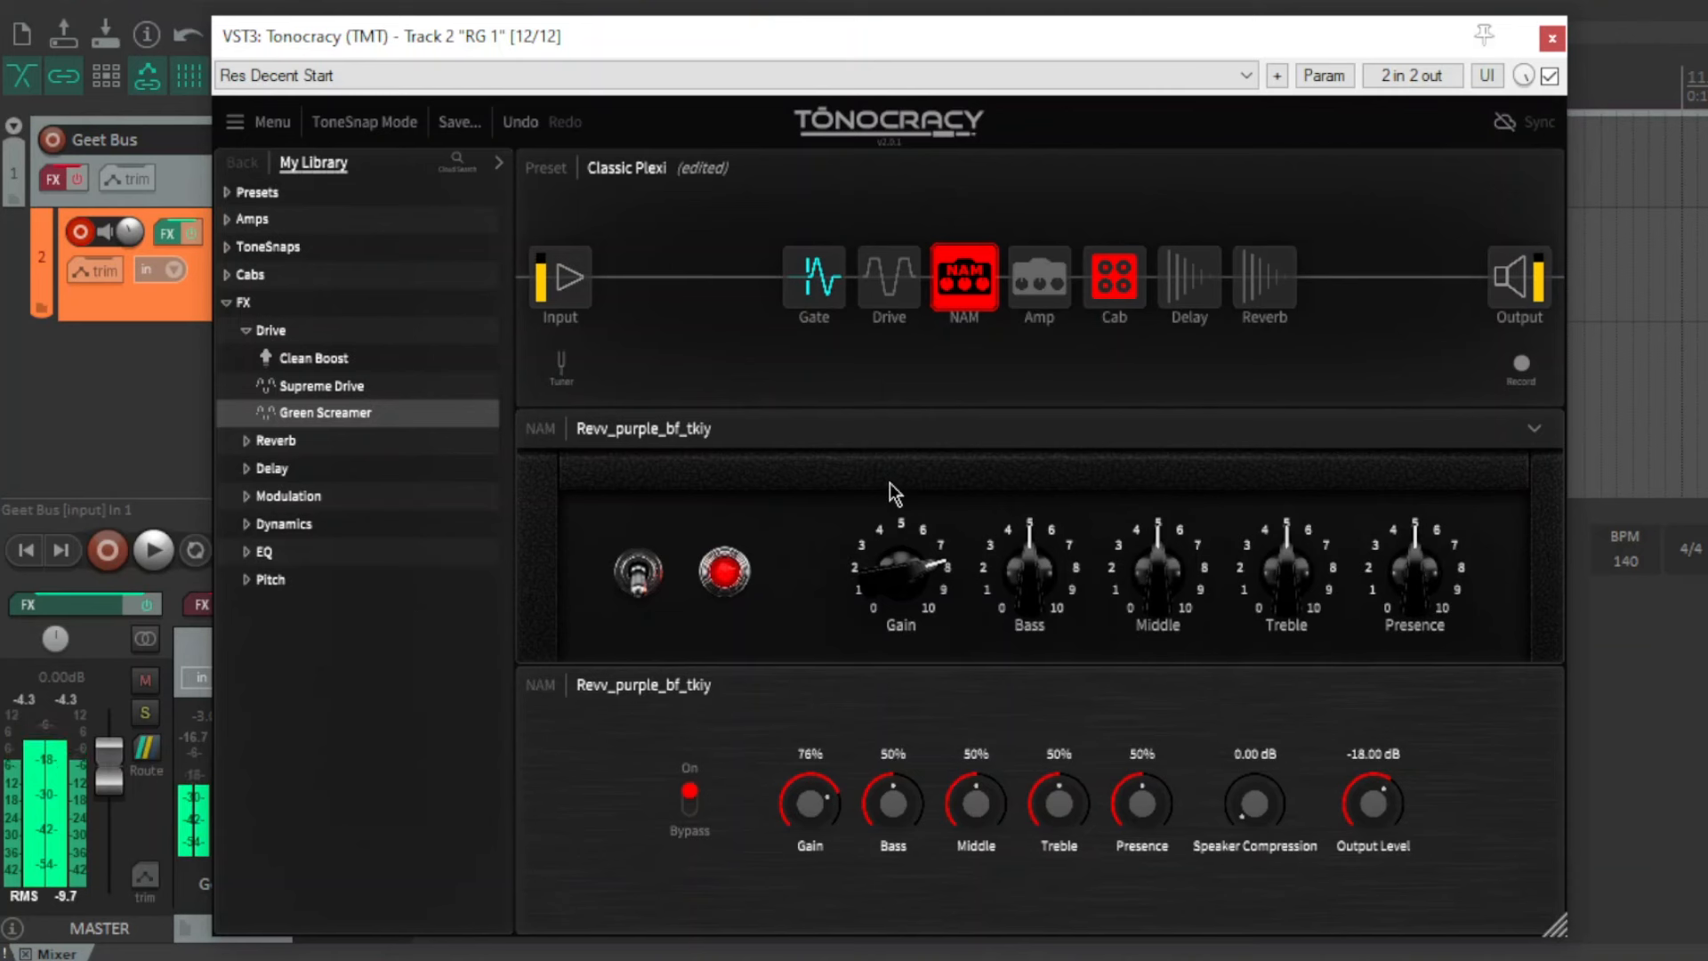
{"action": "left_click_drag", "start_coordinate": [902, 572], "coordinate": [893, 534]}
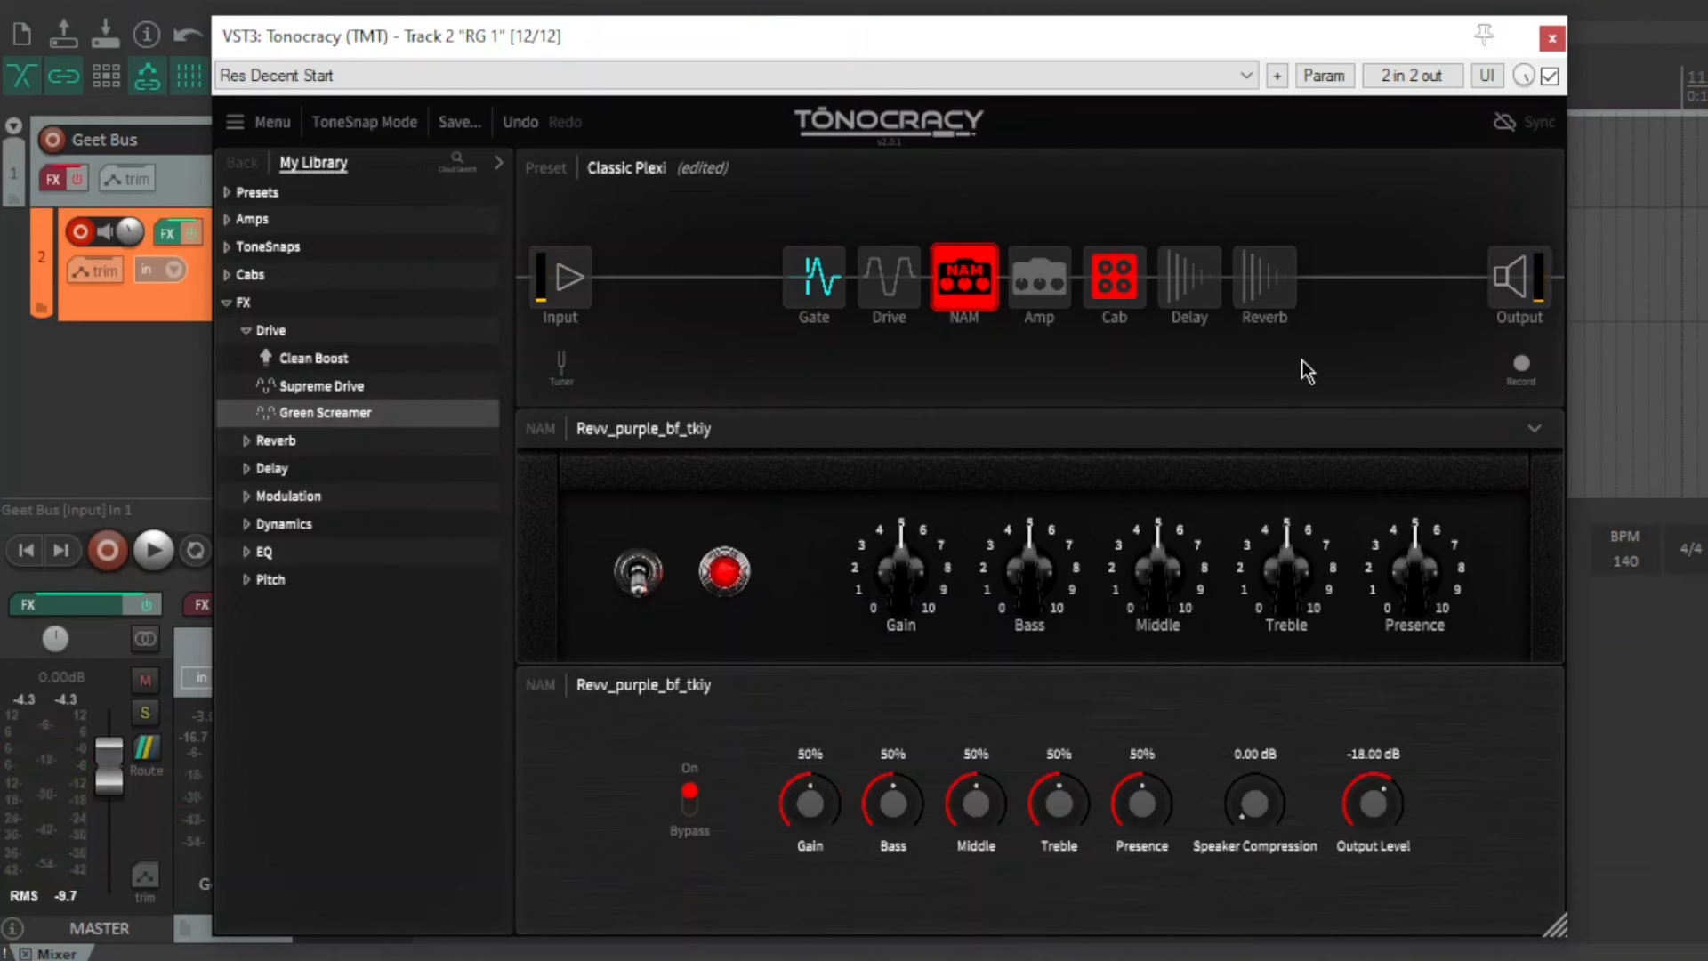
{"action": "left_click", "coordinate": [1263, 281]}
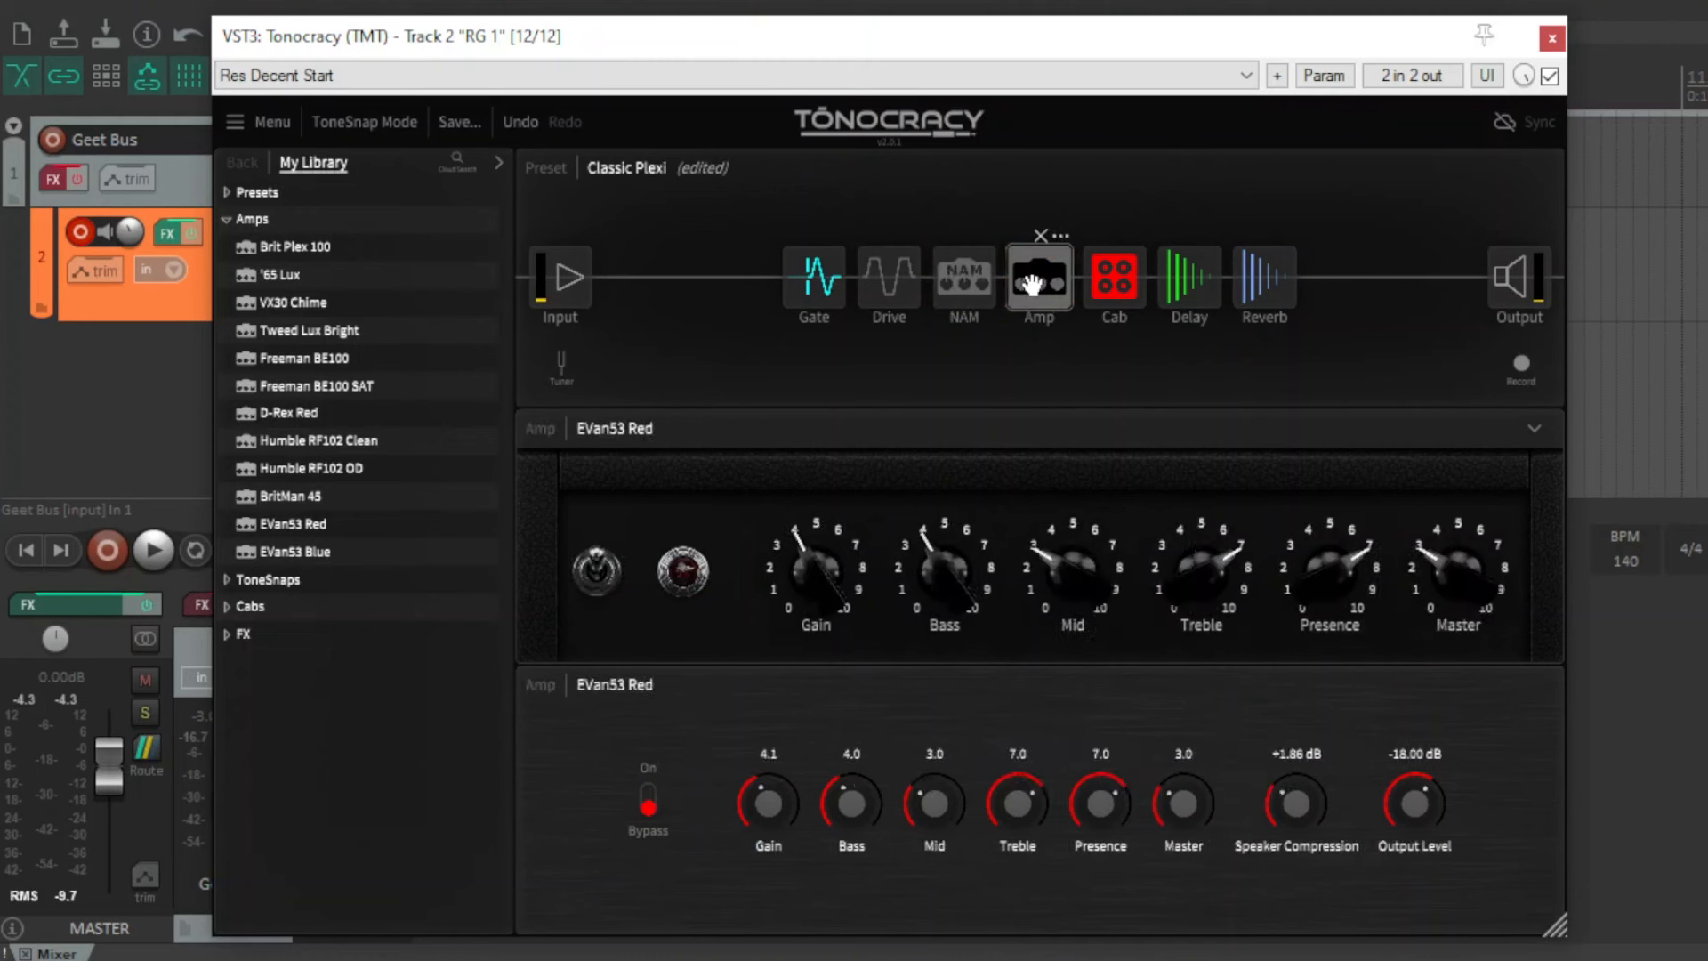
Re-enable the EVan53 Red amp and bypass the delay.
{"action": "left_click", "coordinate": [1037, 277]}
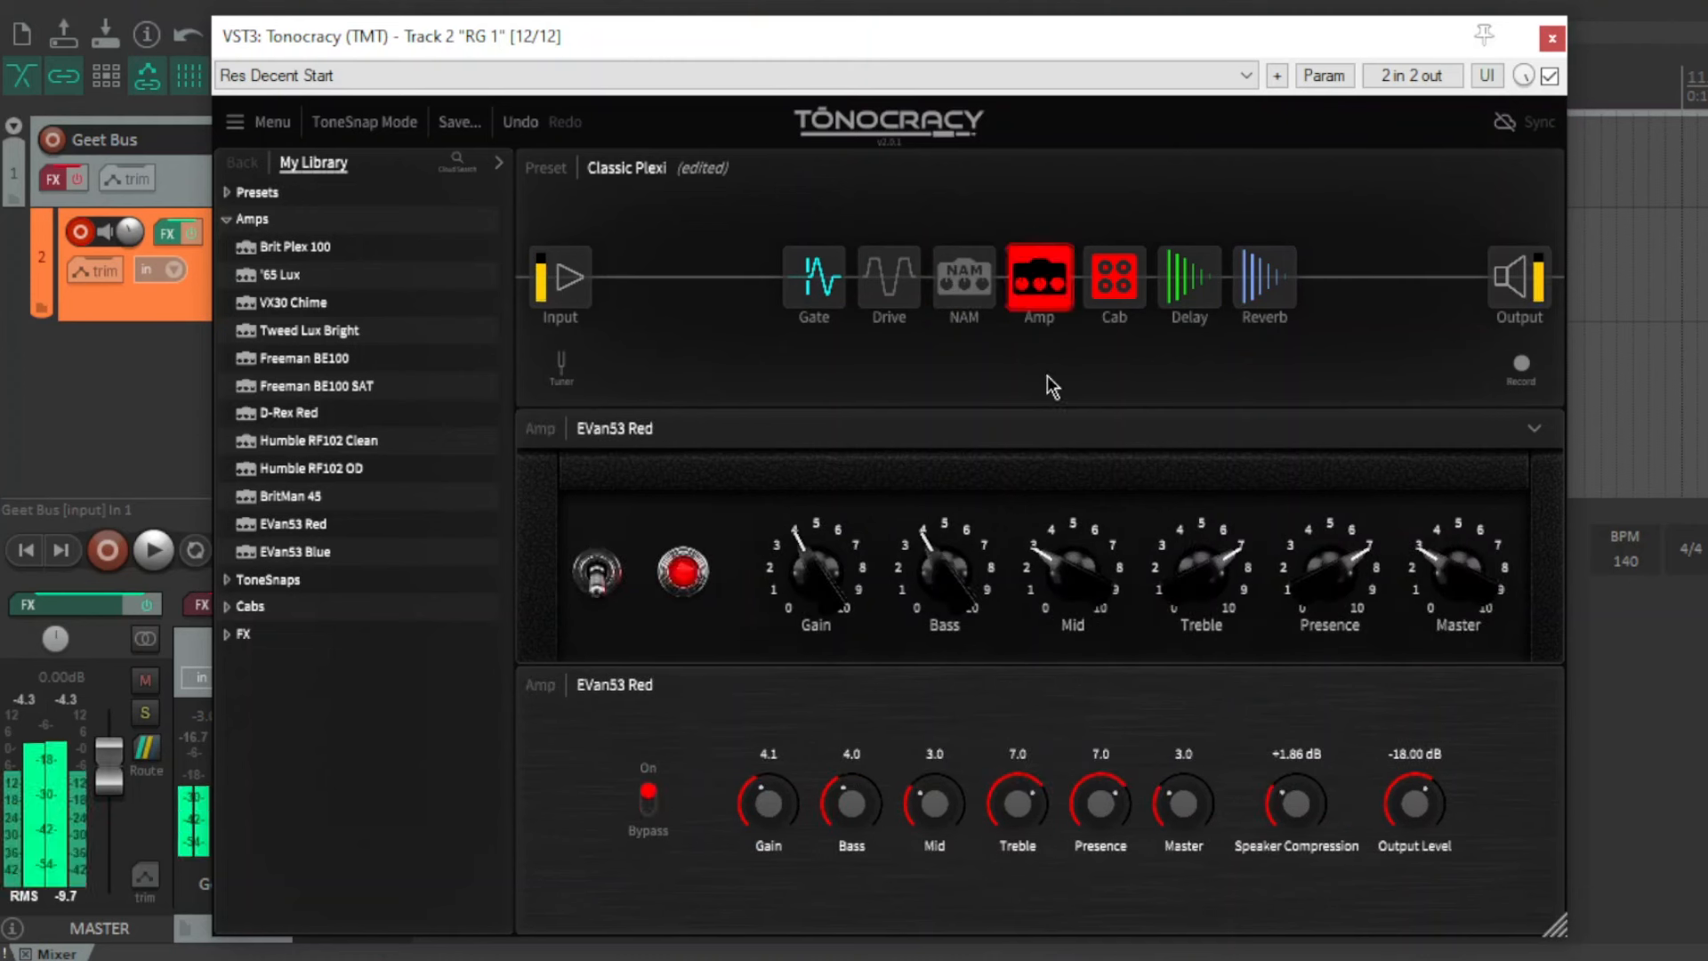
{"action": "mouse_move", "coordinate": [1188, 281]}
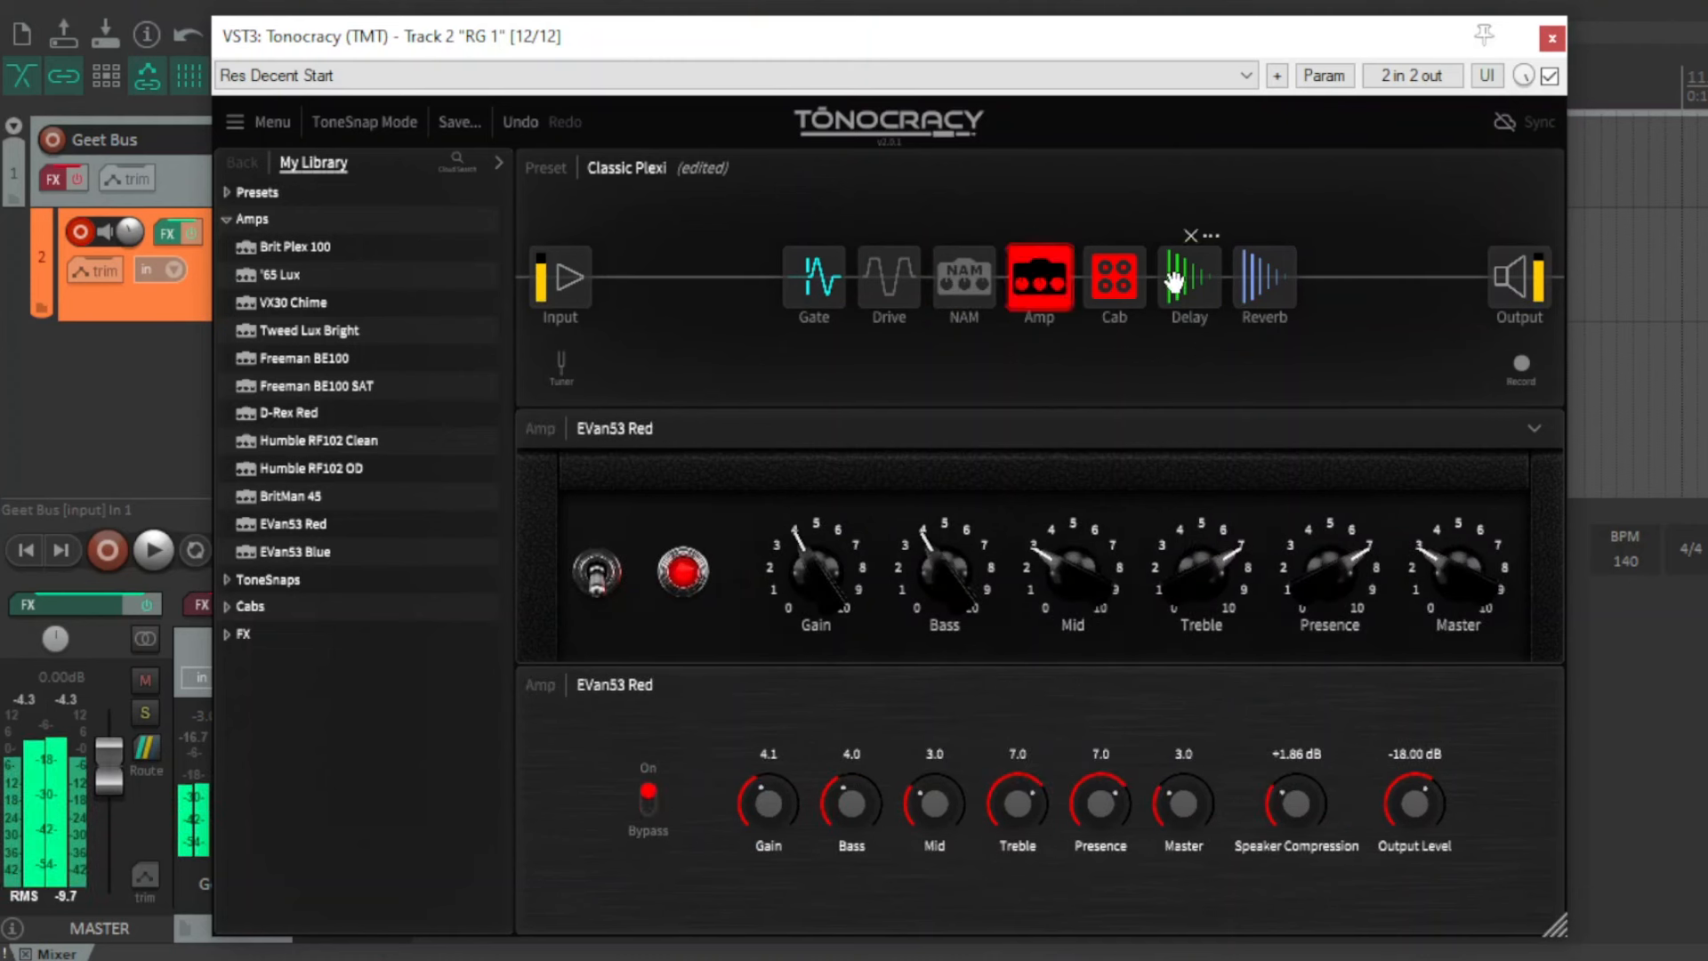
{"action": "left_click", "coordinate": [1262, 281]}
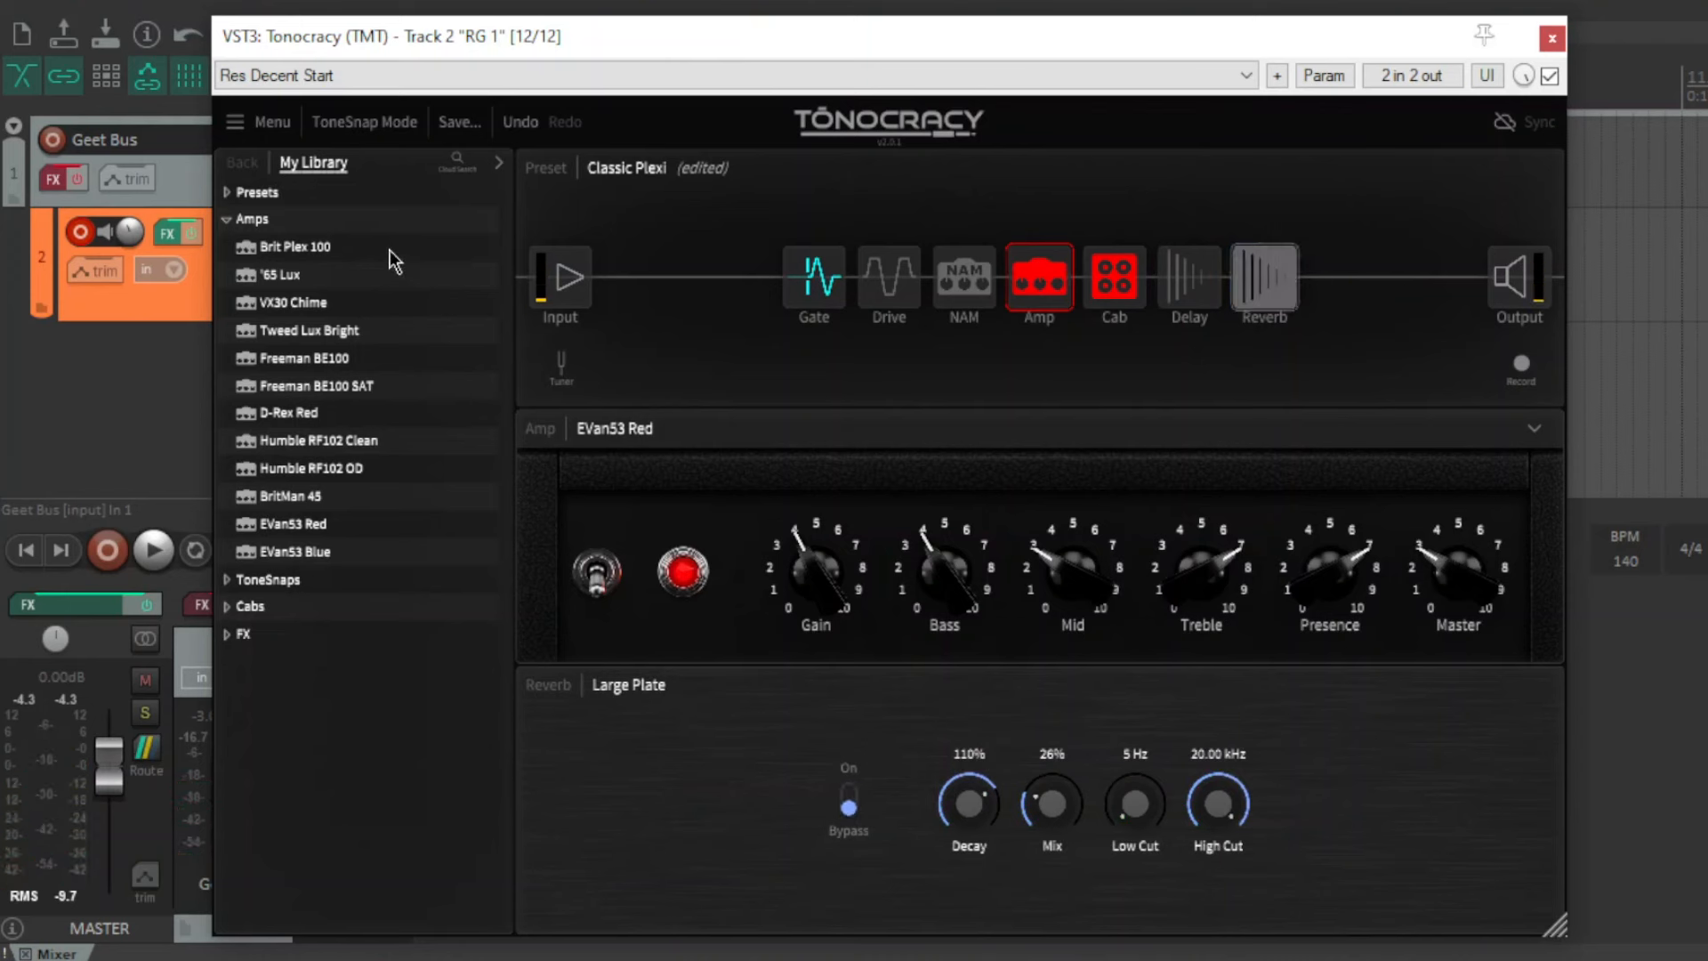
{"action": "mouse_move", "coordinate": [321, 354]}
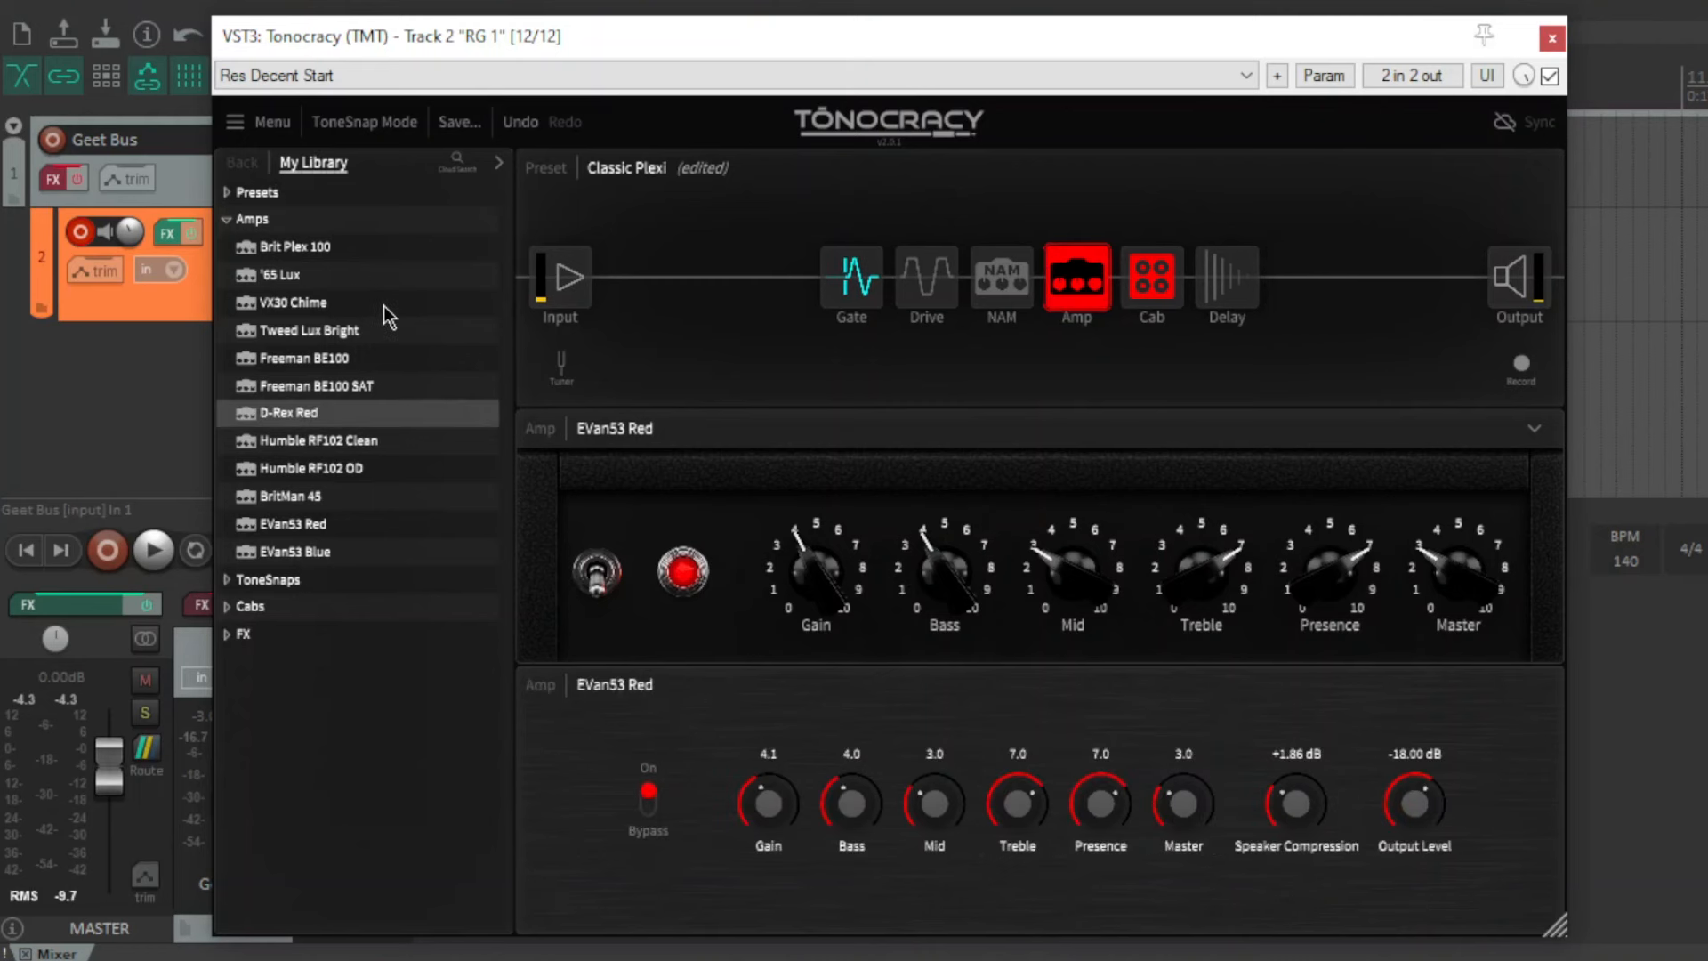
{"action": "mouse_move", "coordinate": [286, 427]}
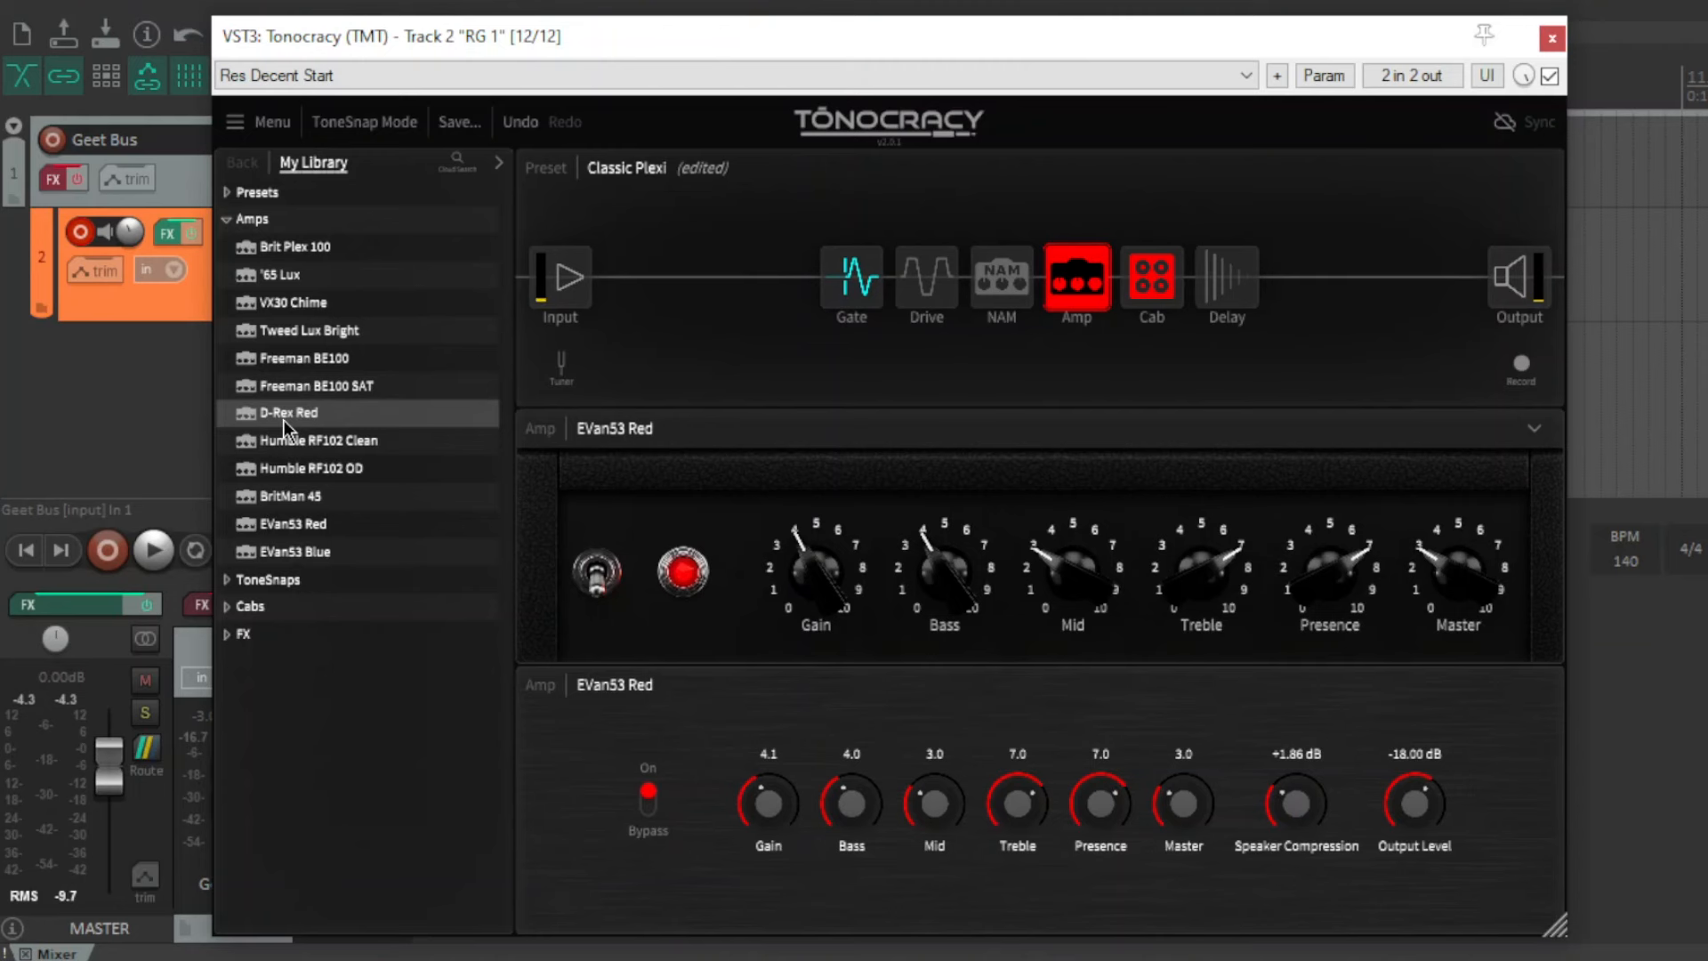
Load D-Rex Red, re-enable the drive, and show the amp's bass and master settings.
{"action": "left_click", "coordinate": [286, 412]}
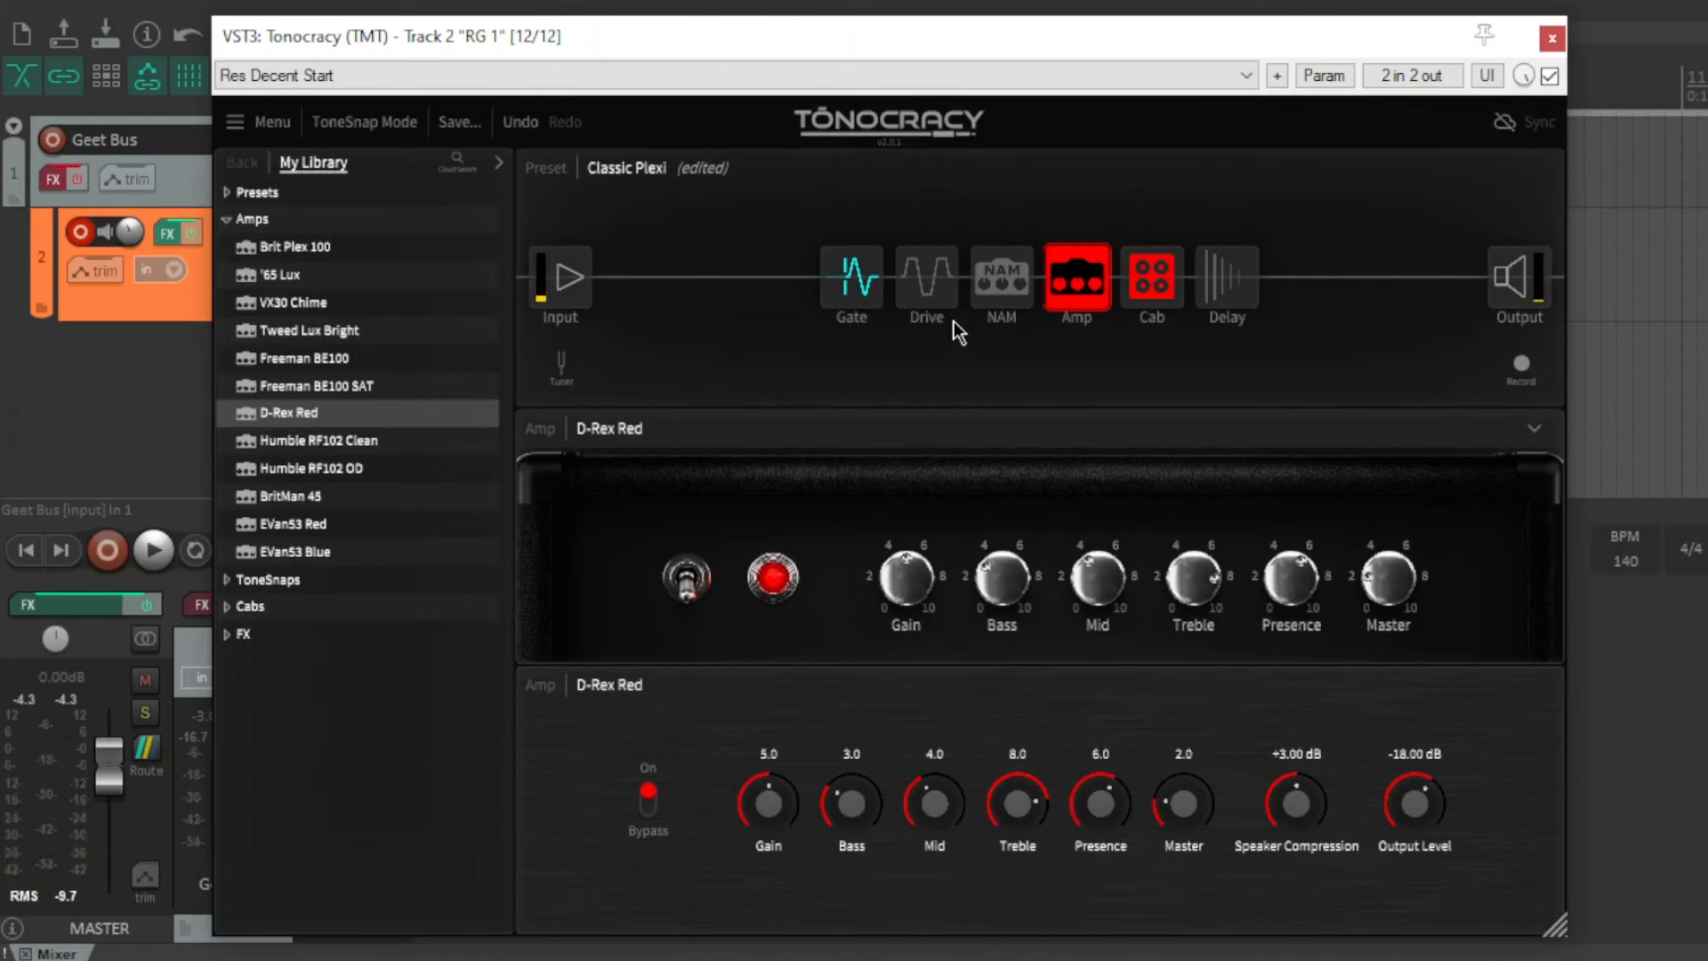
{"action": "left_click", "coordinate": [925, 280]}
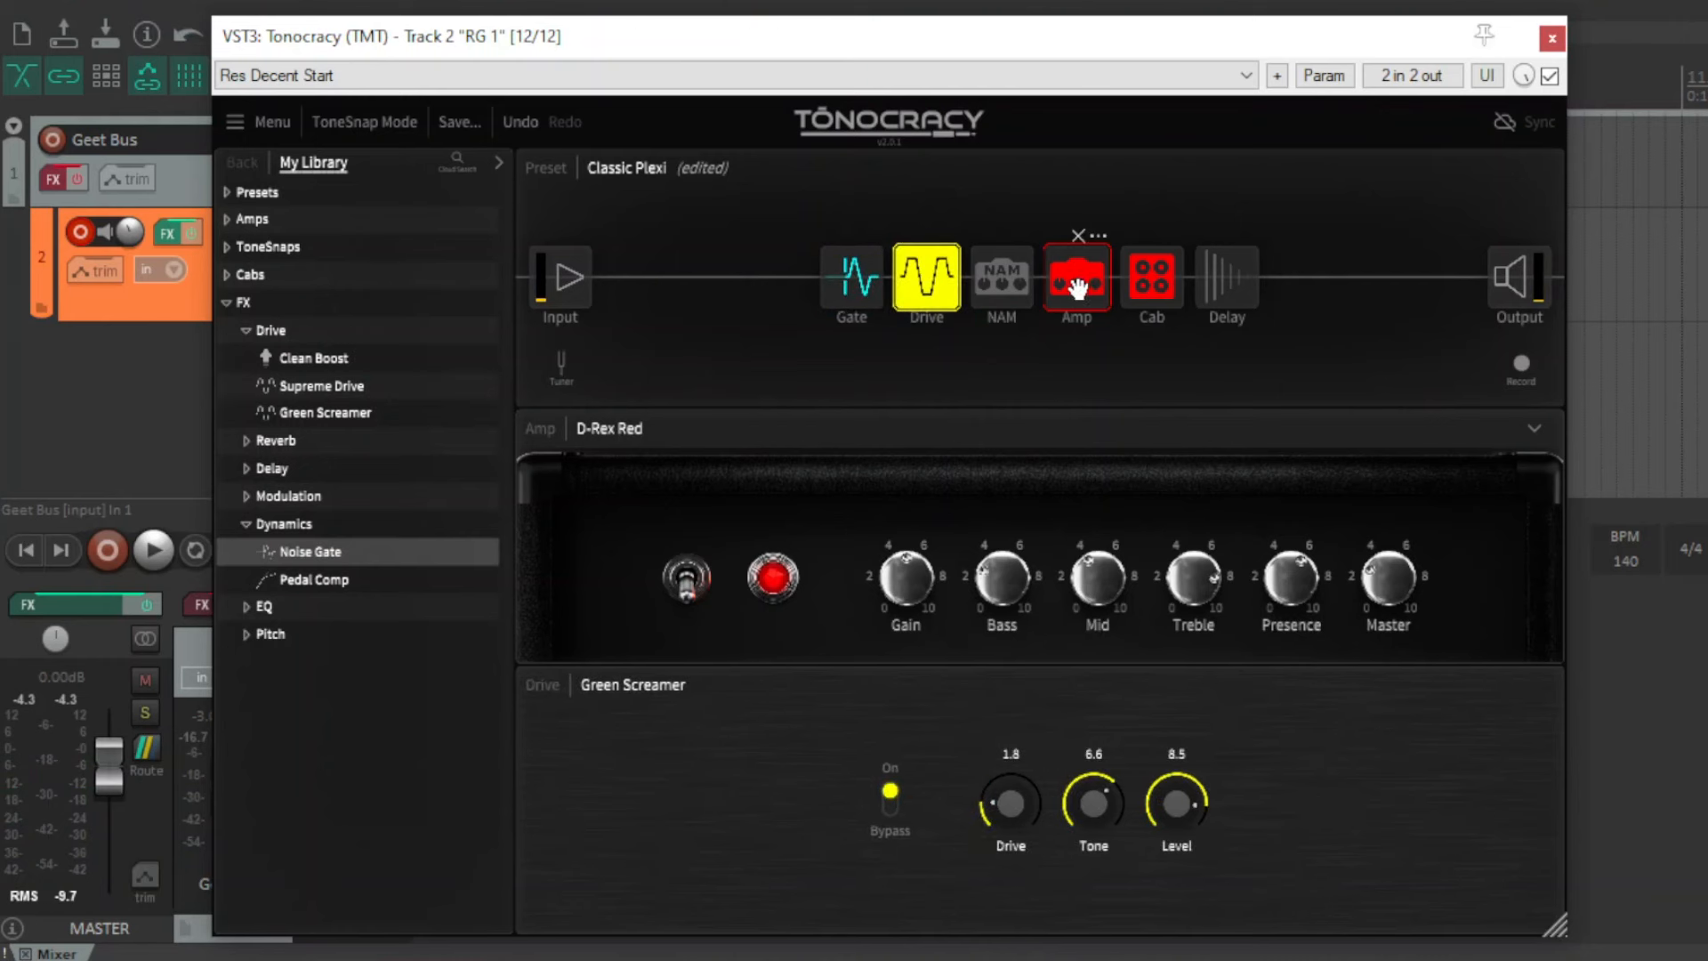
{"action": "left_click", "coordinate": [1075, 276]}
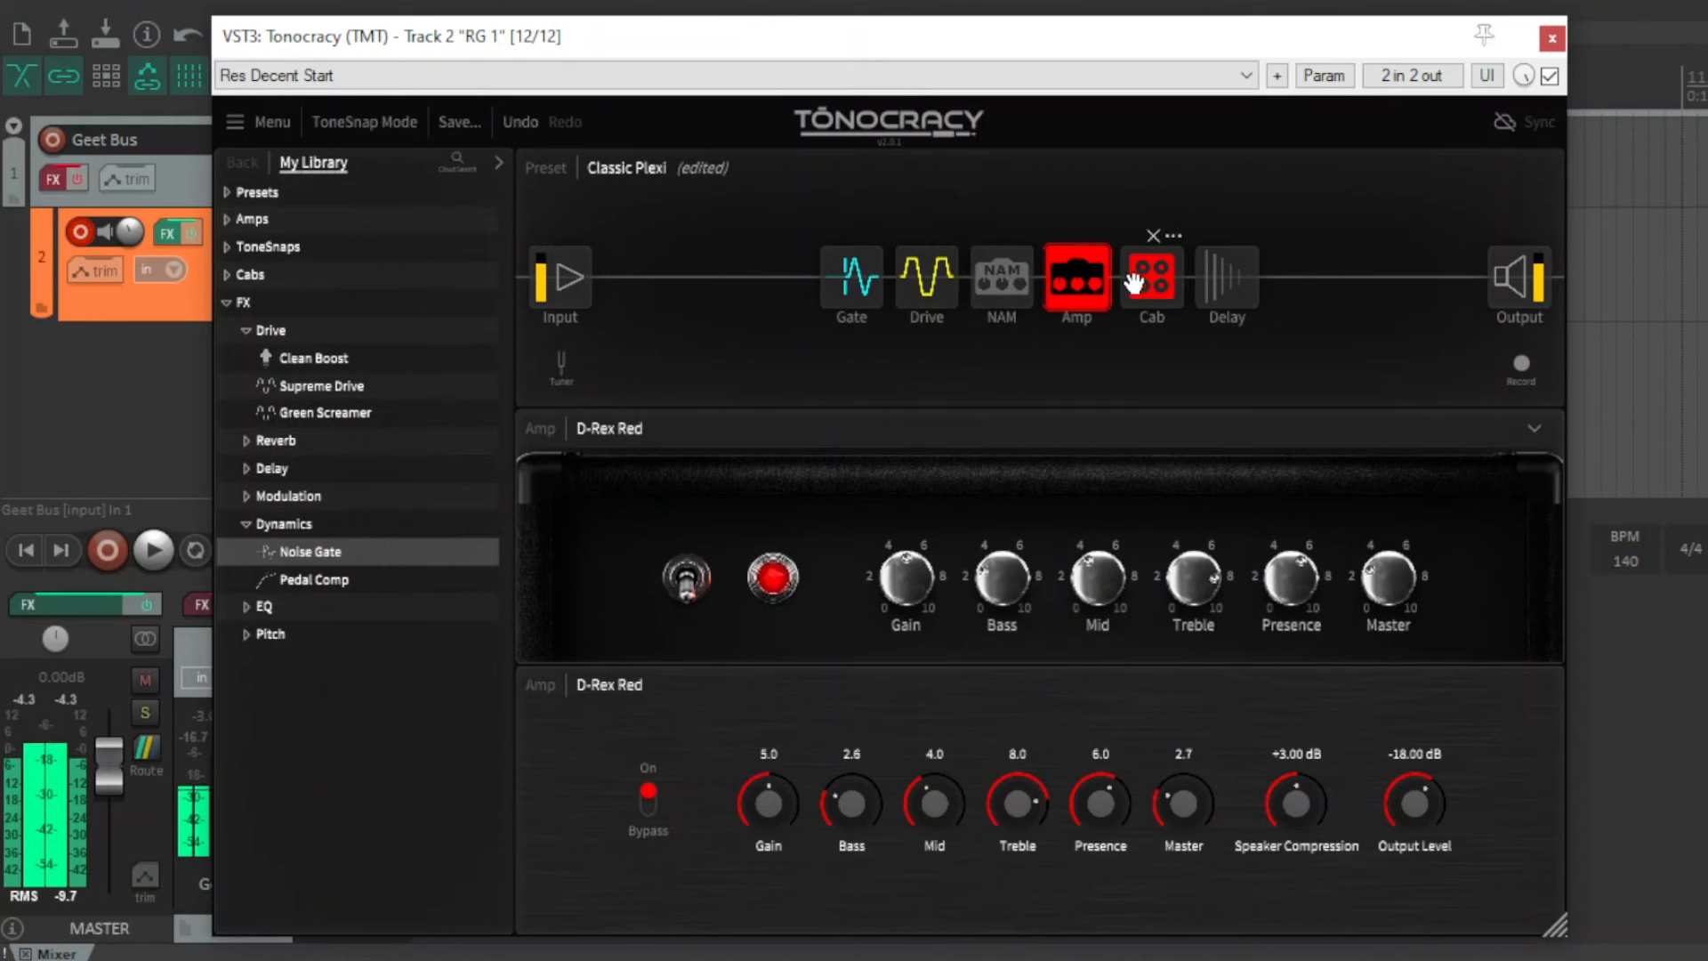
Load the 4x12 ML MARS Mofo cab from the library's cabinet list.
{"action": "left_click", "coordinate": [1151, 282]}
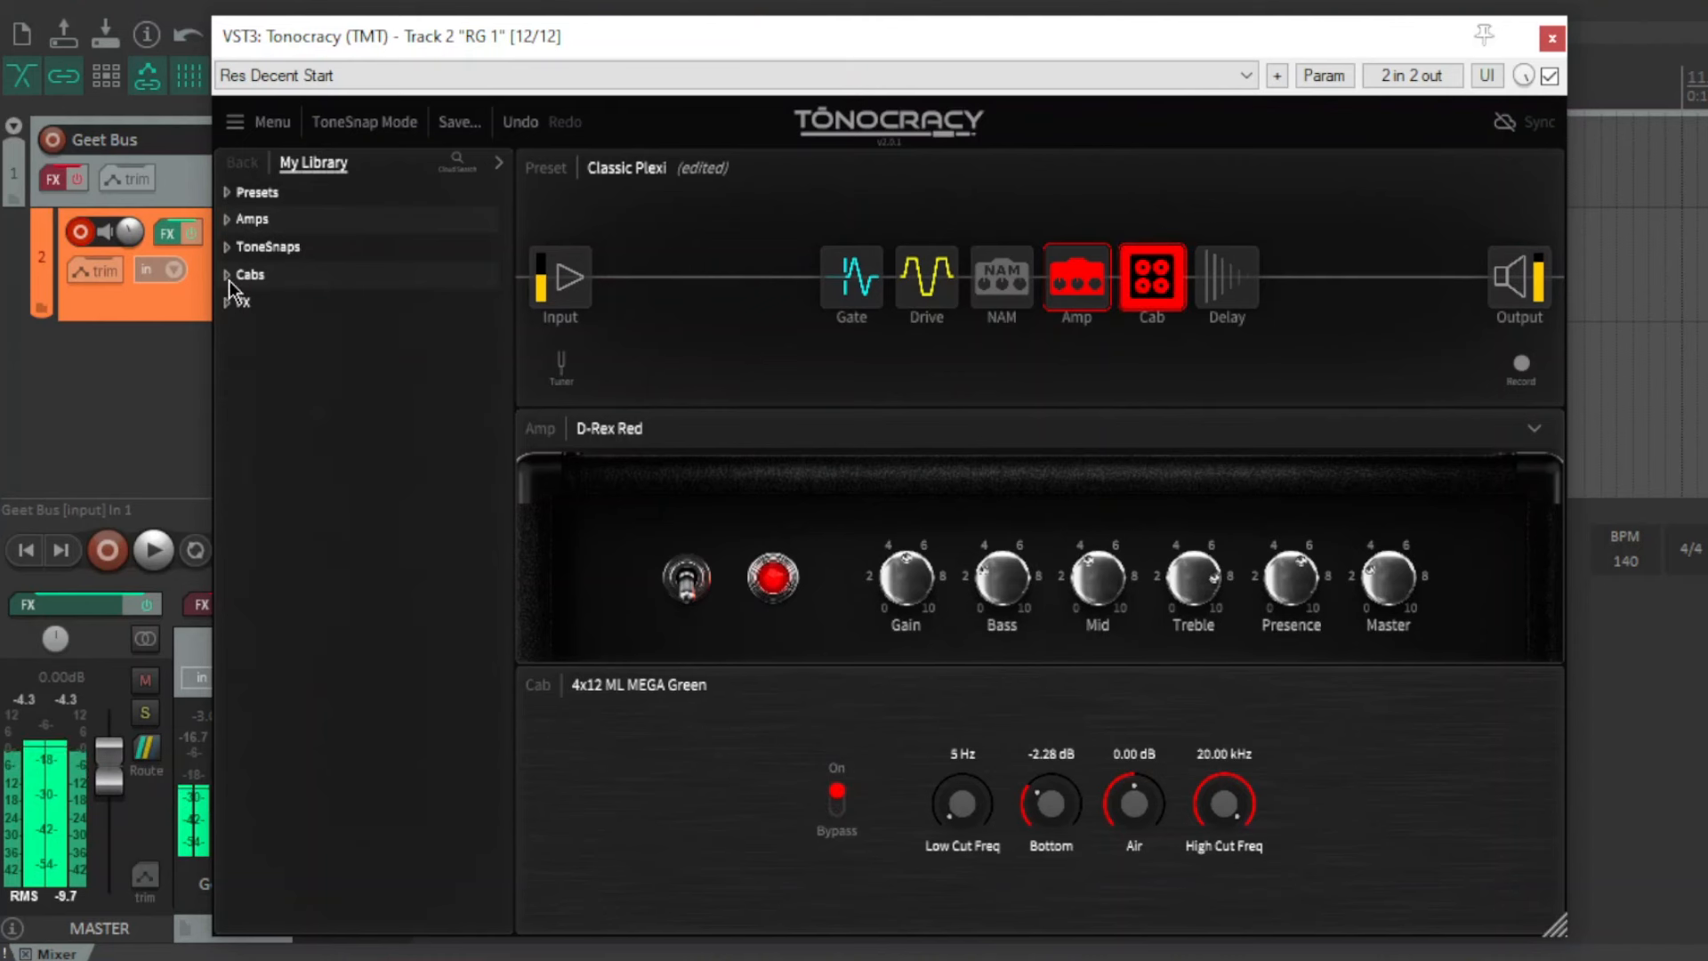
{"action": "left_click", "coordinate": [228, 275]}
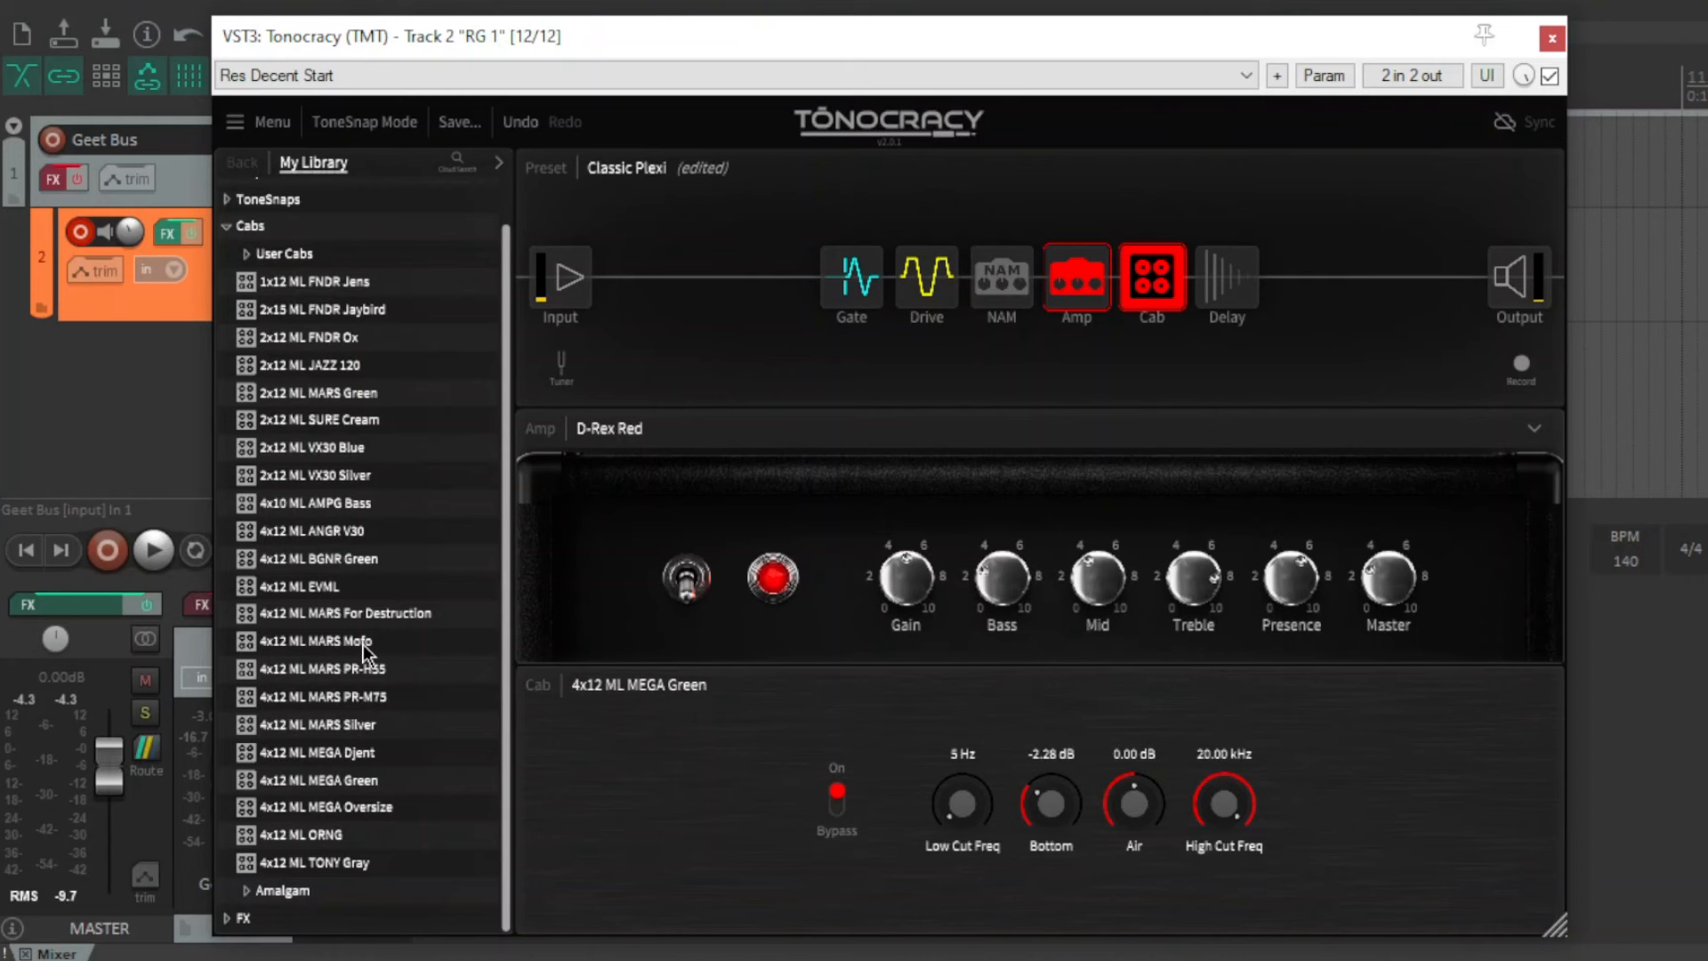
{"action": "left_click", "coordinate": [320, 641]}
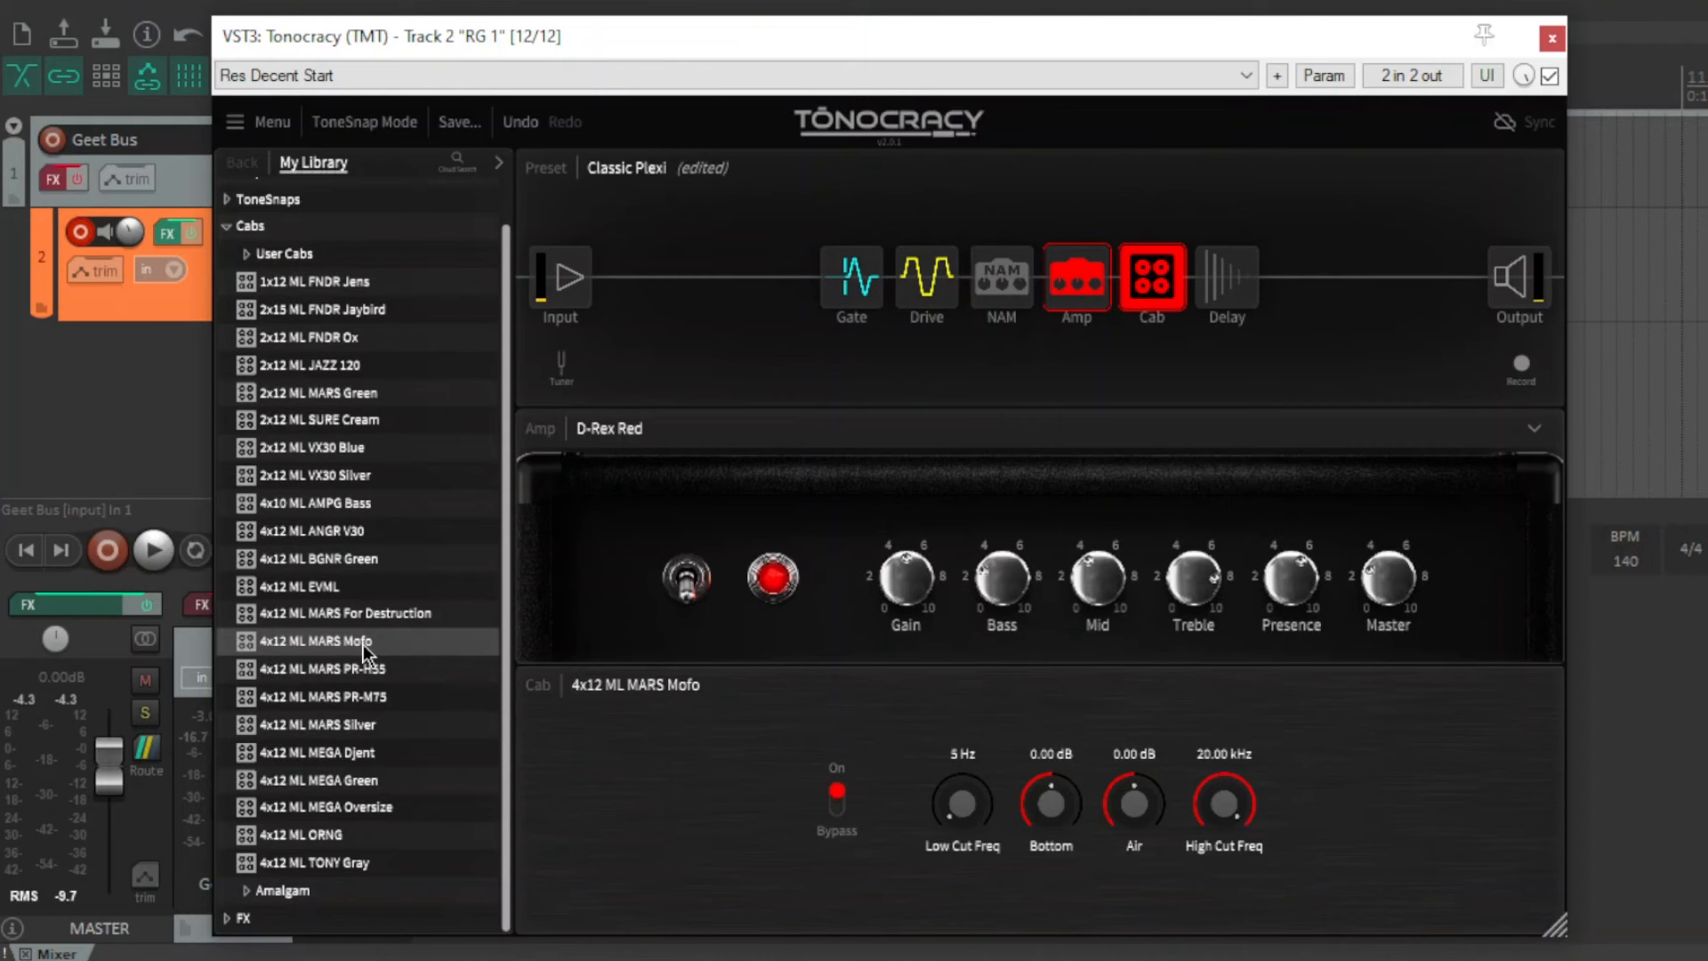
{"action": "mouse_move", "coordinate": [9, 518]}
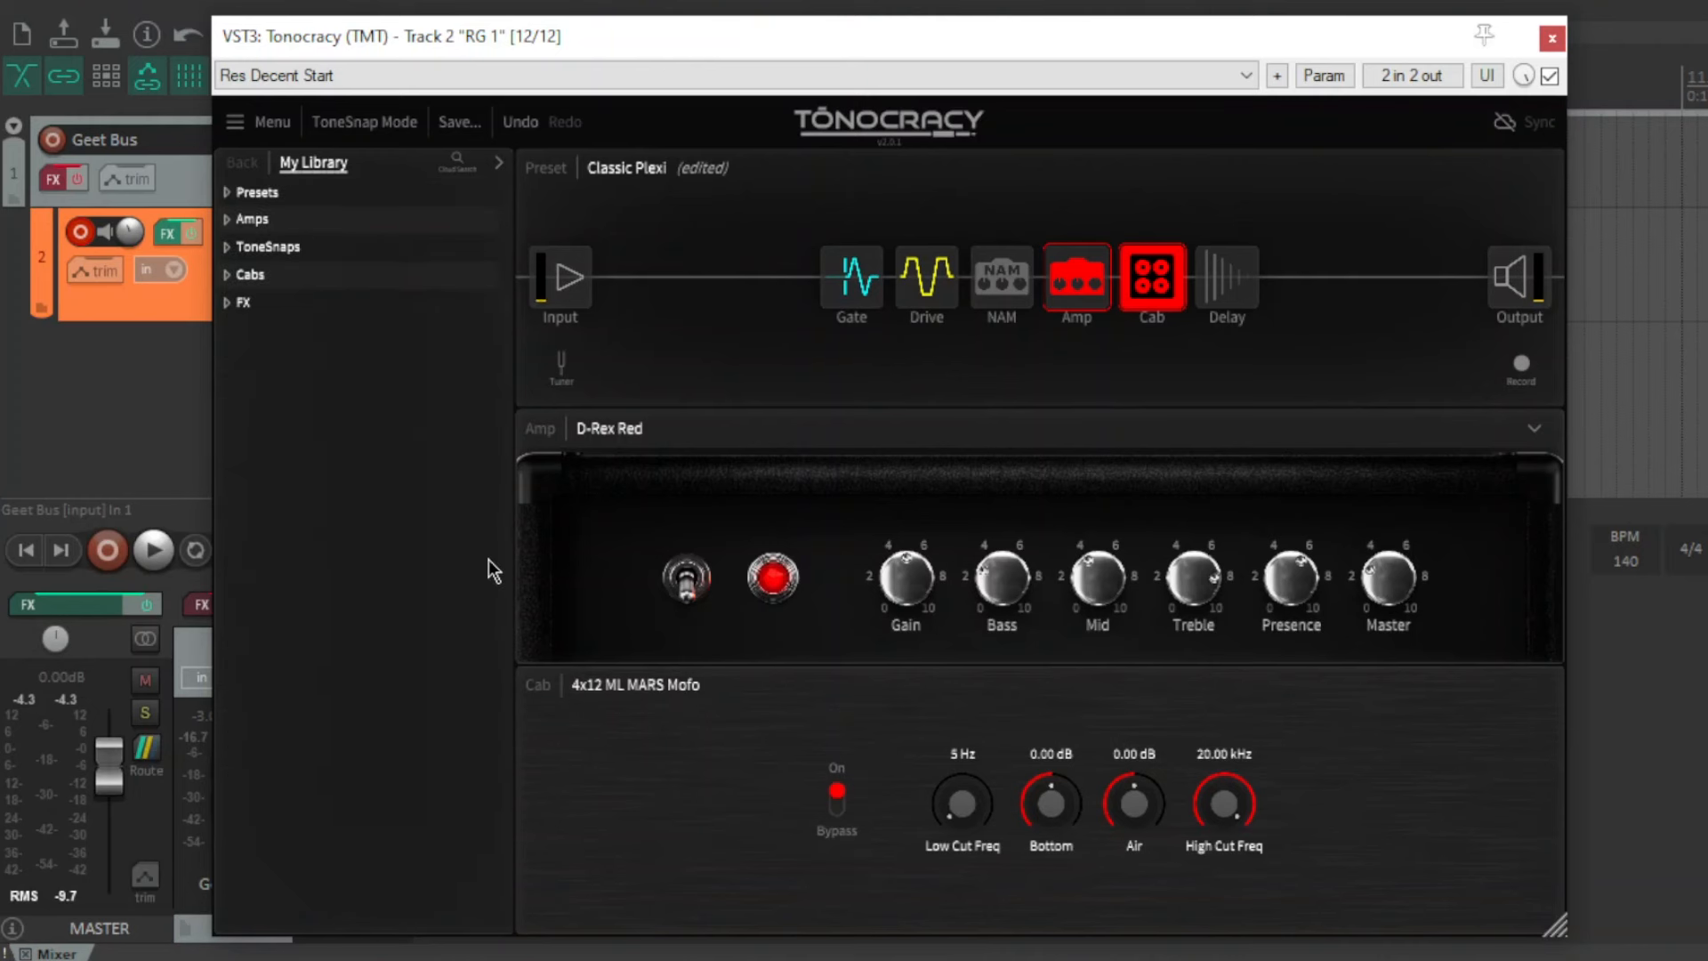
Review the D-Rex Red amp and MARS Mofo cab settings.
{"action": "left_click", "coordinate": [850, 278]}
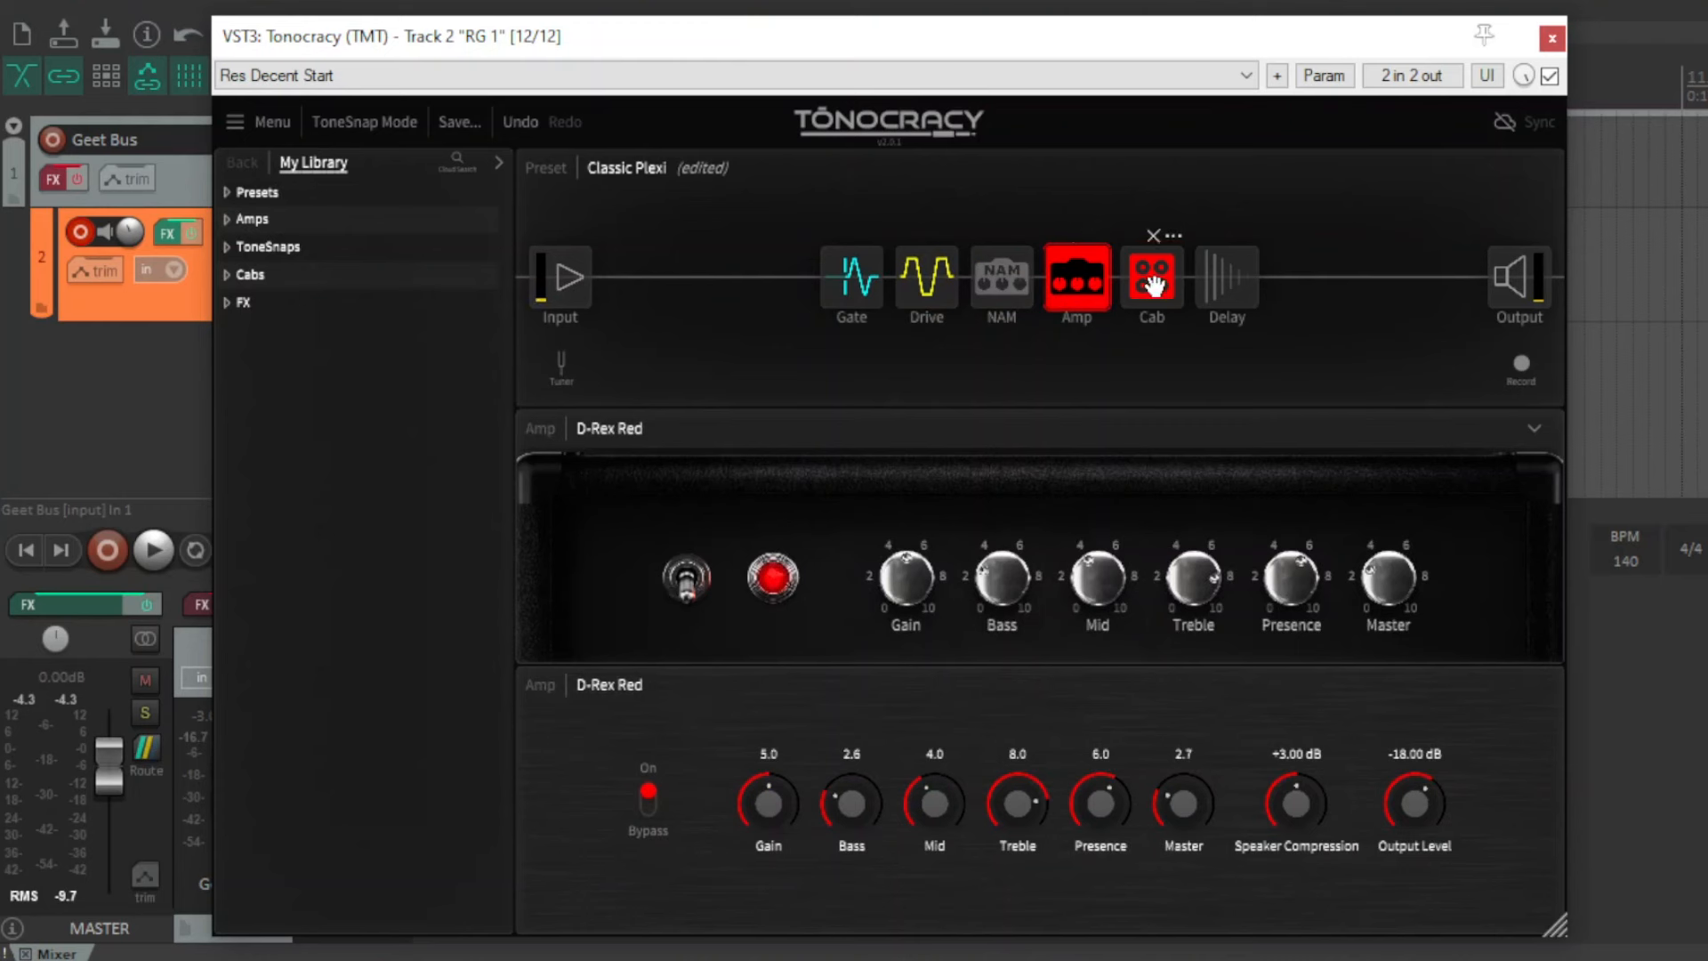
{"action": "left_click", "coordinate": [1150, 278]}
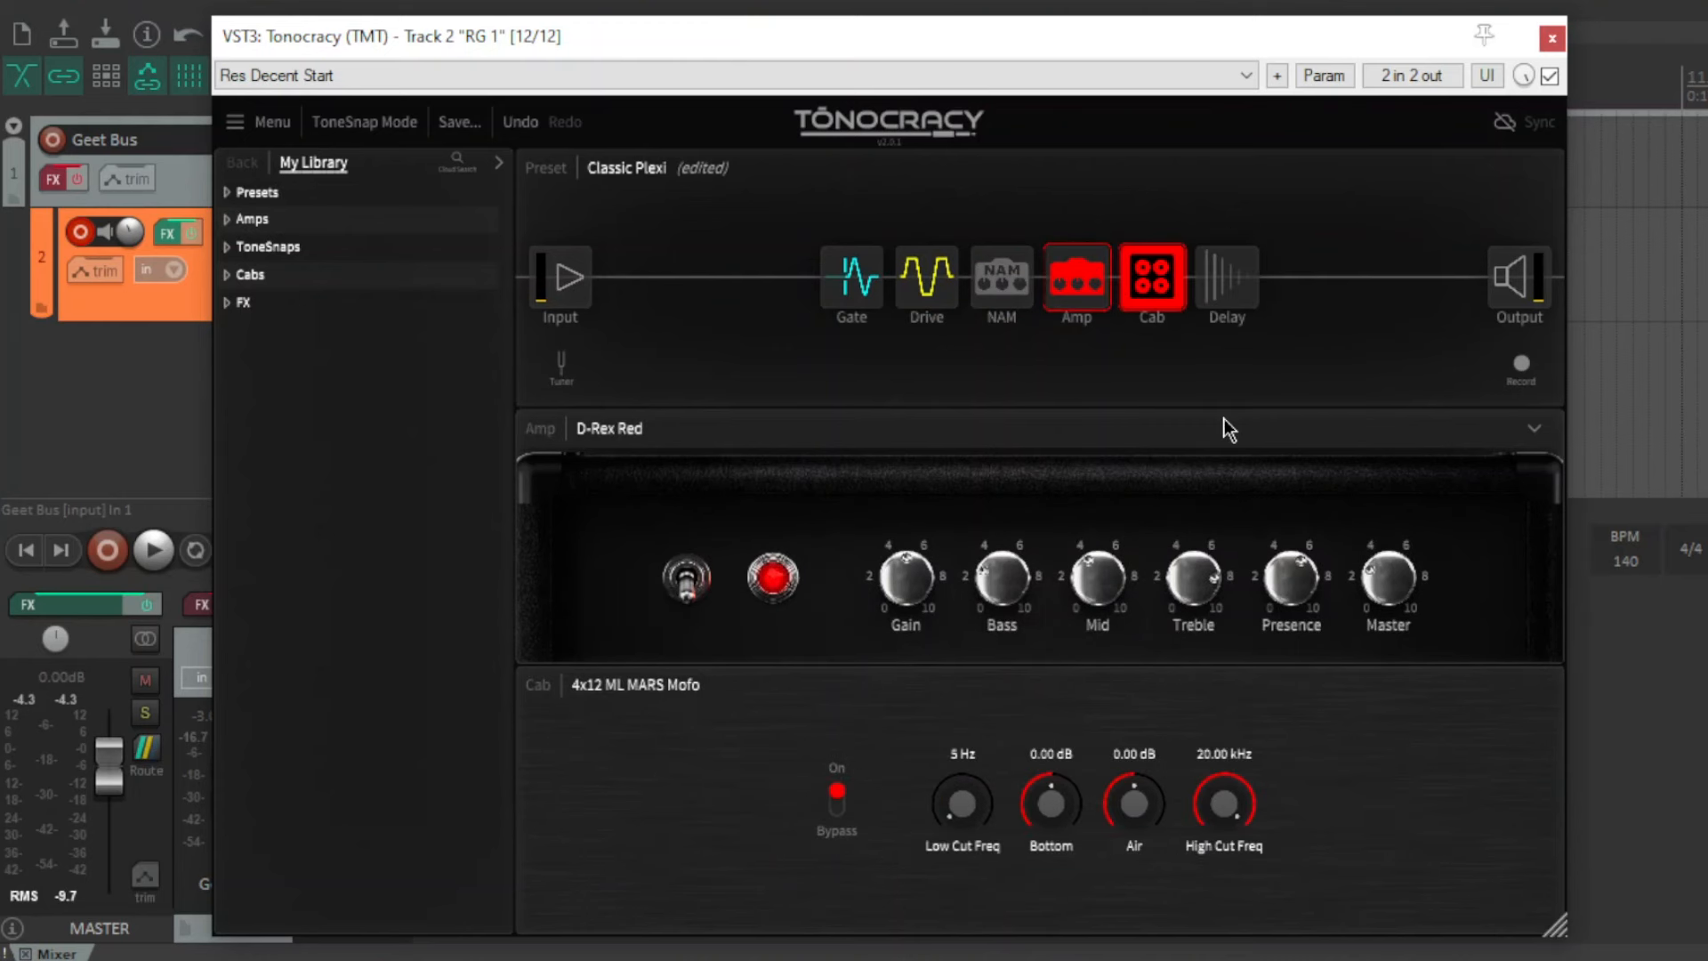
{"action": "mouse_move", "coordinate": [680, 815]}
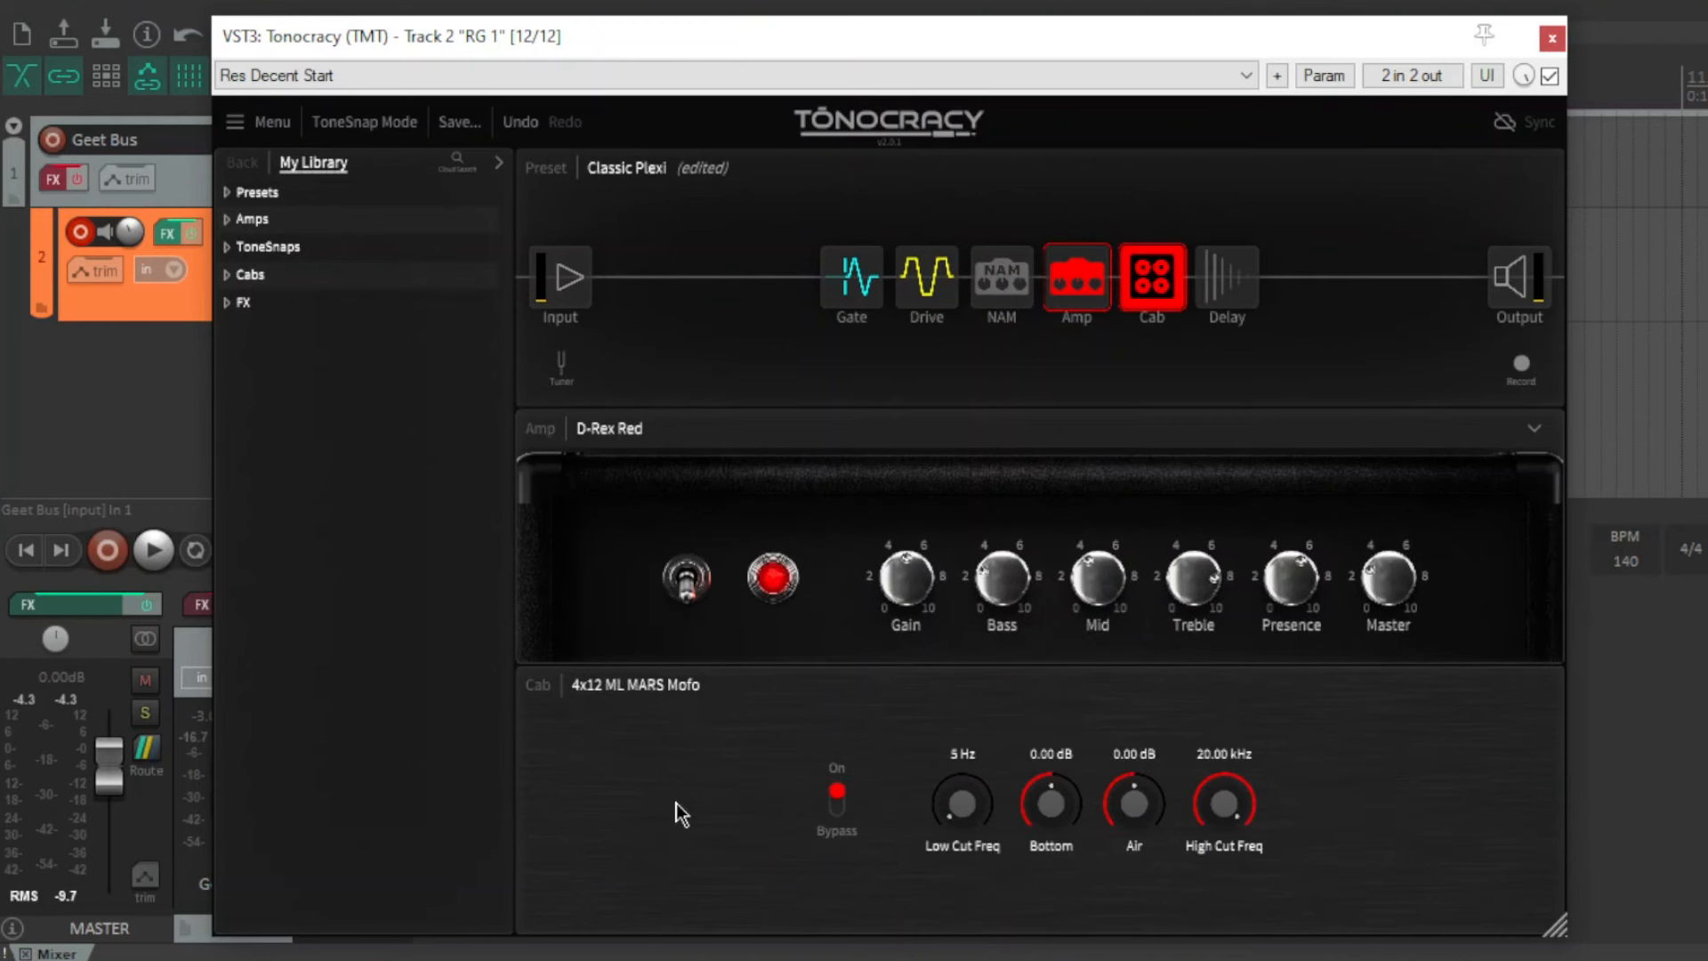